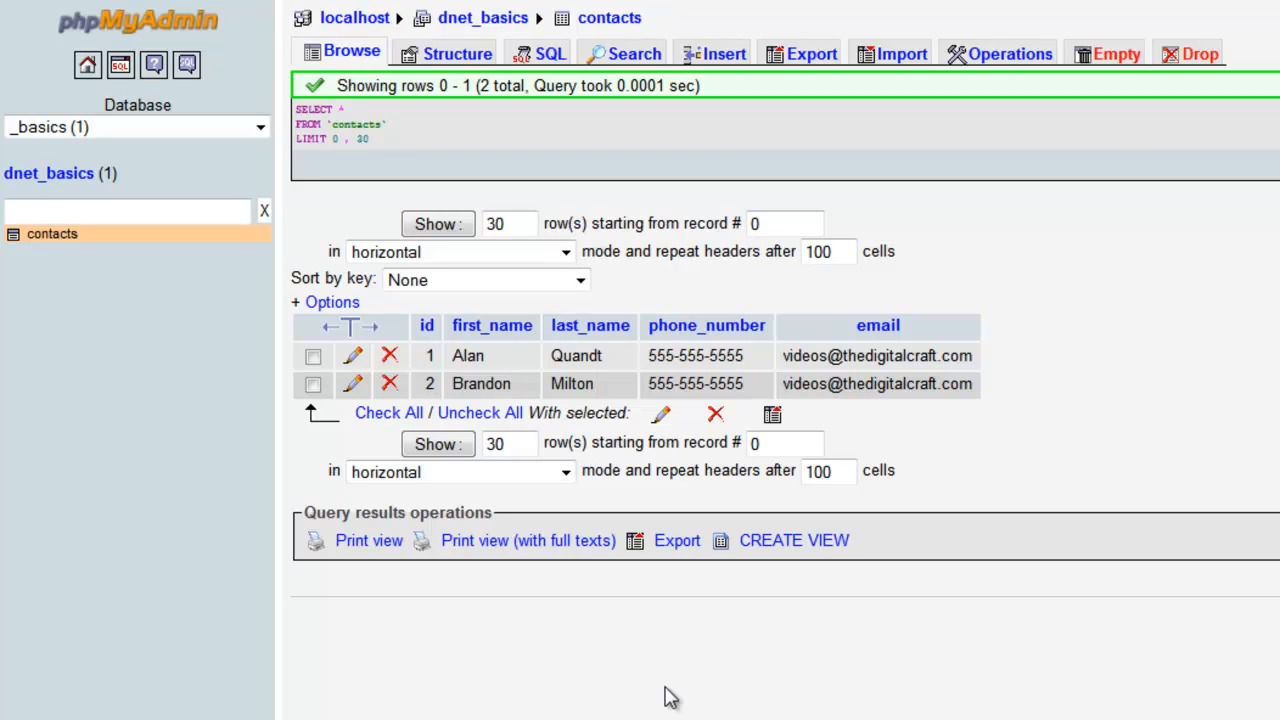
mouse_move(670, 696)
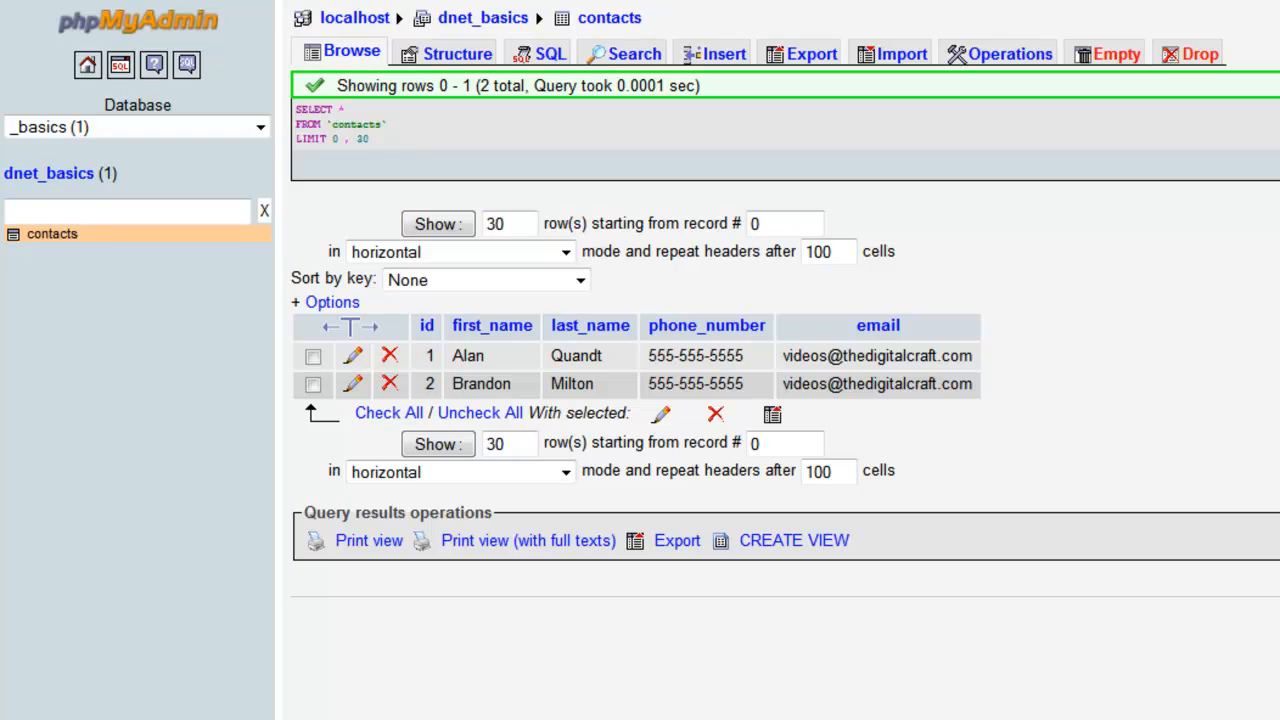
mouse_move(724, 680)
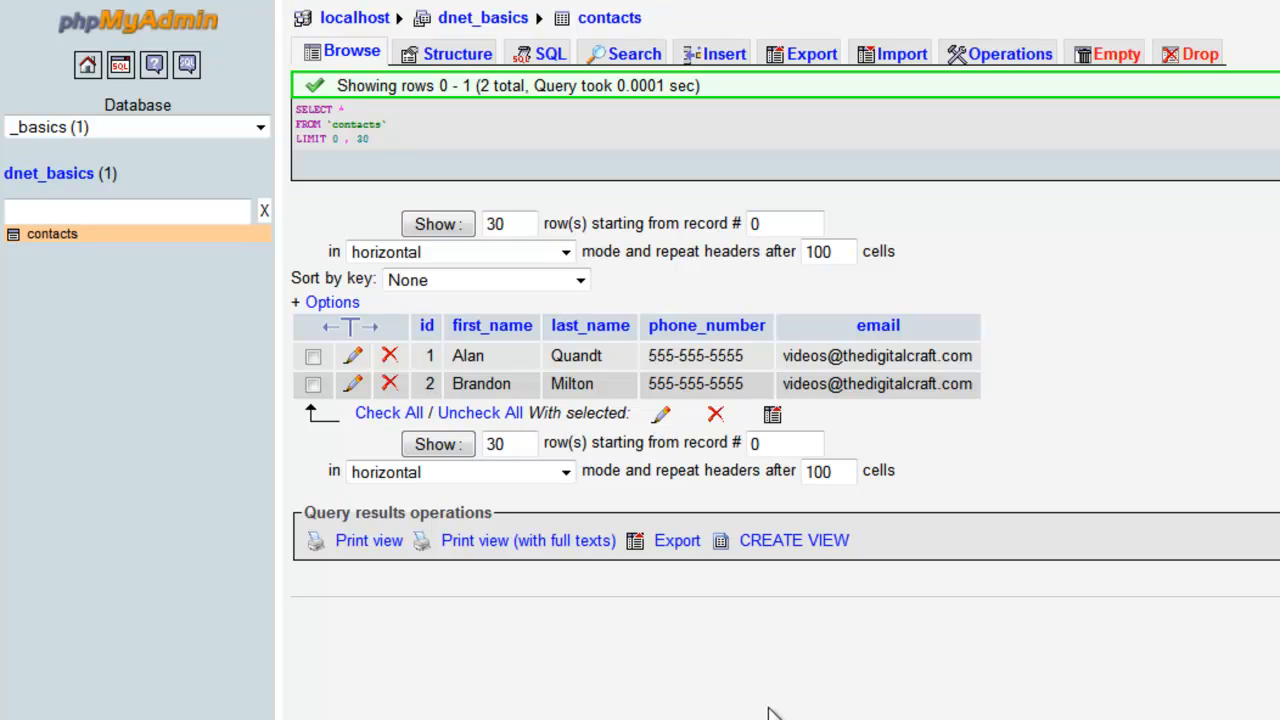
mouse_move(744, 676)
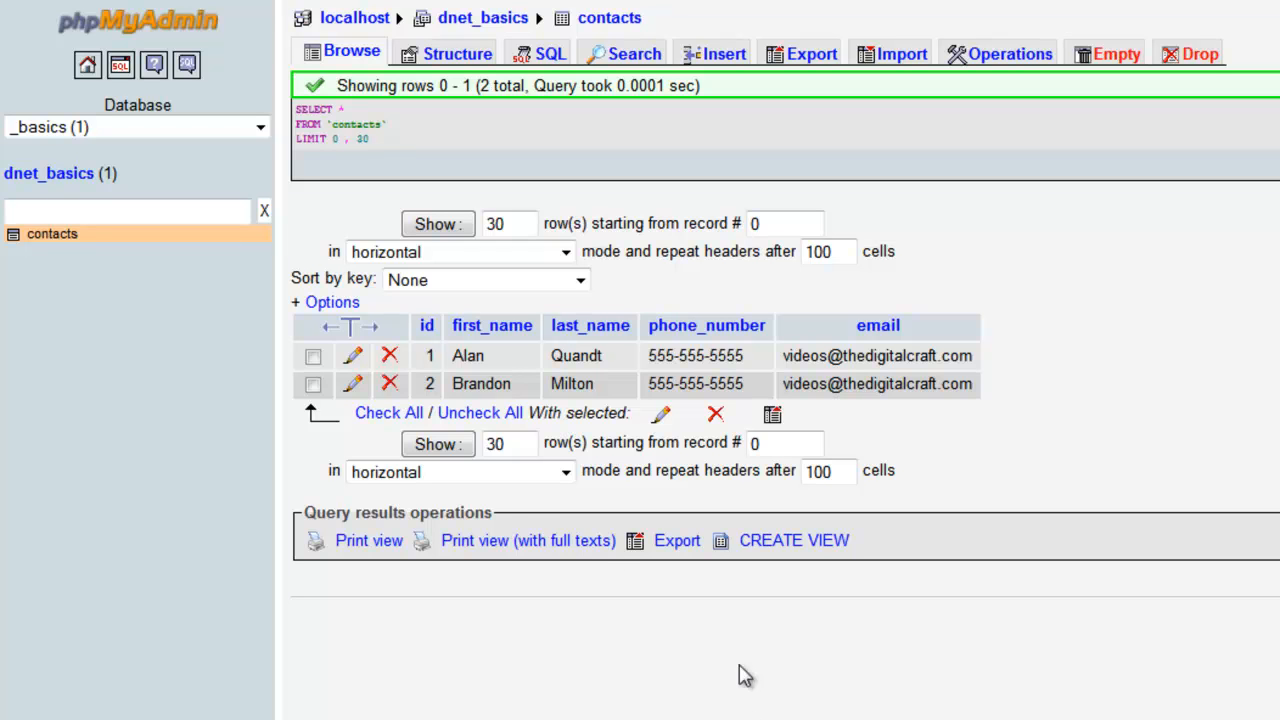
mouse_move(744, 676)
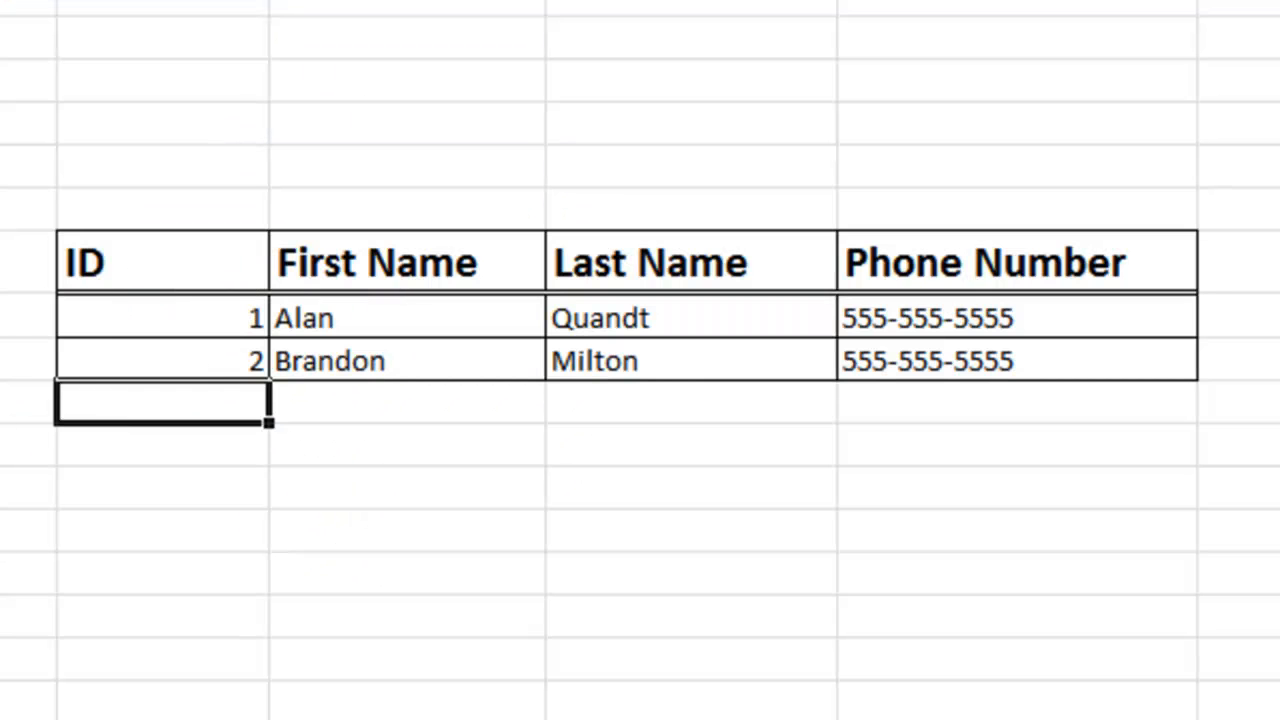
mouse_move(984, 324)
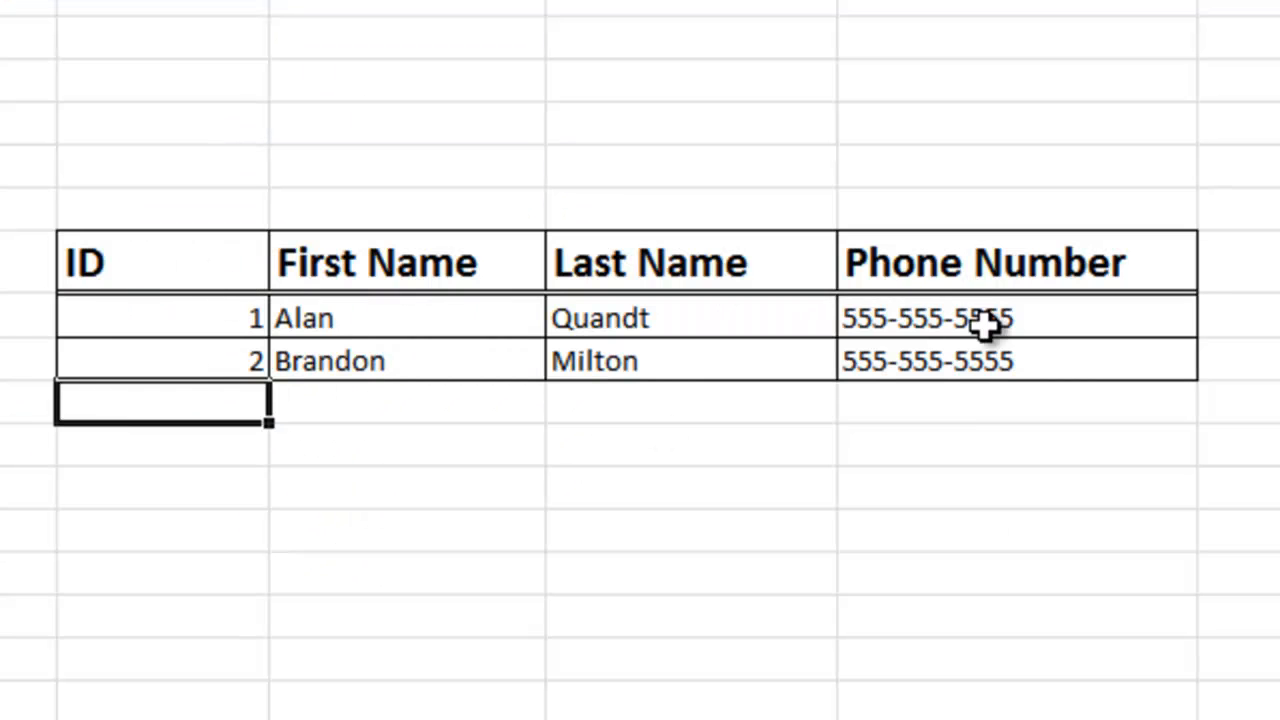
mouse_move(1024, 300)
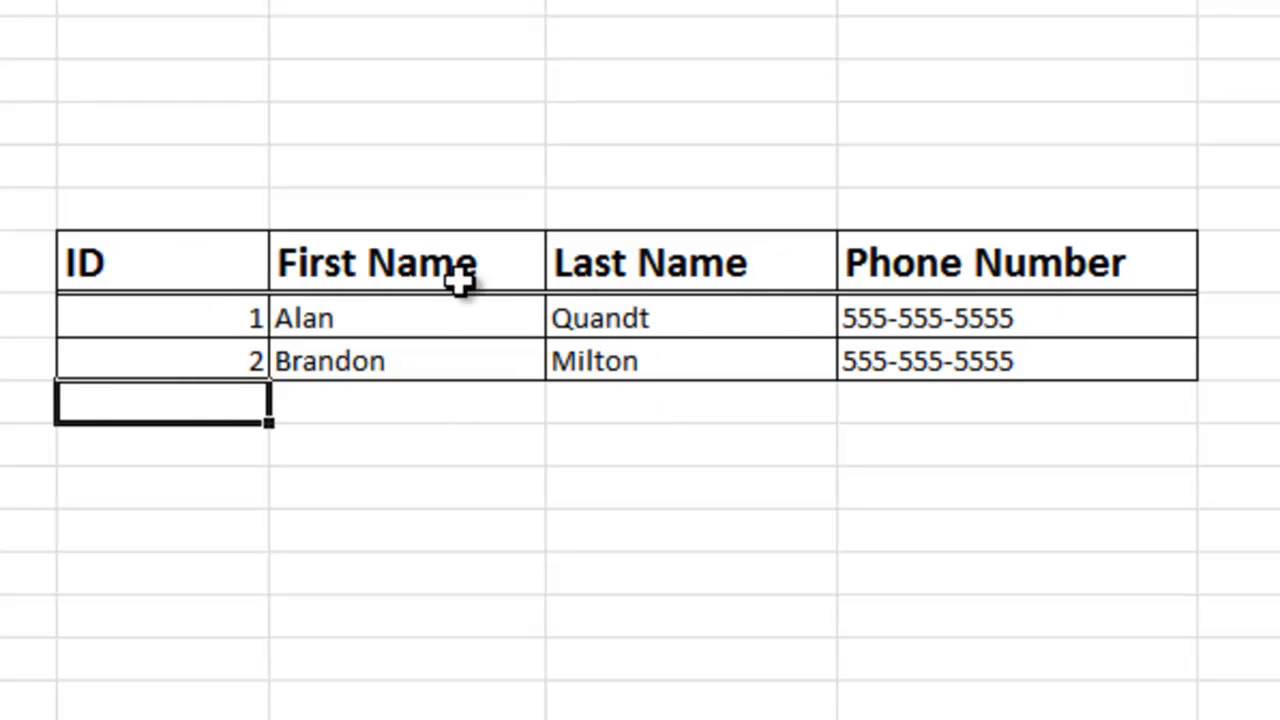
mouse_move(924, 280)
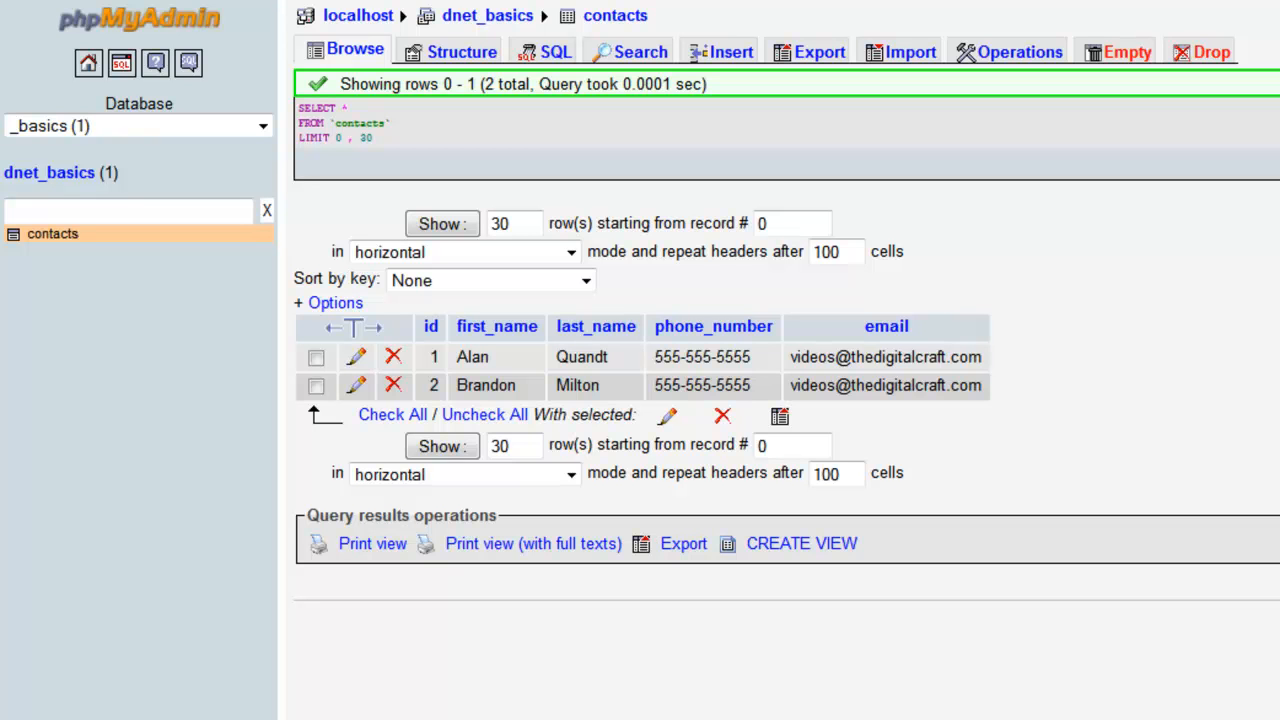
mouse_move(1152, 528)
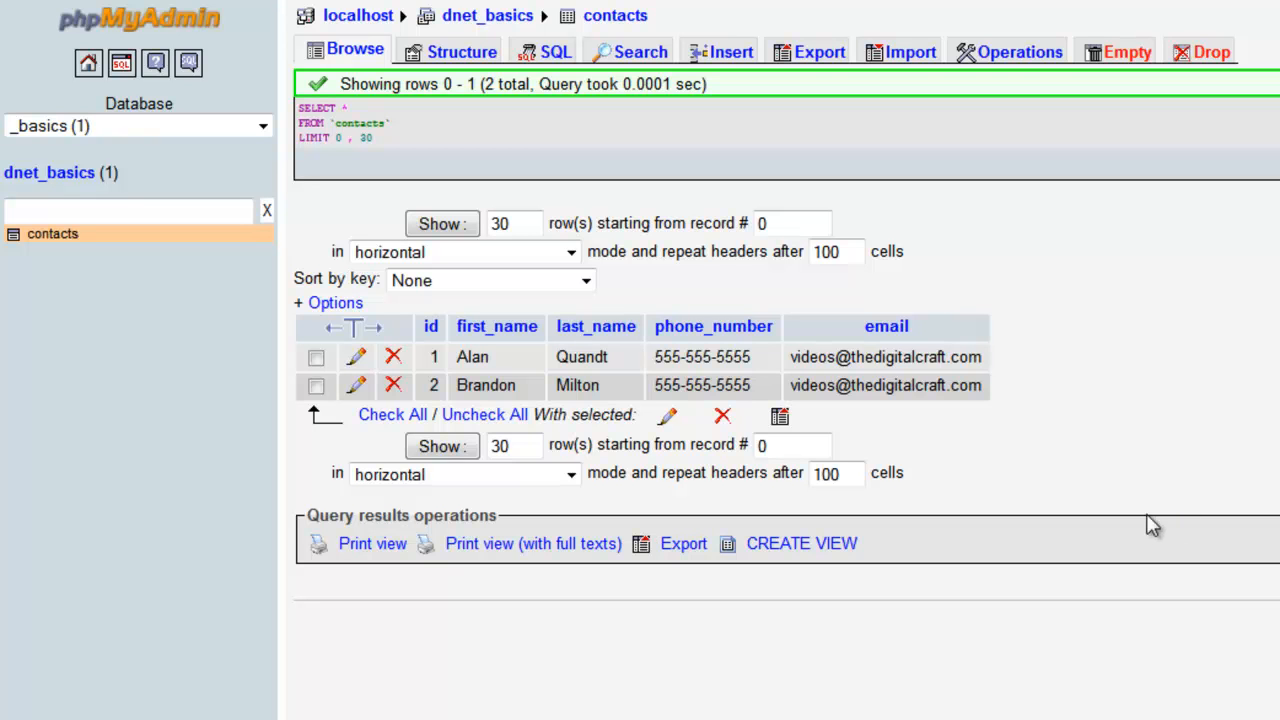
mouse_move(1180, 534)
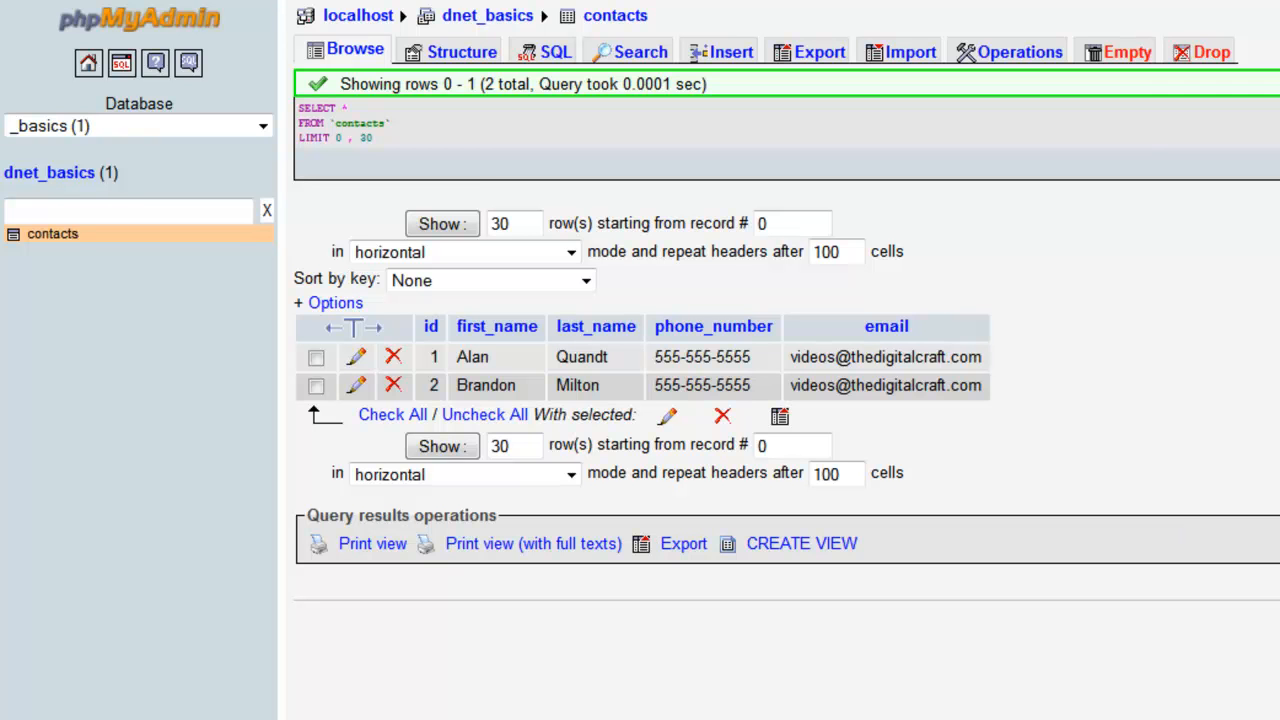
mouse_move(1224, 692)
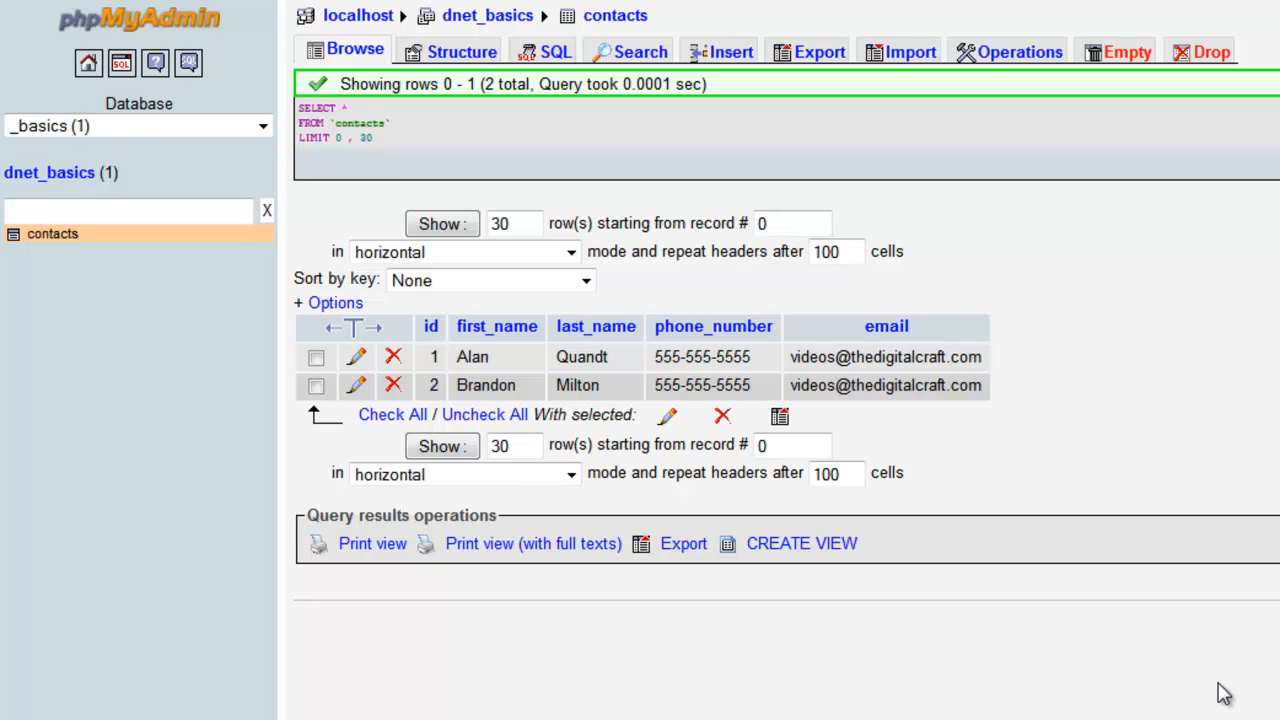
mouse_move(1252, 680)
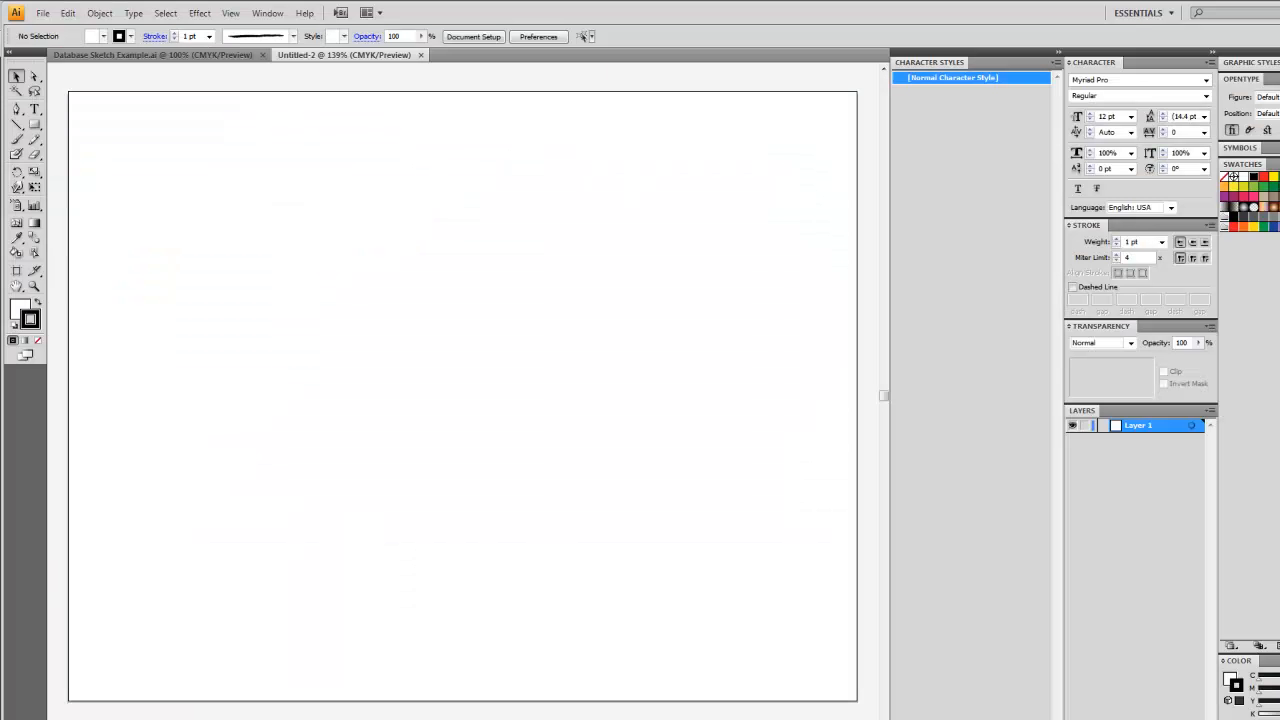
mouse_move(364, 392)
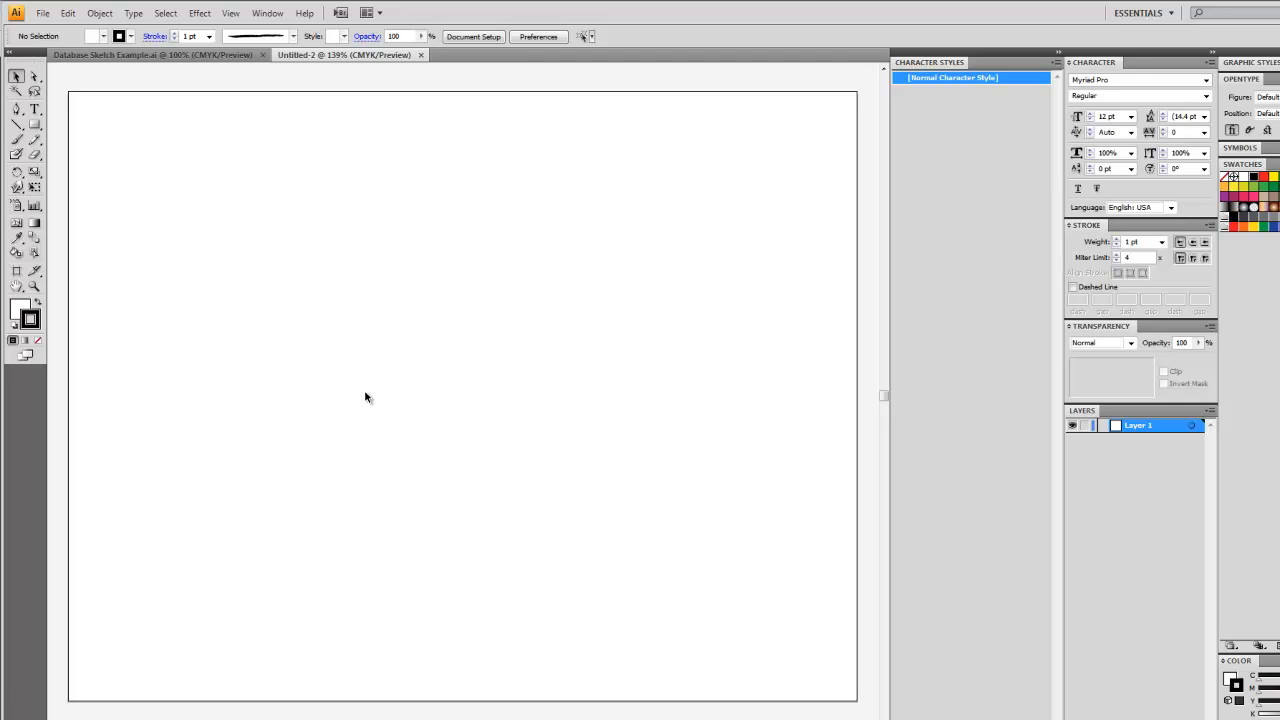
mouse_move(616, 496)
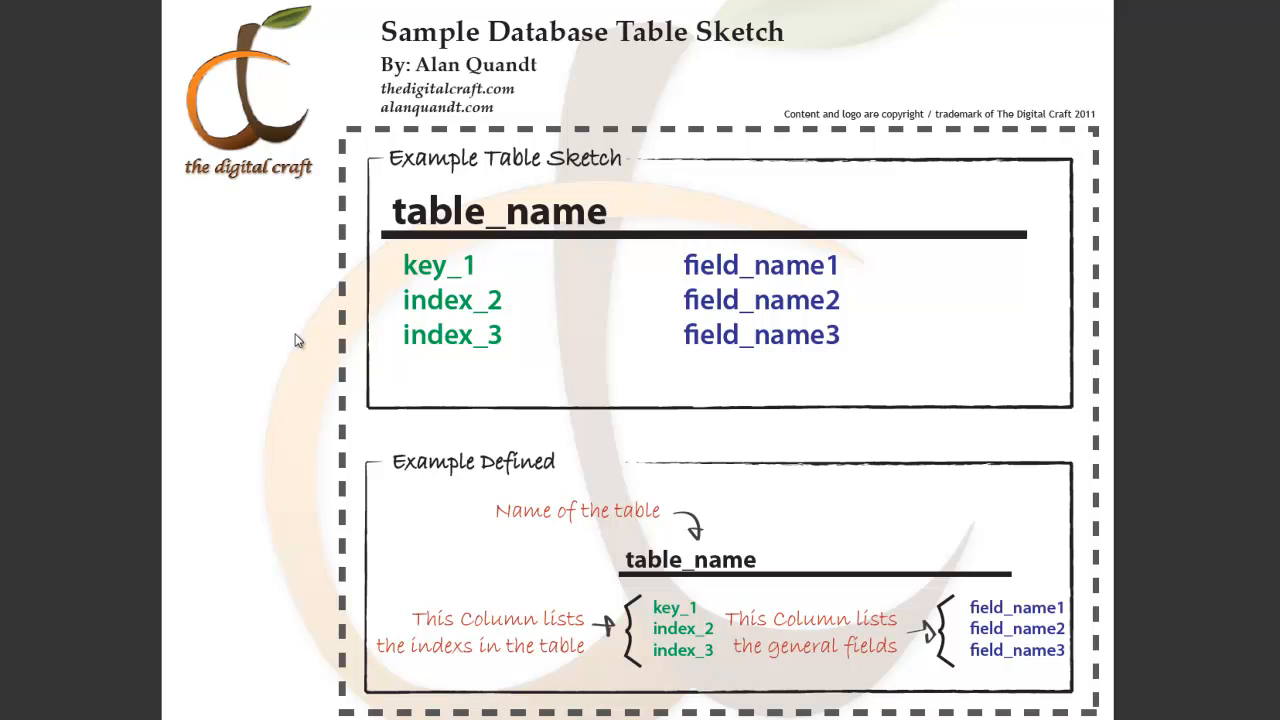
mouse_move(316, 358)
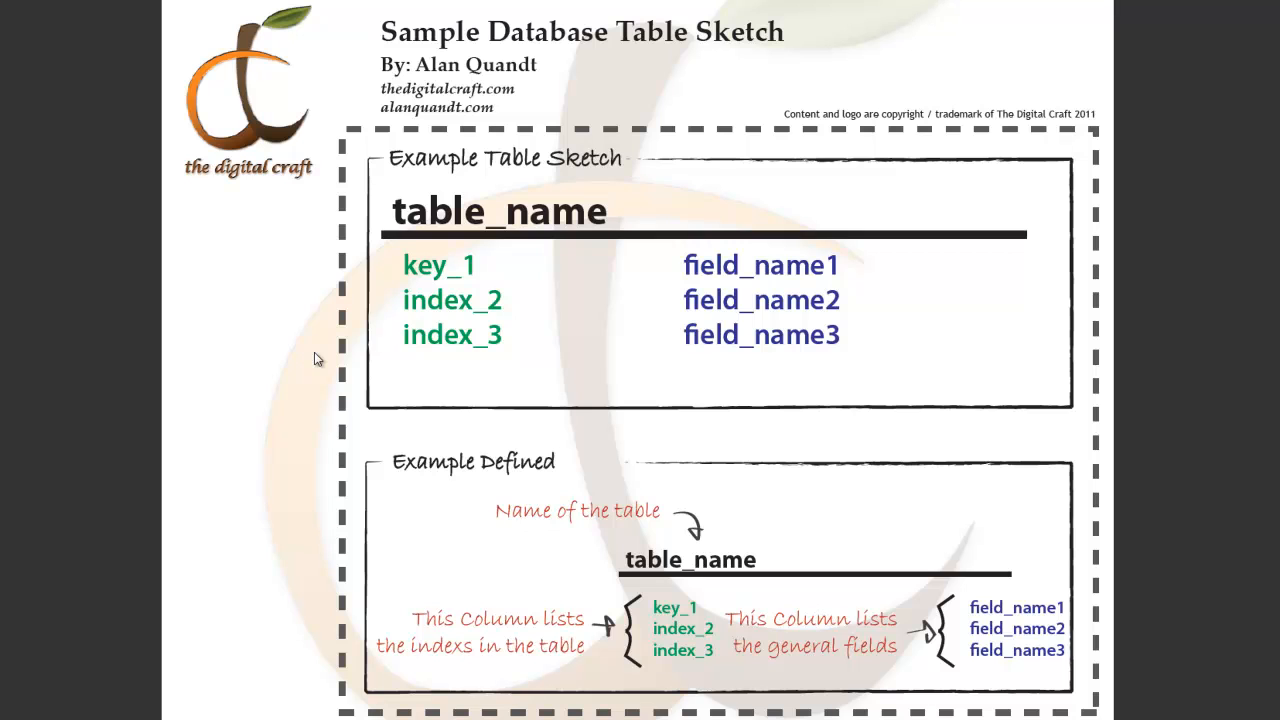
mouse_move(714, 258)
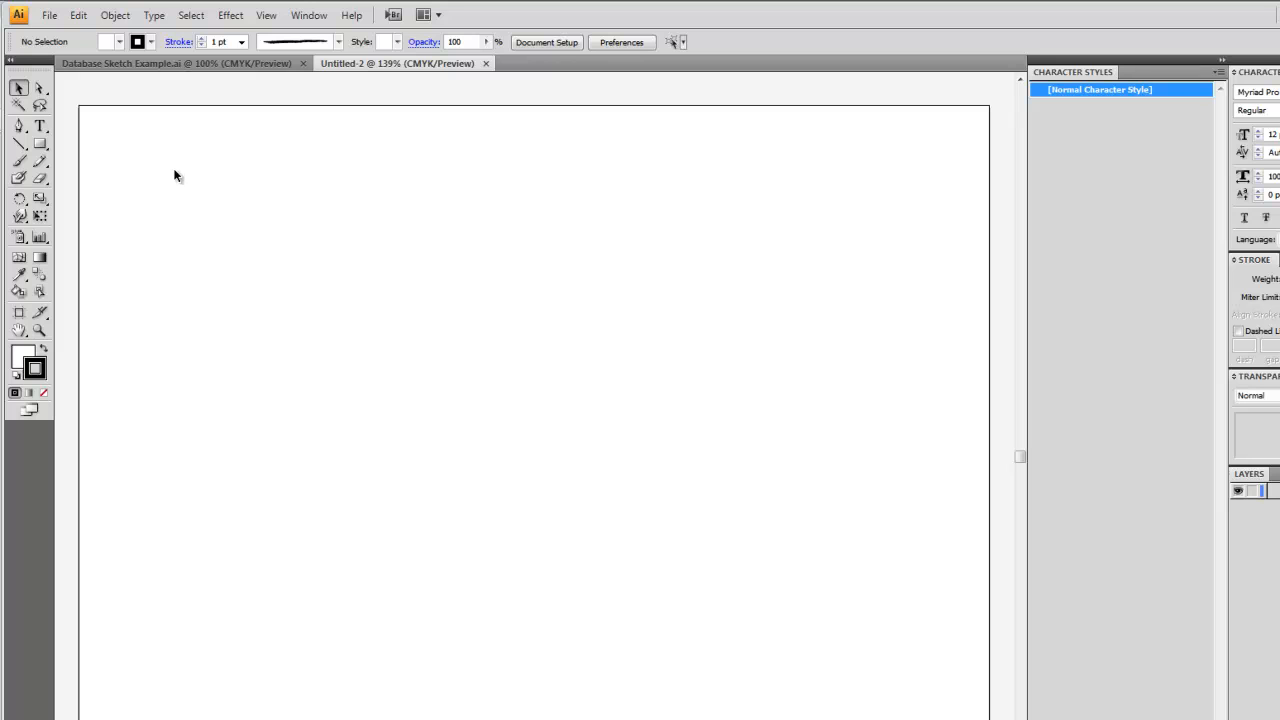
mouse_move(60, 180)
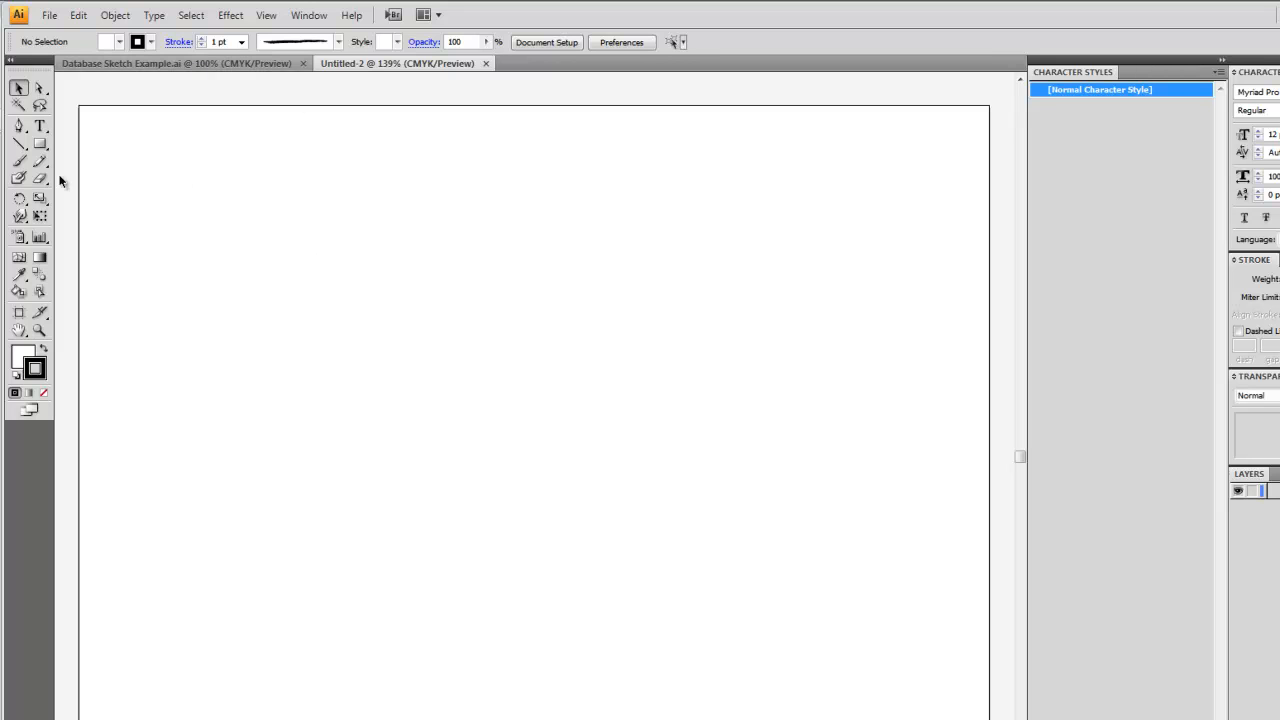
mouse_move(40, 126)
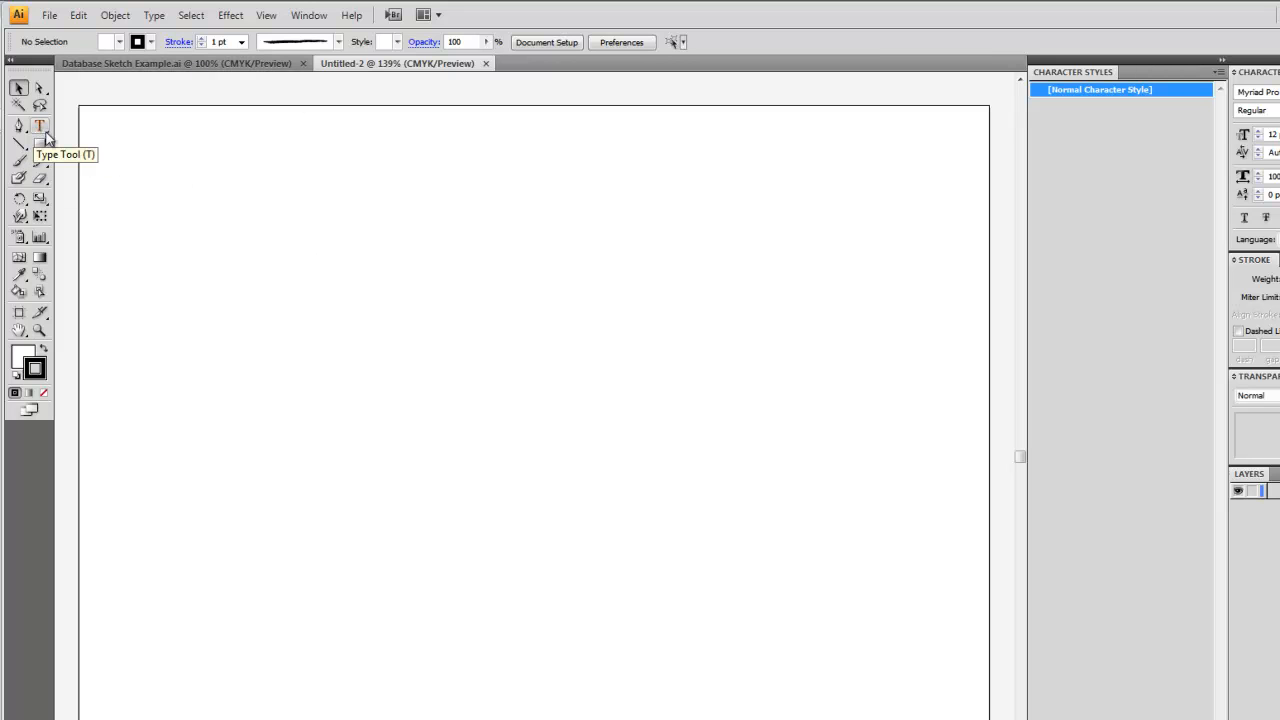
mouse_move(292, 268)
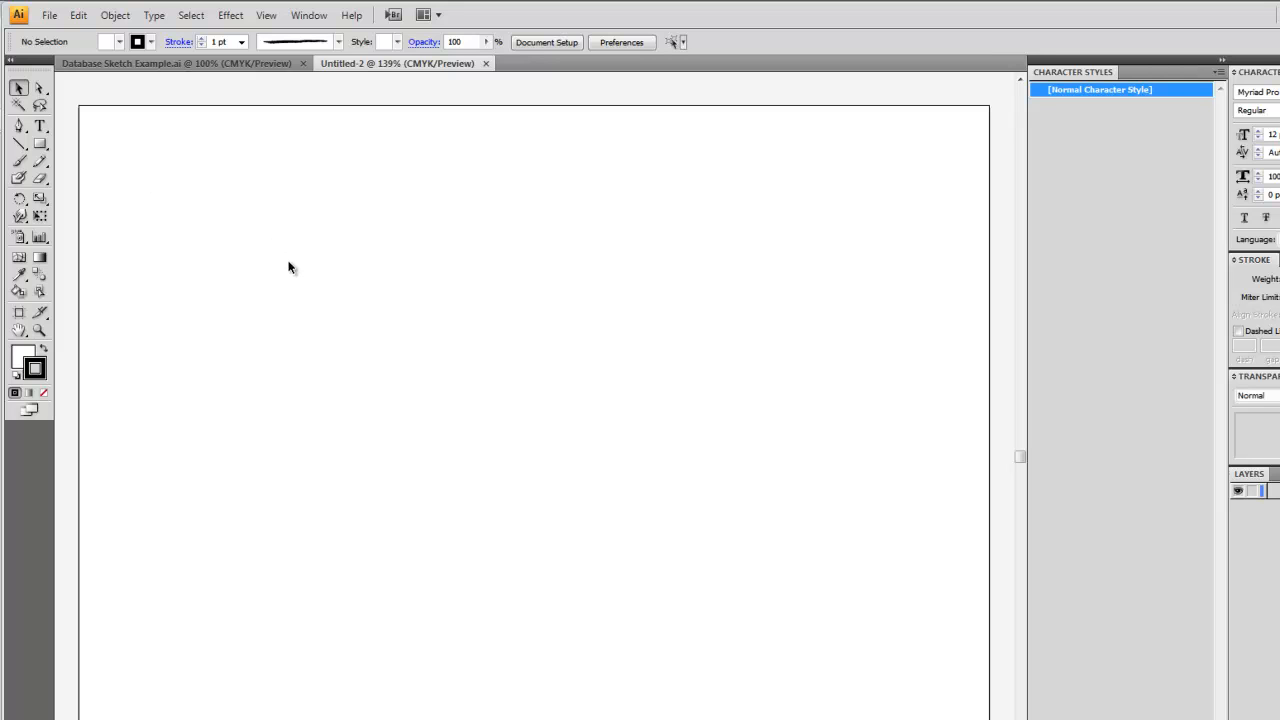
mouse_move(4, 136)
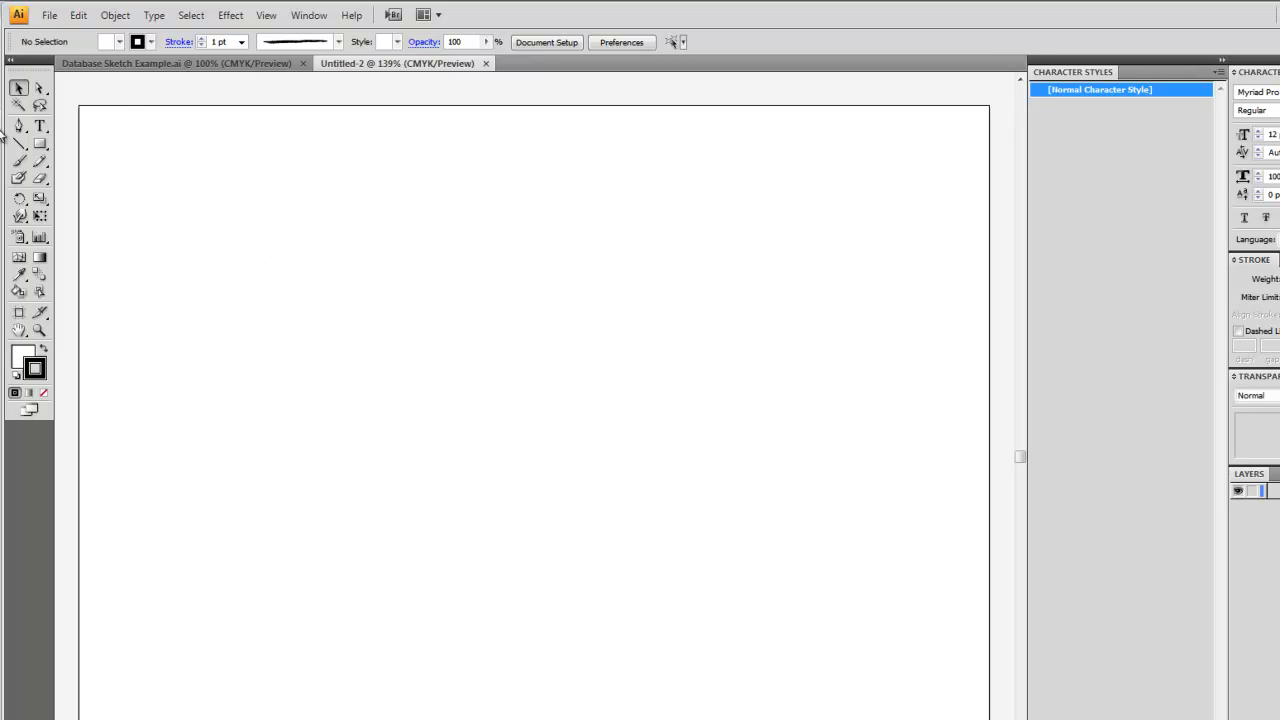
Place a new point text object on the blank artboard with the Type tool.
click(40, 124)
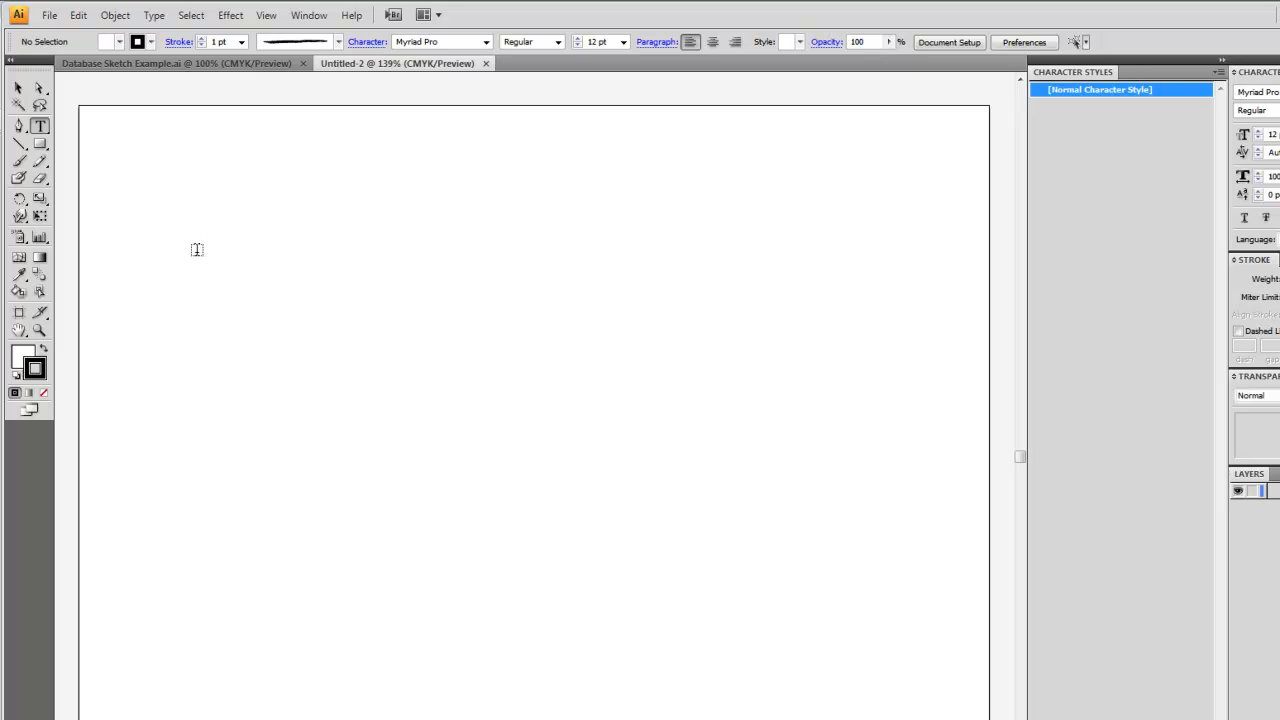
mouse_move(368, 248)
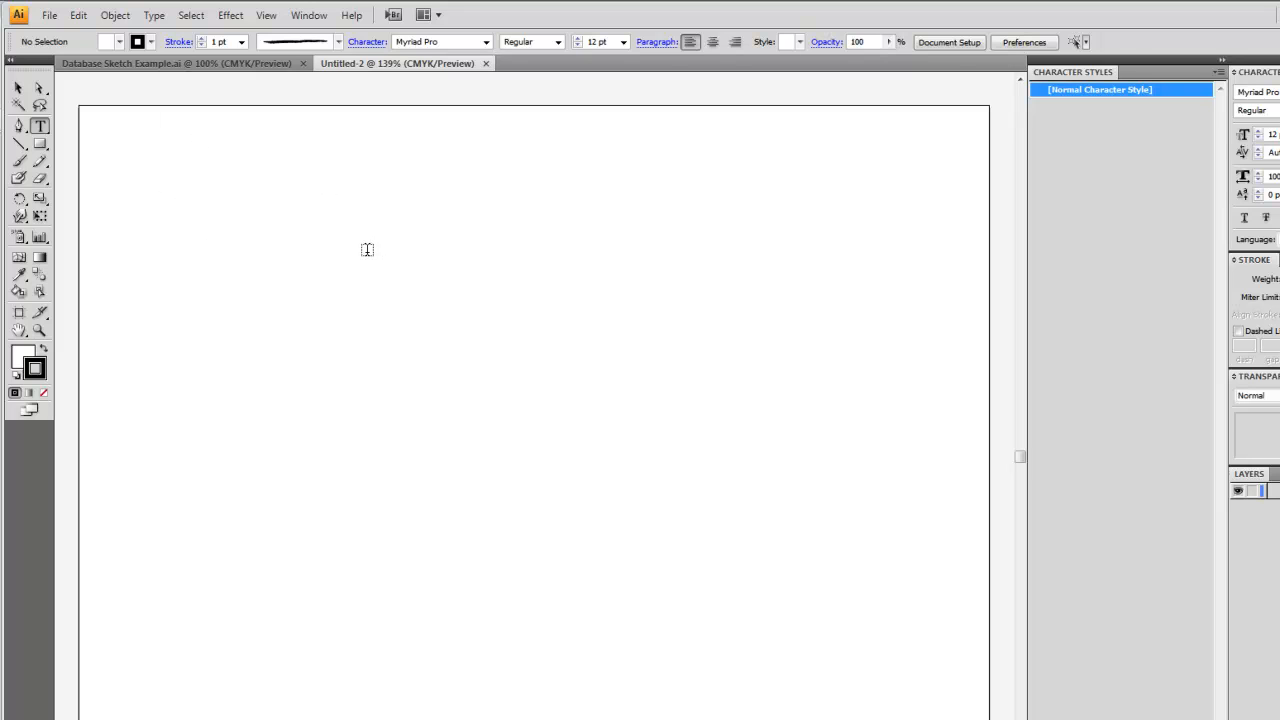
click(496, 360)
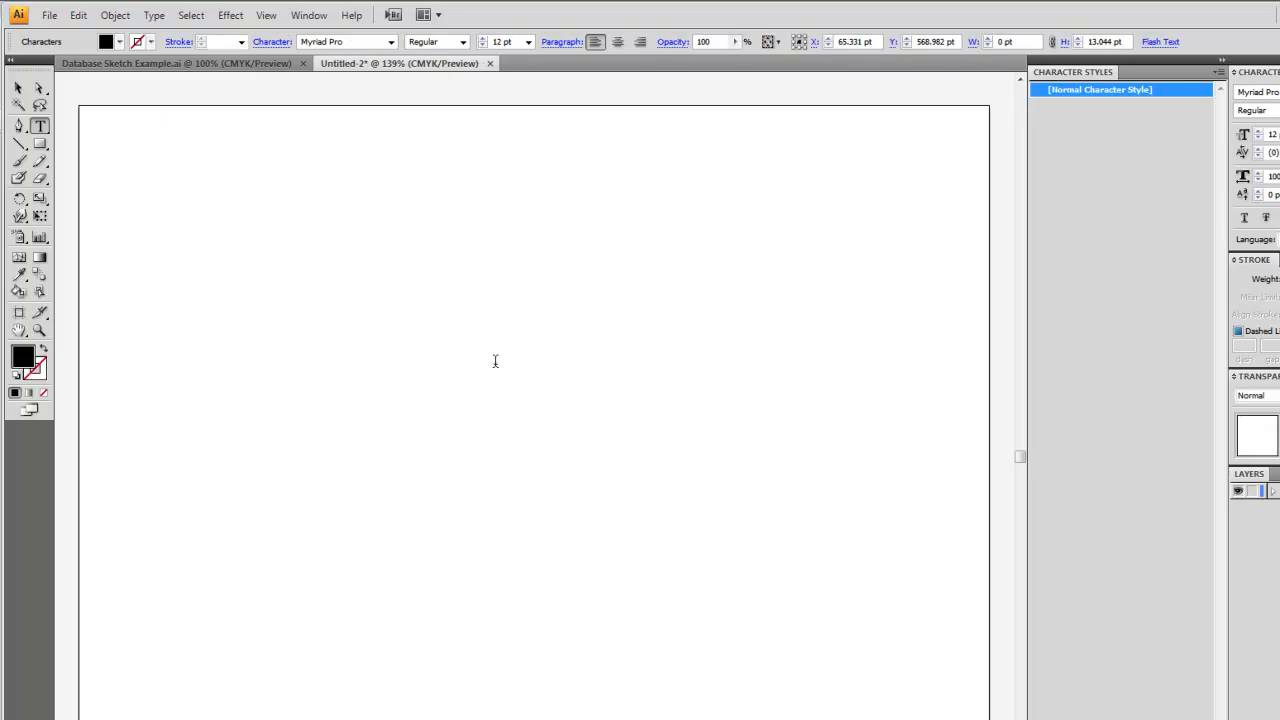
mouse_move(656, 364)
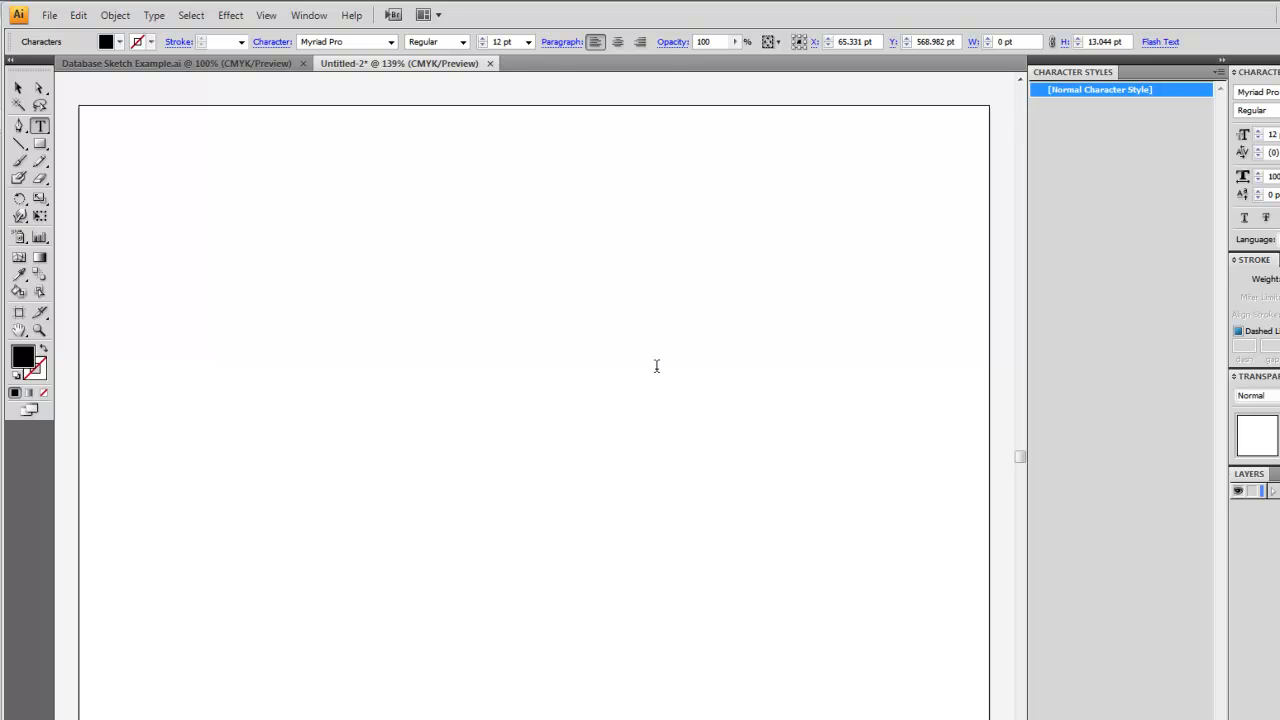
drag(60, 120, 800, 120)
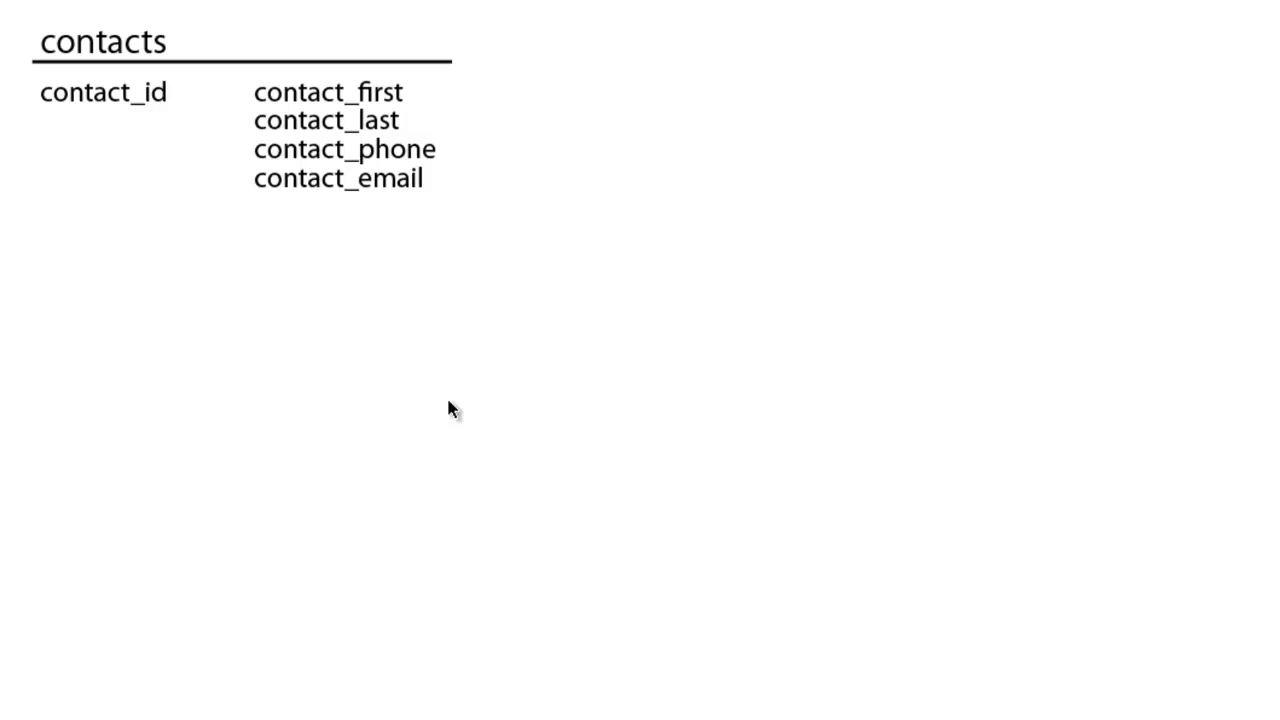
mouse_move(532, 280)
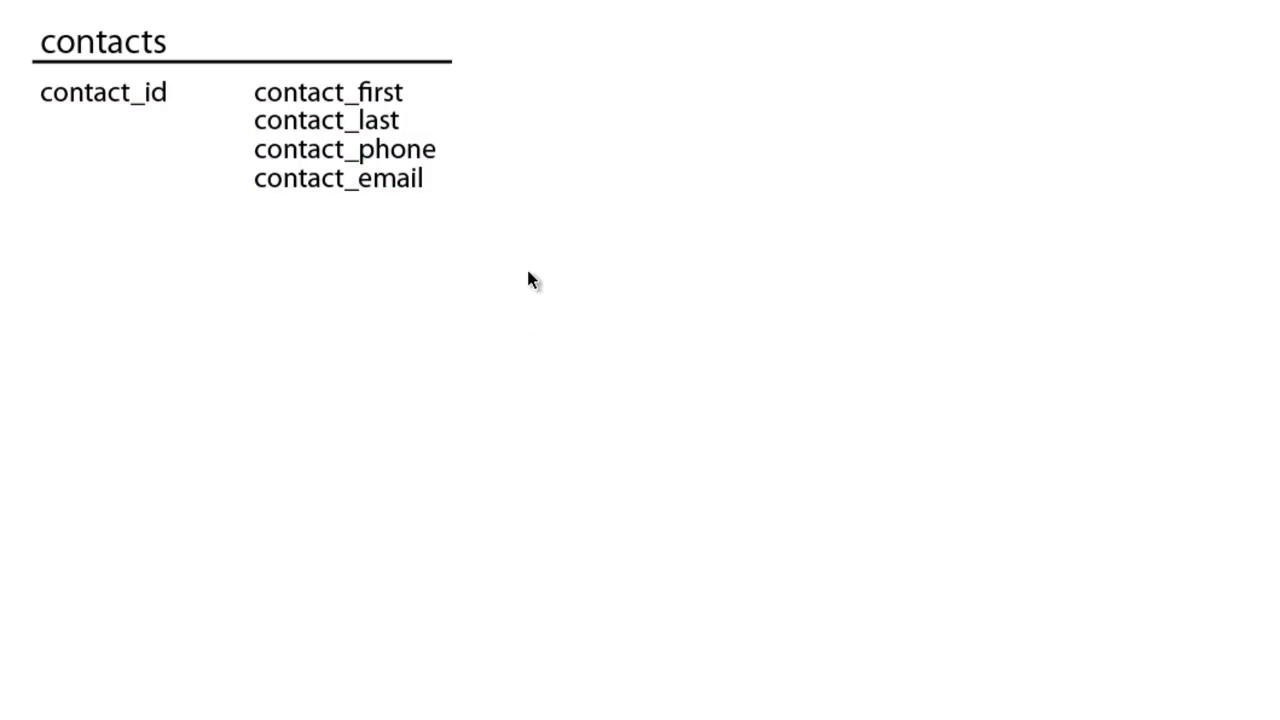
mouse_move(354, 432)
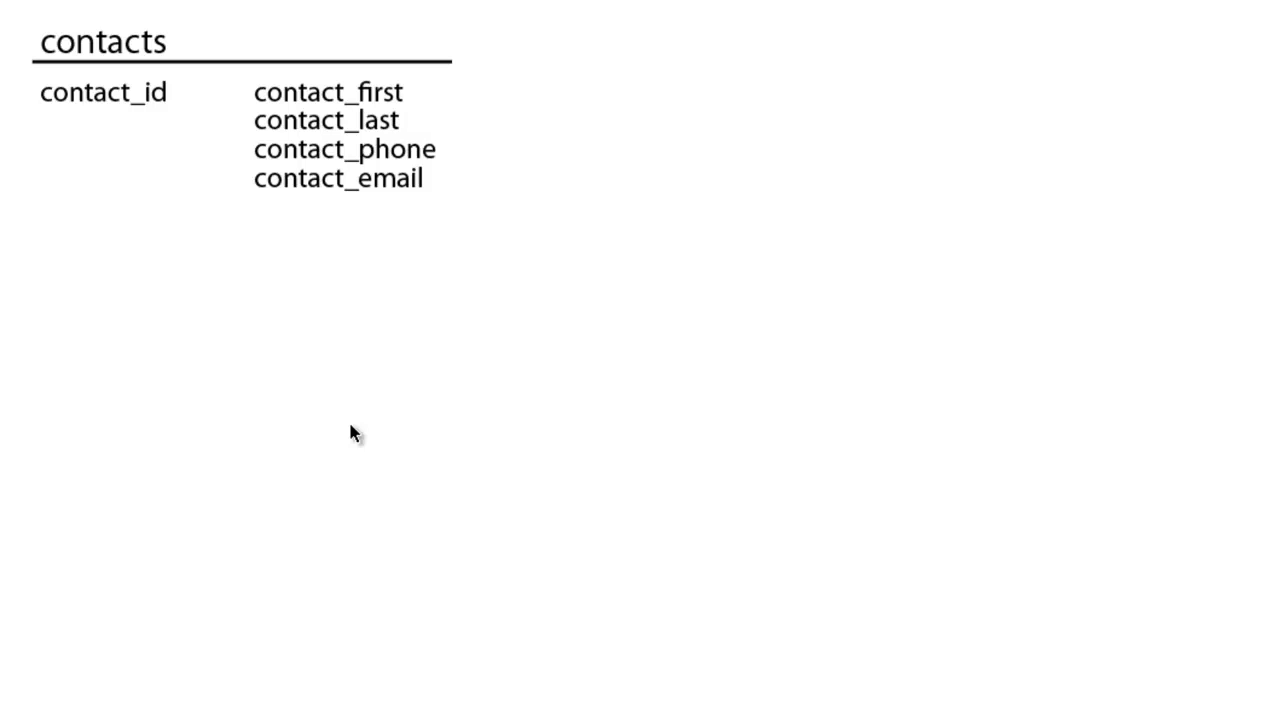
Duplicate the contacts sketch as contact_types with fields type_id and type_name.
click(104, 92)
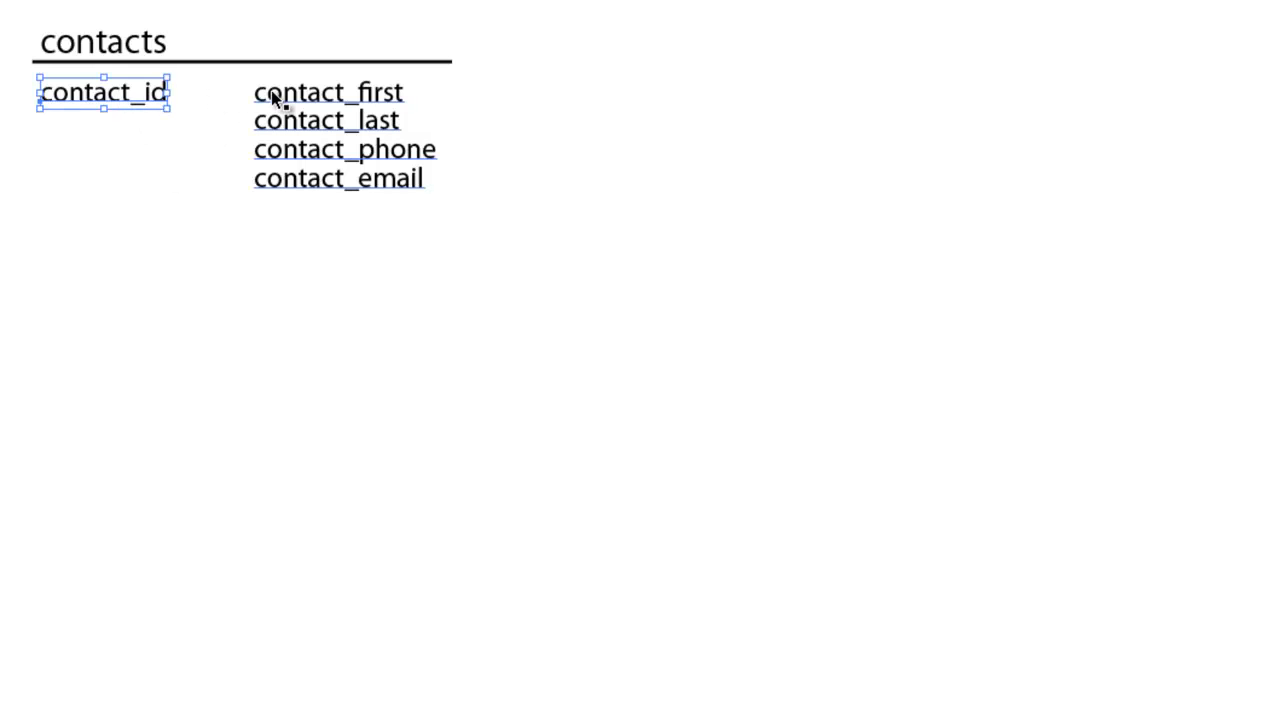
click(104, 42)
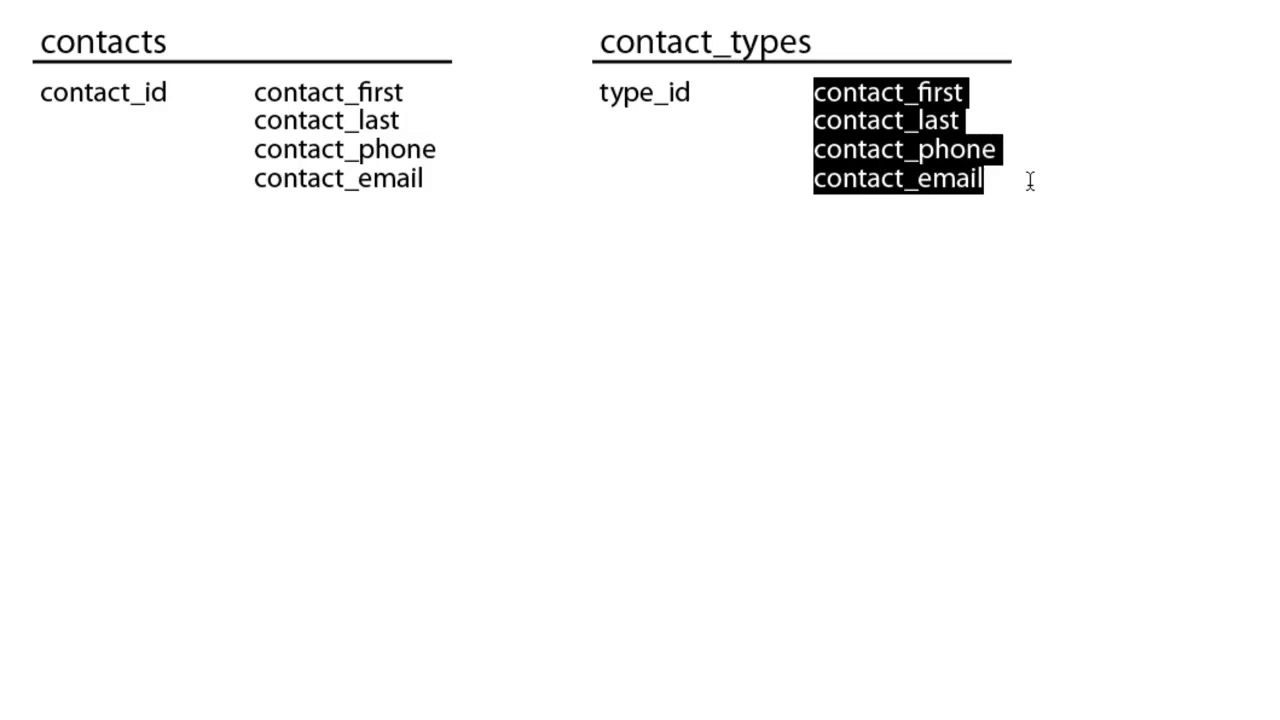
text(type_name)
click(104, 92)
text(type_id)
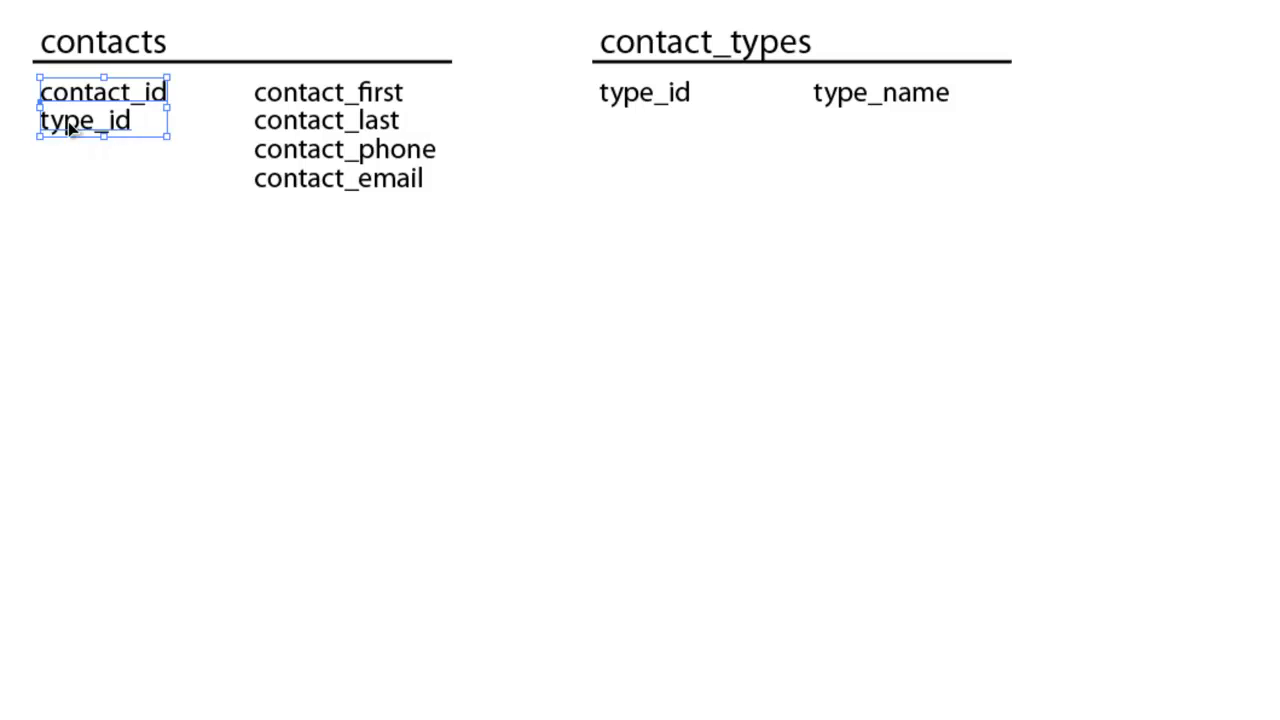
Begin a fifth contacts field entry, currently reading 'contact'.
text(contact)
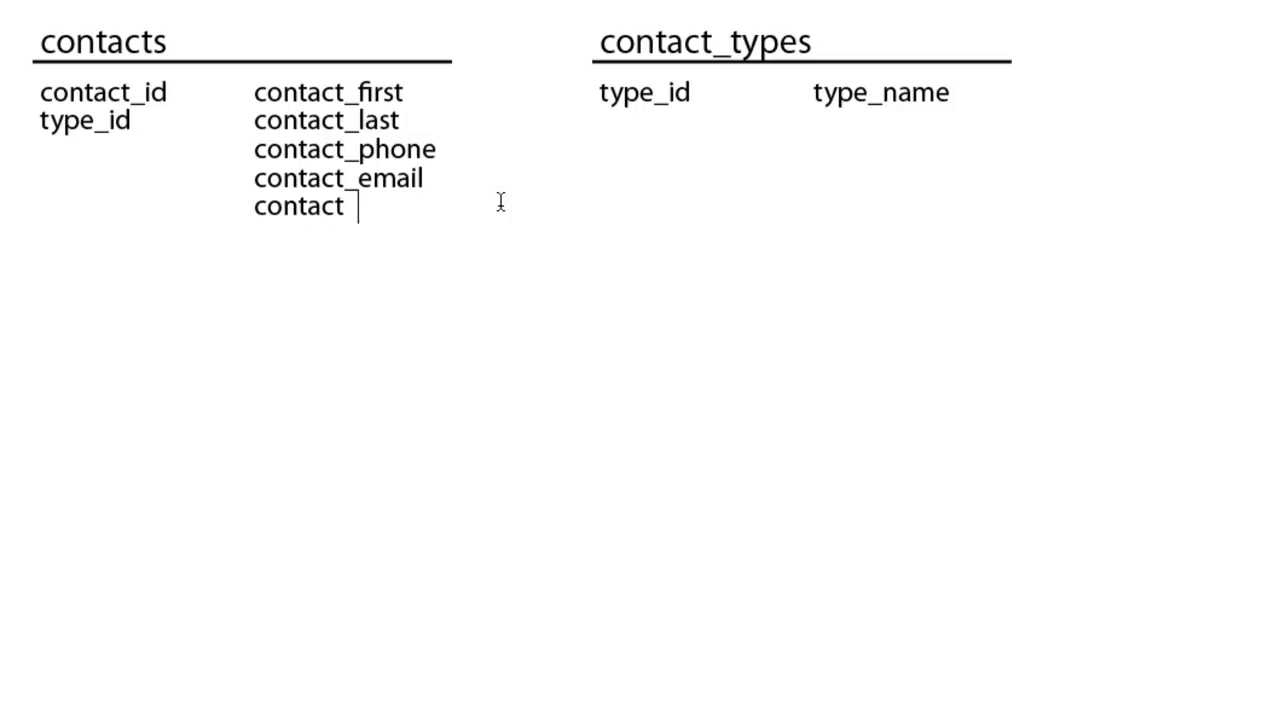
Complete the new field as contact_status beneath contact_email and finish editing.
text(_status)
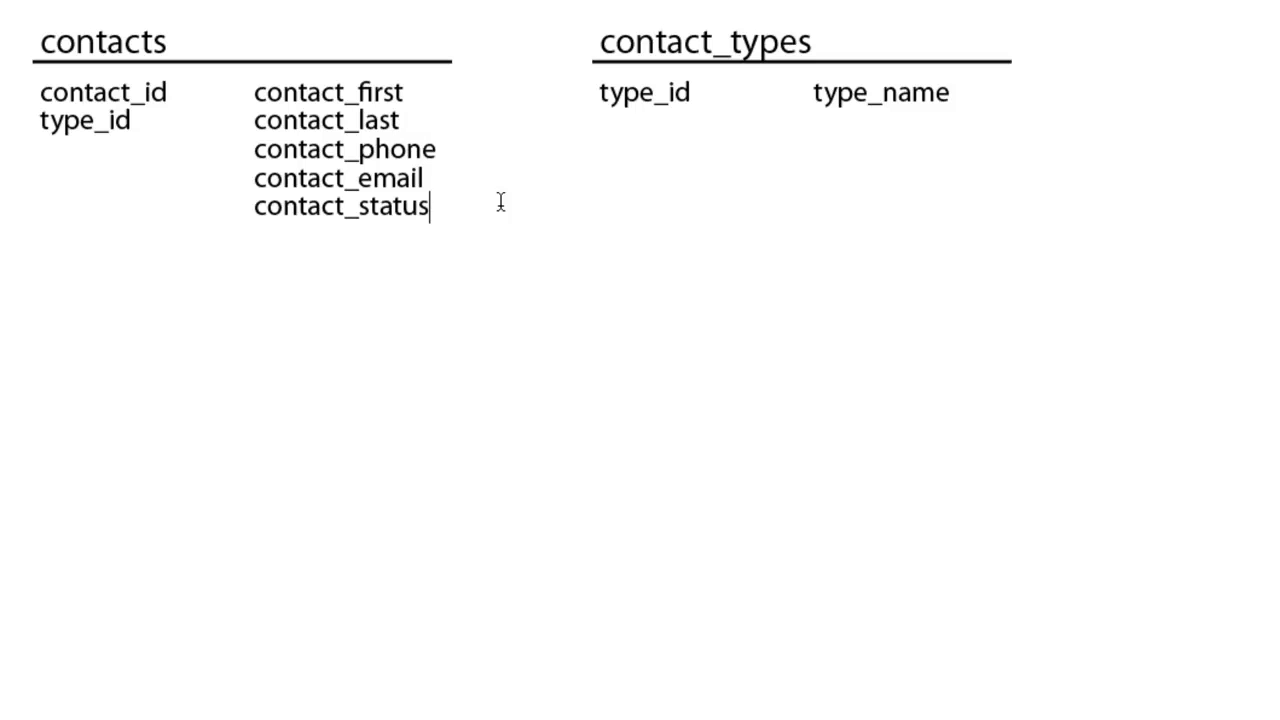
click(340, 148)
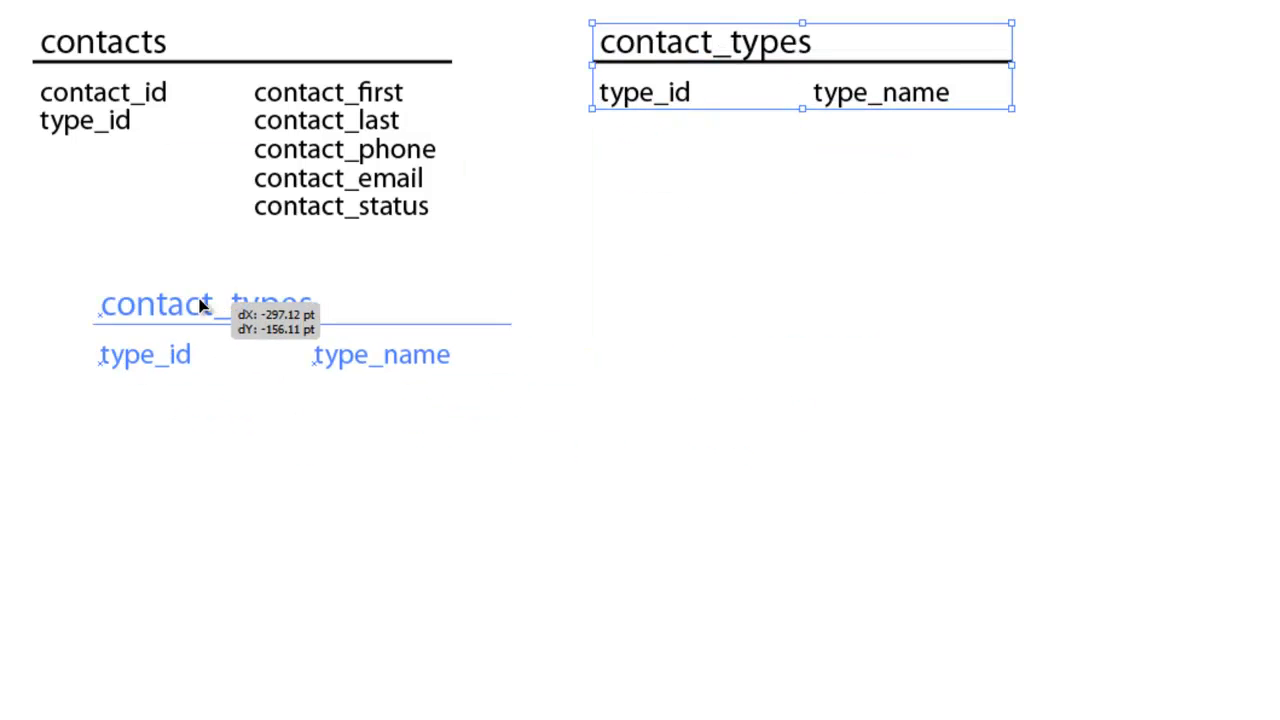
Move contact_types below contacts and widen both sketches' field columns.
drag(800, 64, 240, 340)
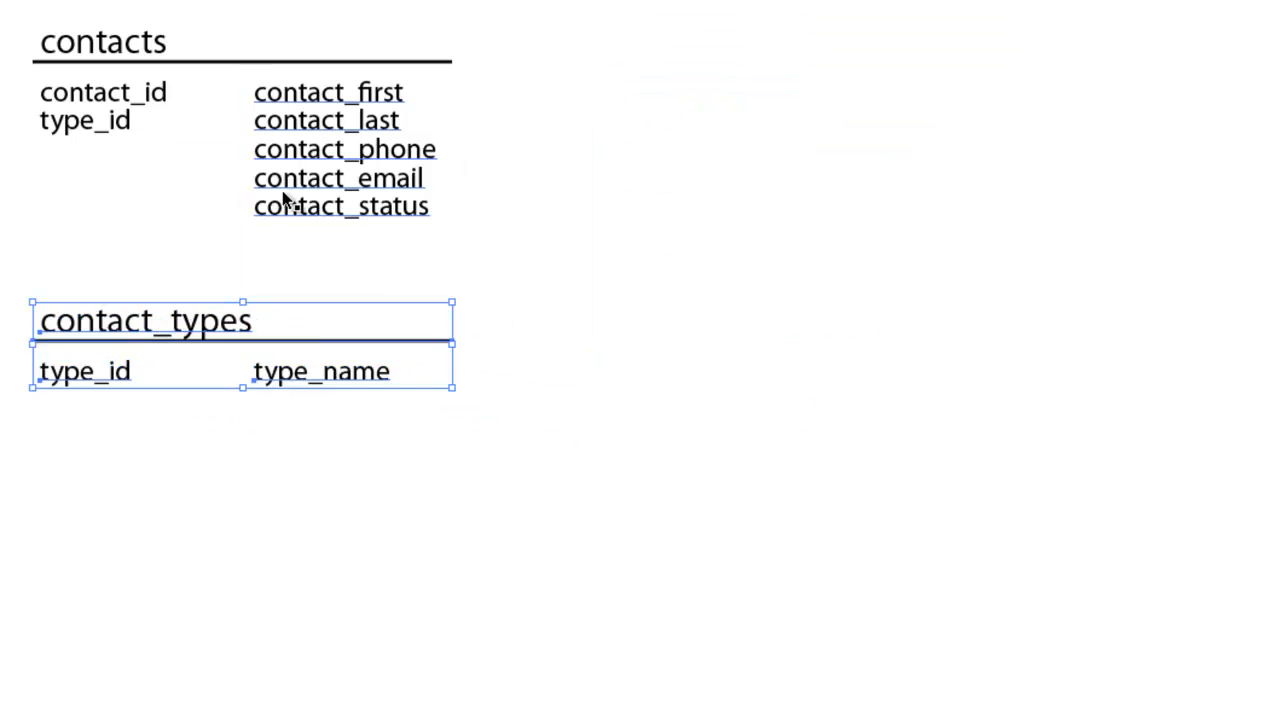
click(104, 42)
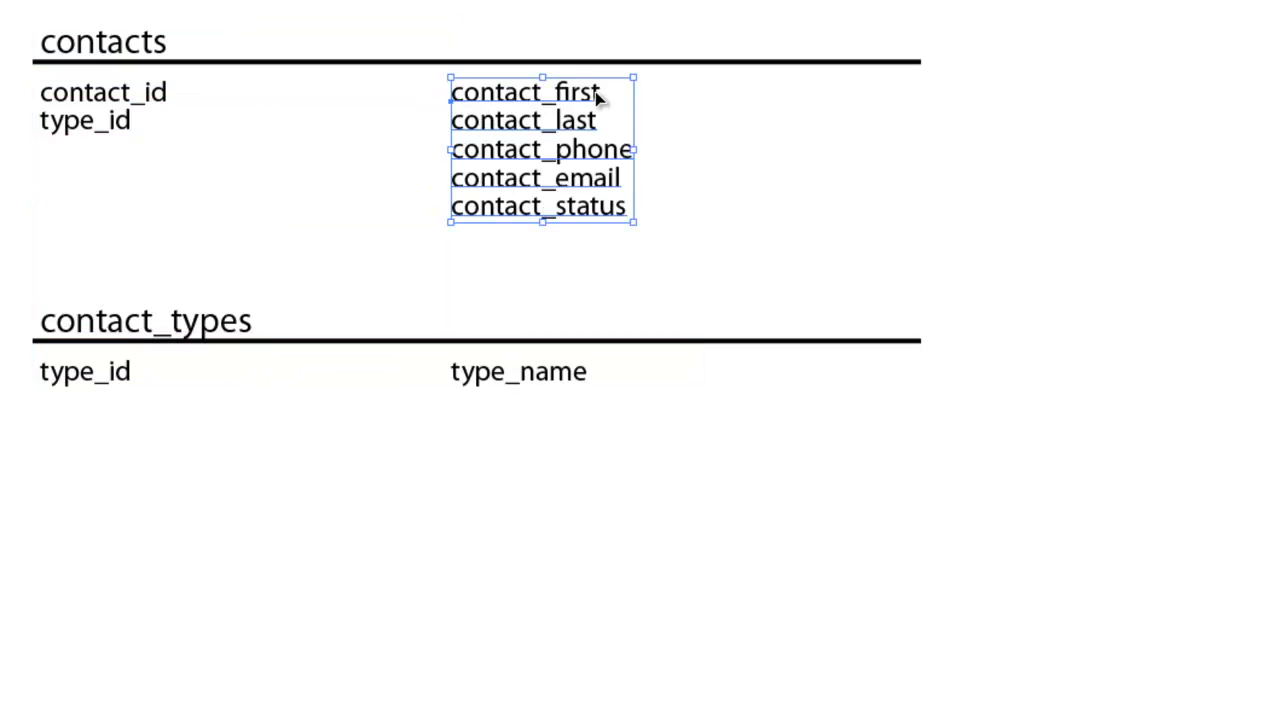
click(800, 150)
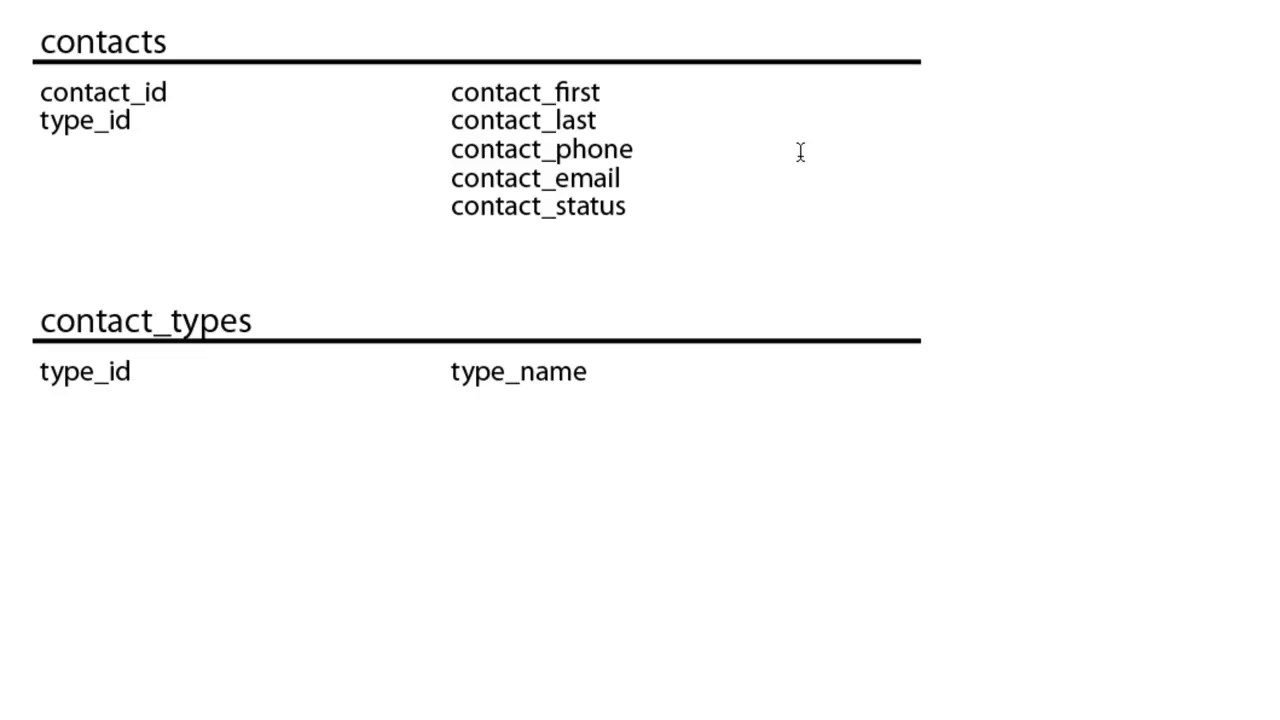
Annotate contact_first with (varchar, 200).
click(600, 92)
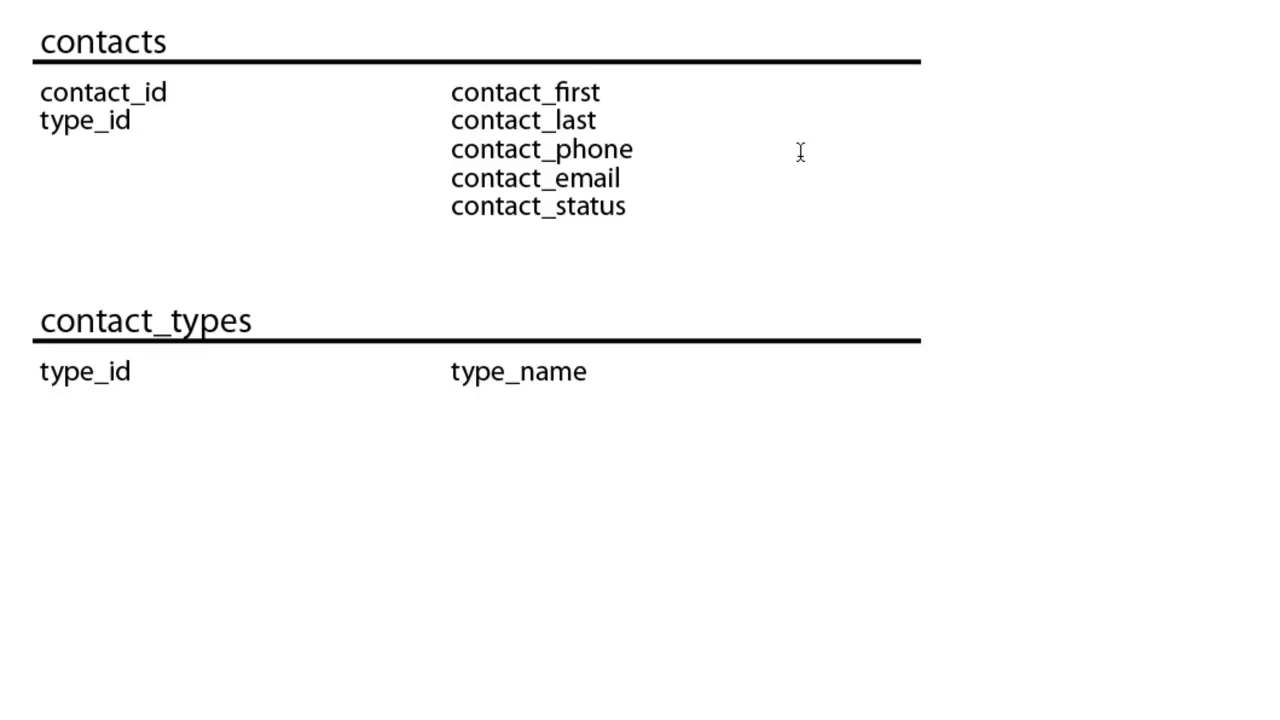
click(600, 92)
text( (varchar, 200))
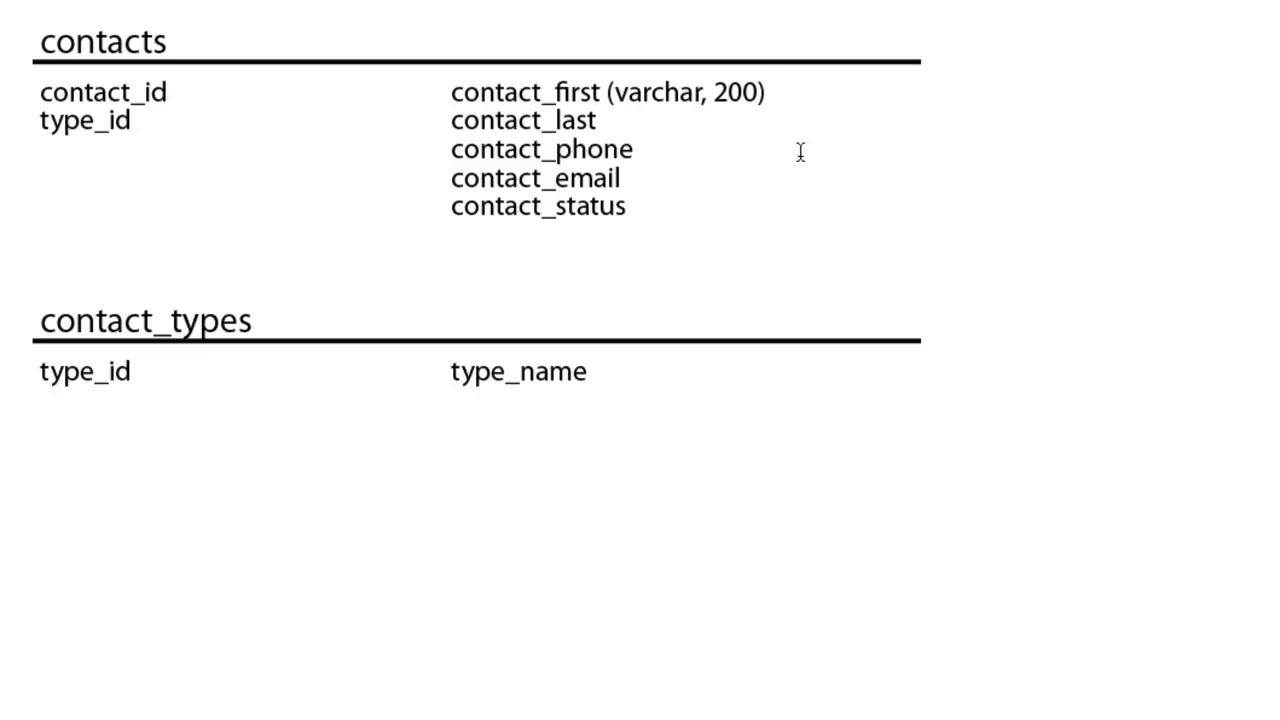
click(768, 92)
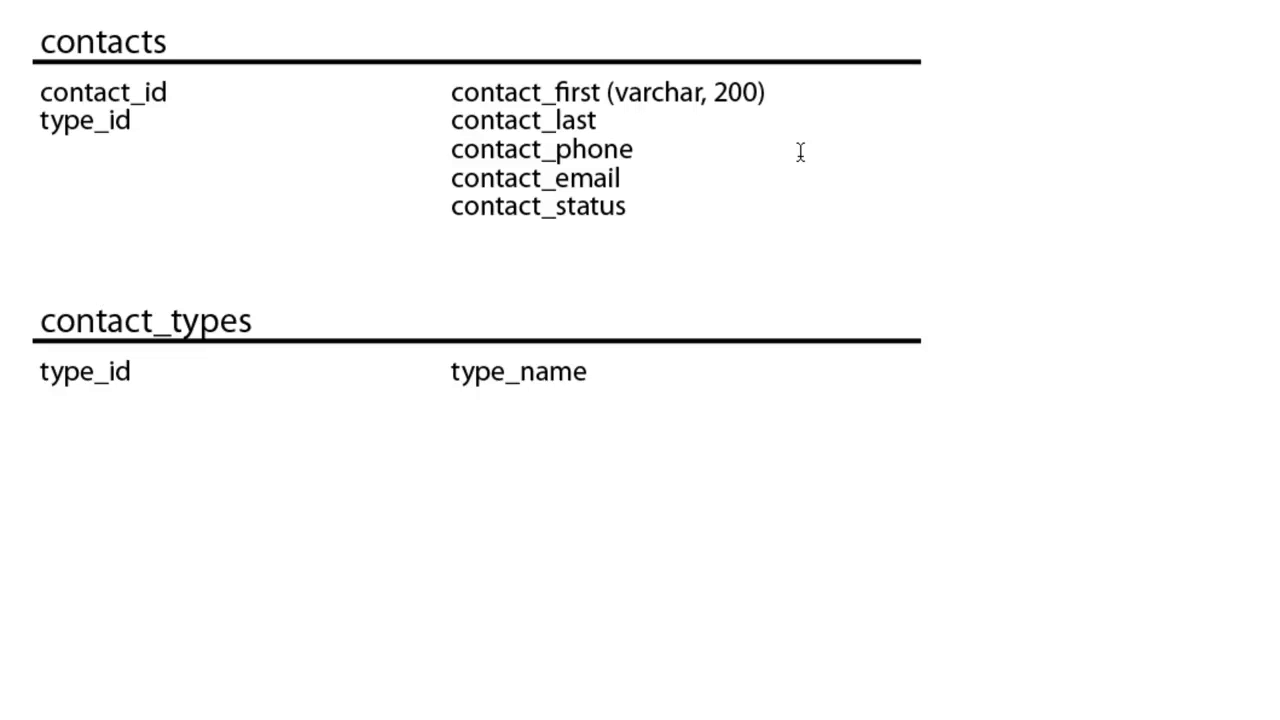
mouse_move(358, 8)
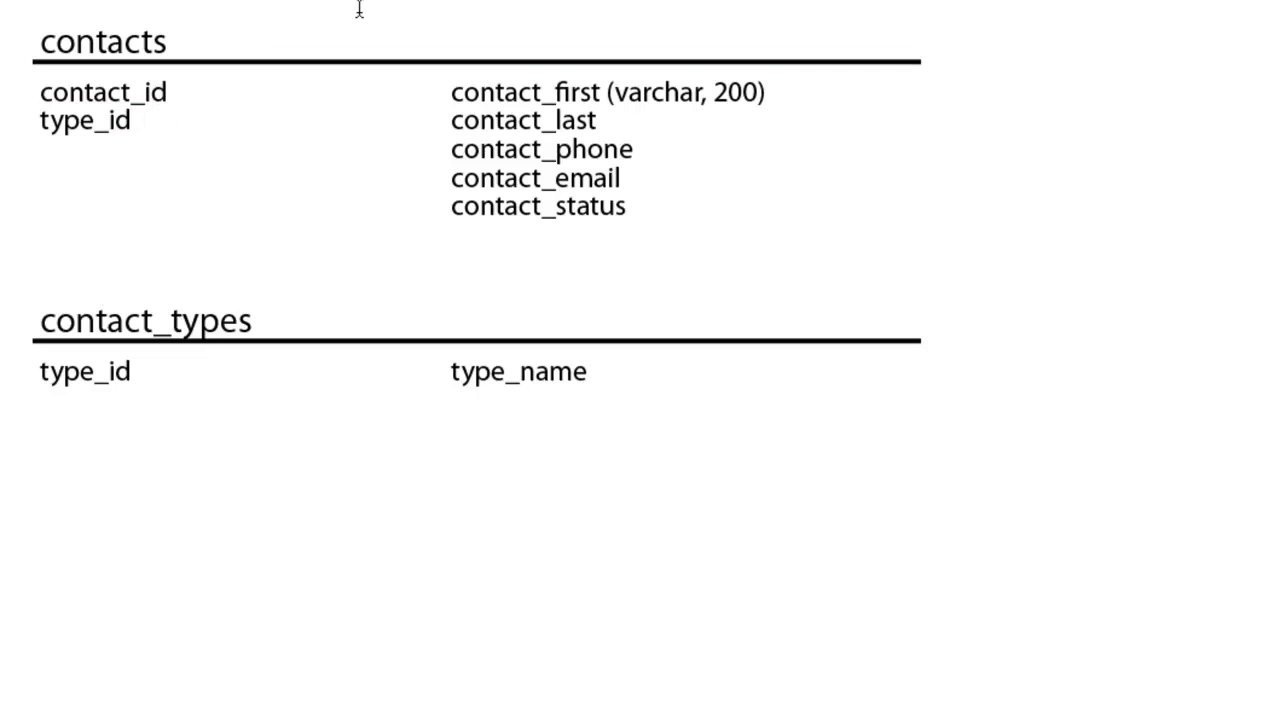
Annotate contact_id with (int, 3, AI, primary).
text((i)
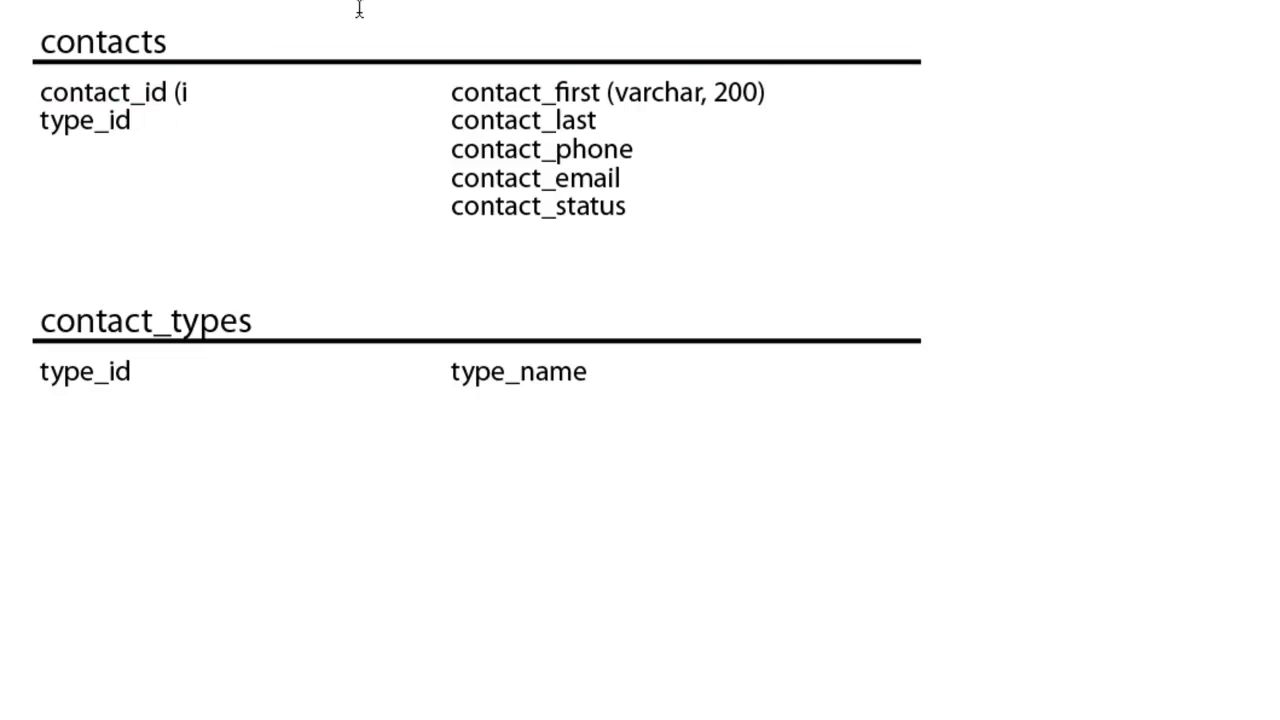
text(nt, 3, AI, primary))
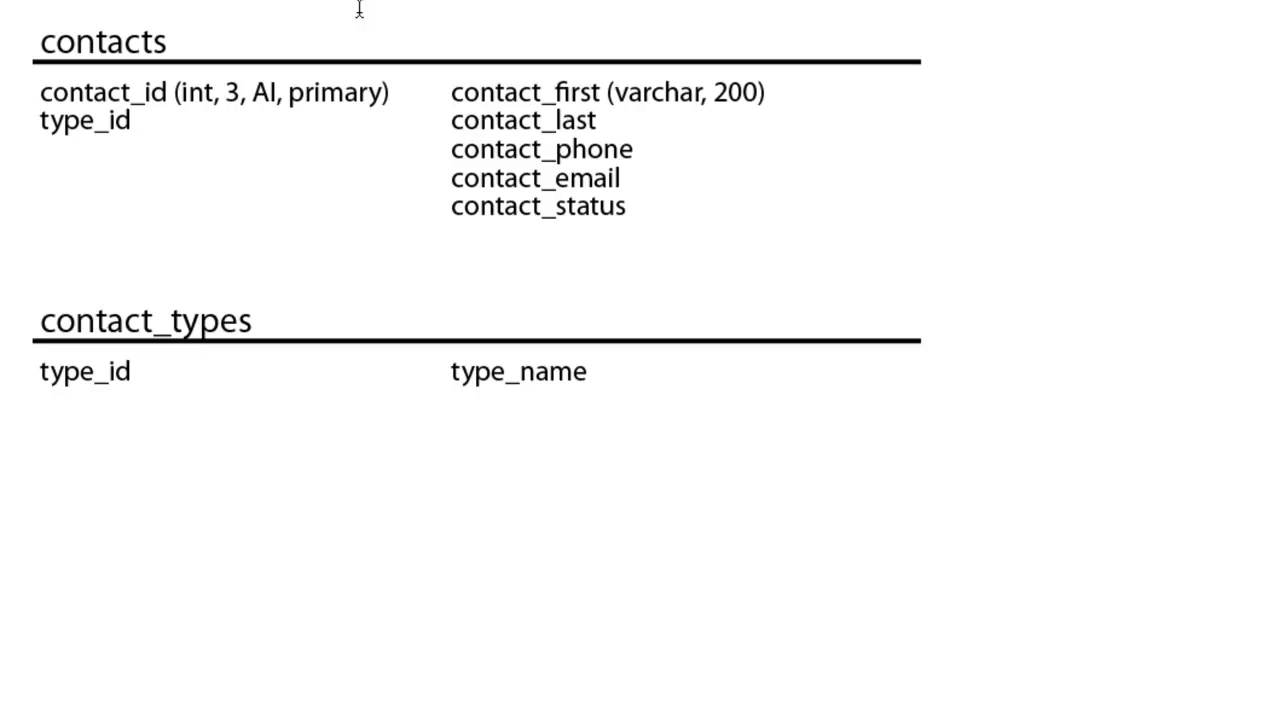
click(390, 92)
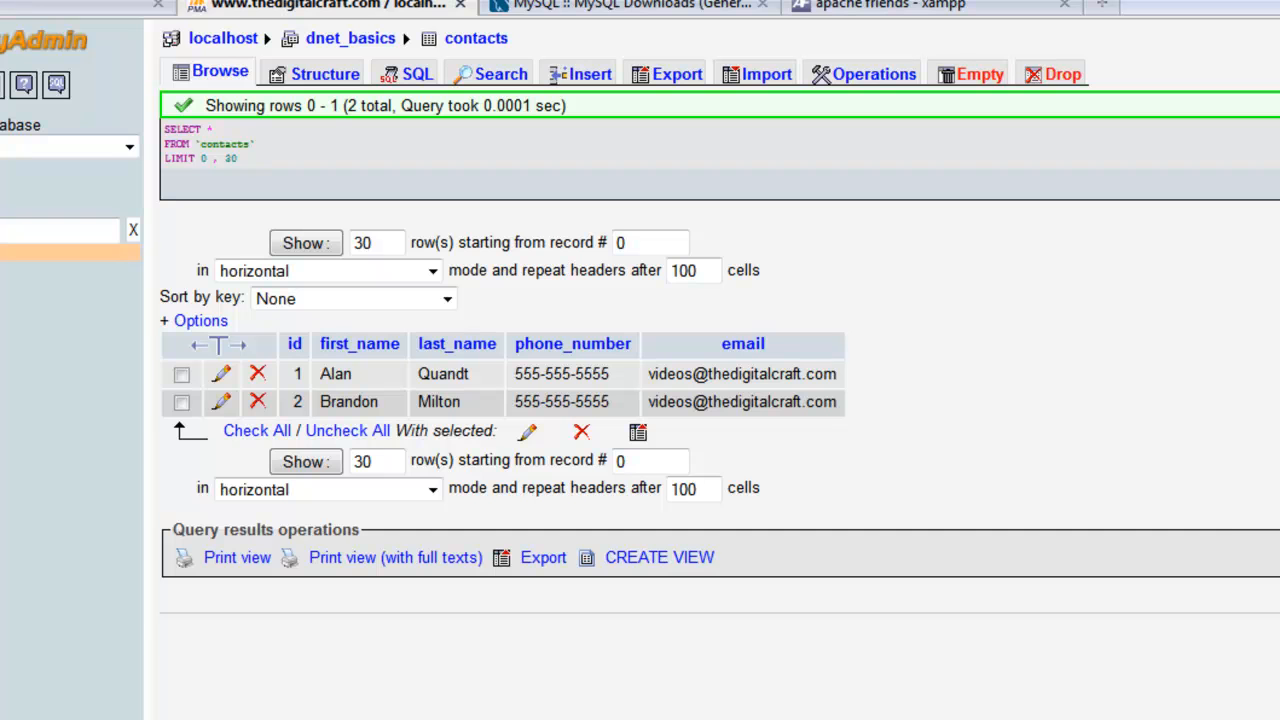
mouse_move(12, 210)
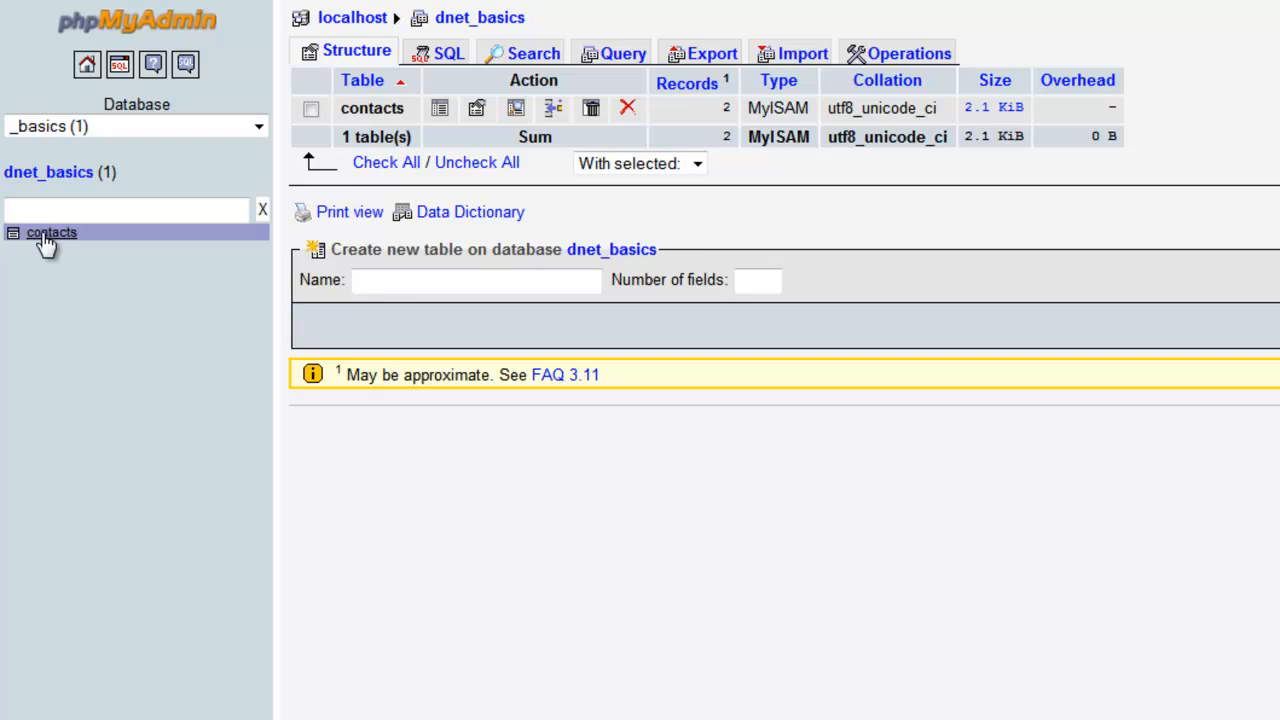
Show the contacts table's structure page in phpMyAdmin.
click(52, 232)
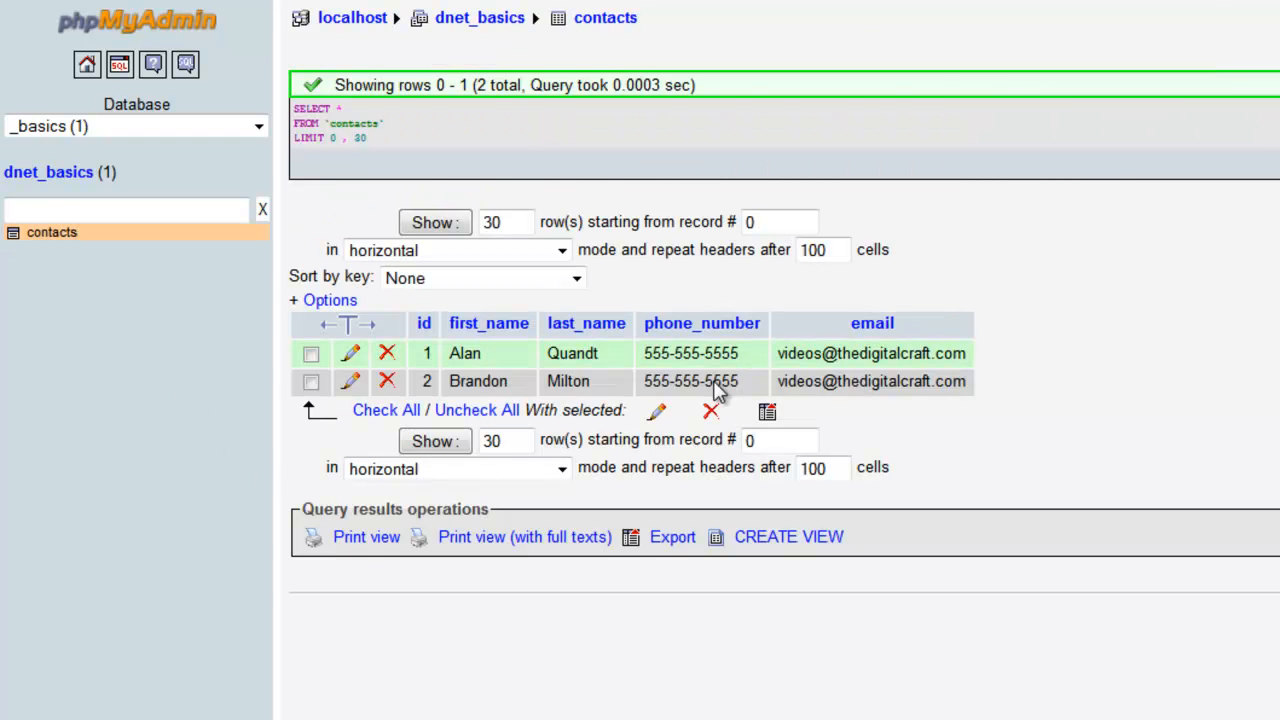
click(456, 52)
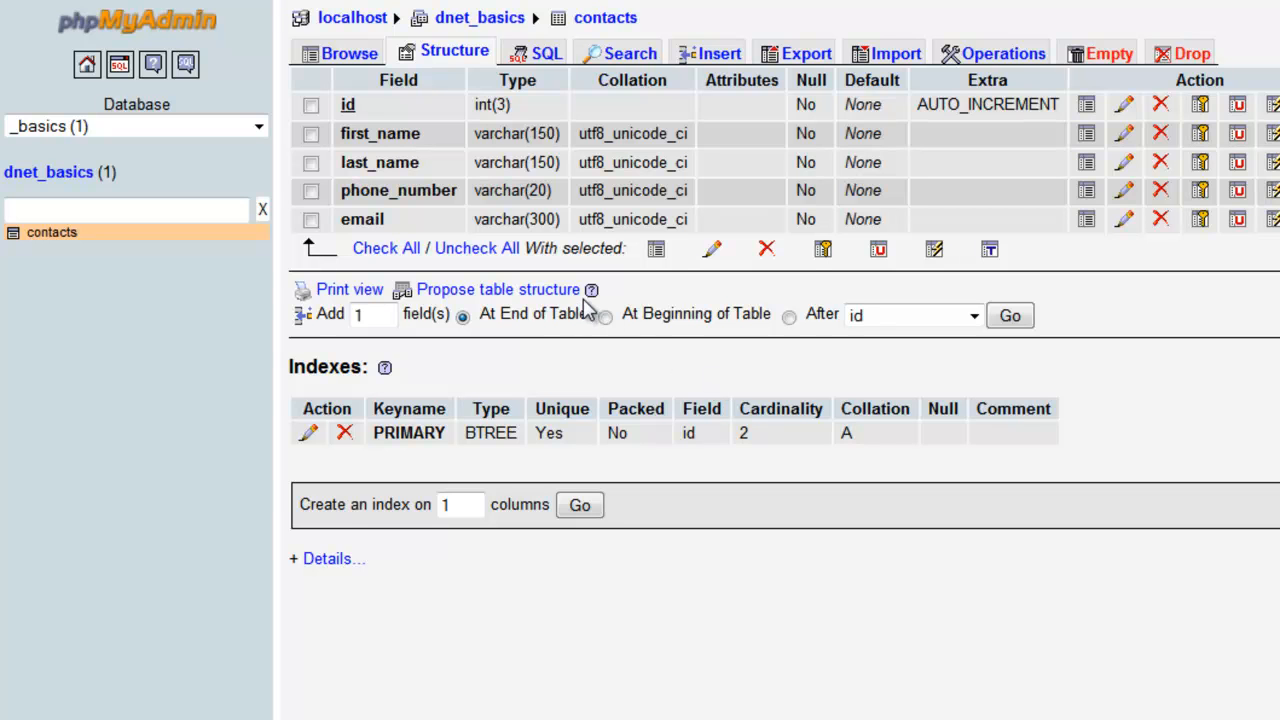
mouse_move(420, 350)
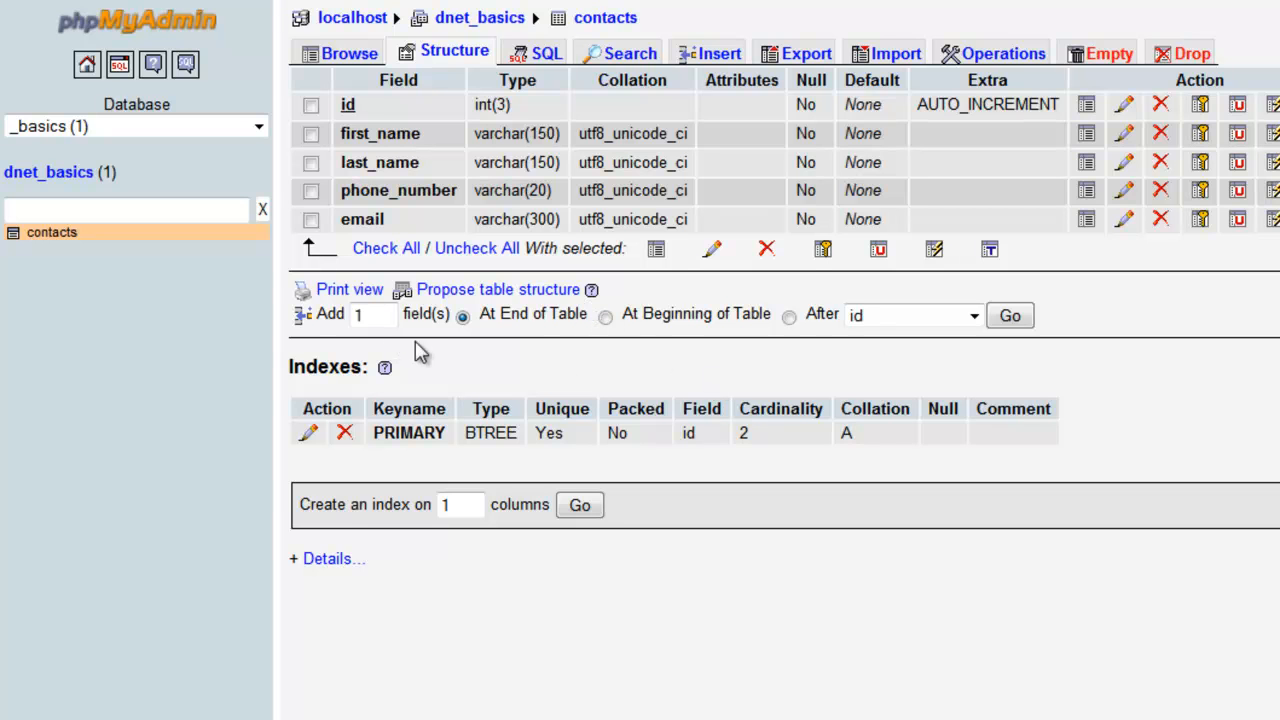
mouse_move(596, 336)
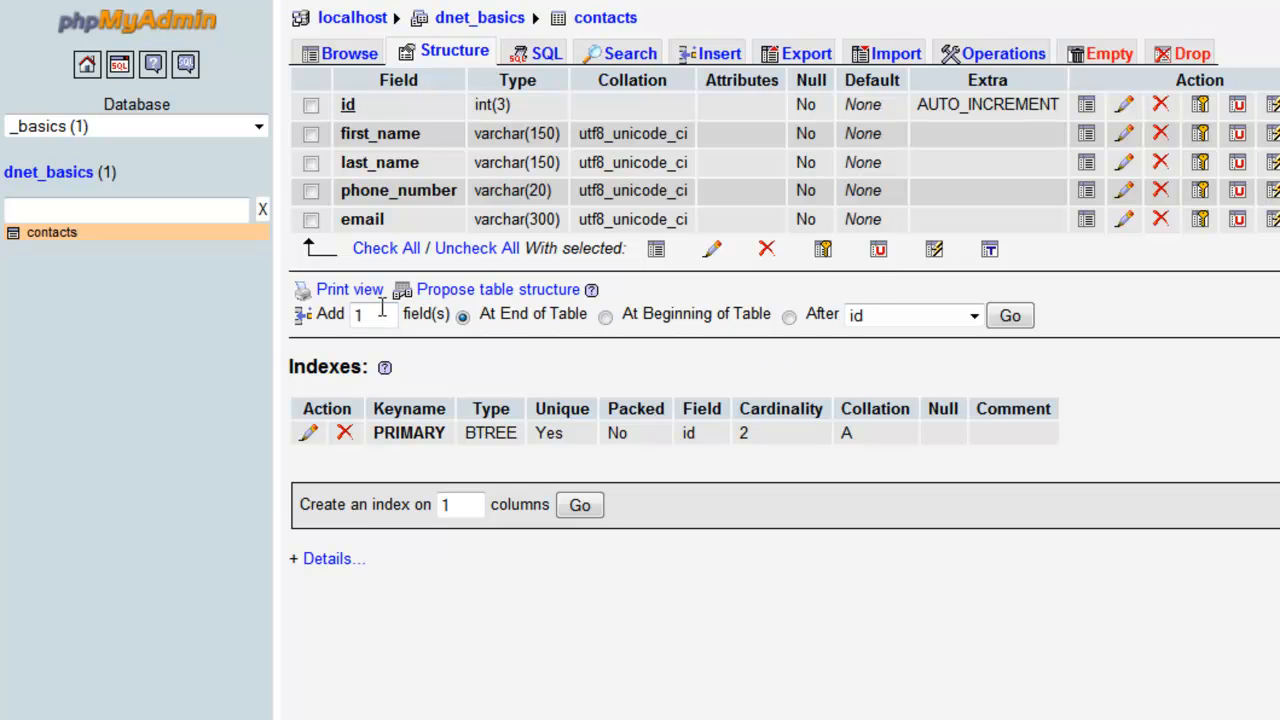
mouse_move(376, 118)
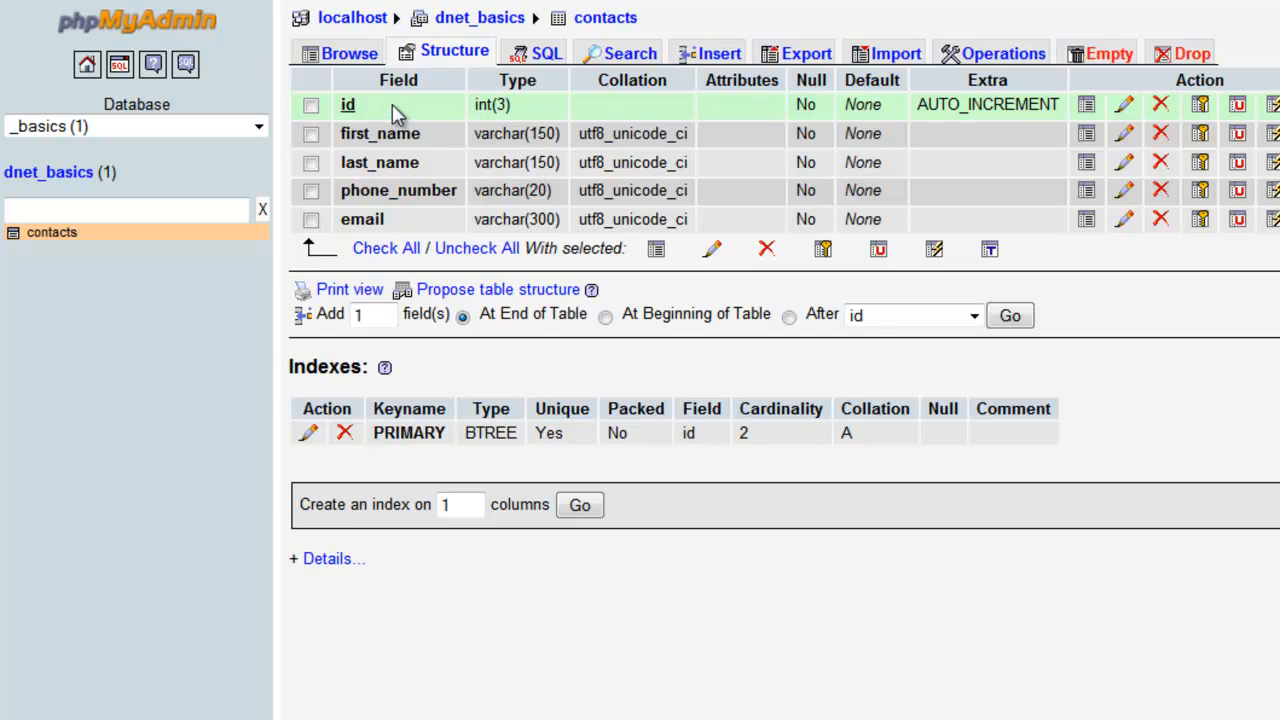
mouse_move(356, 162)
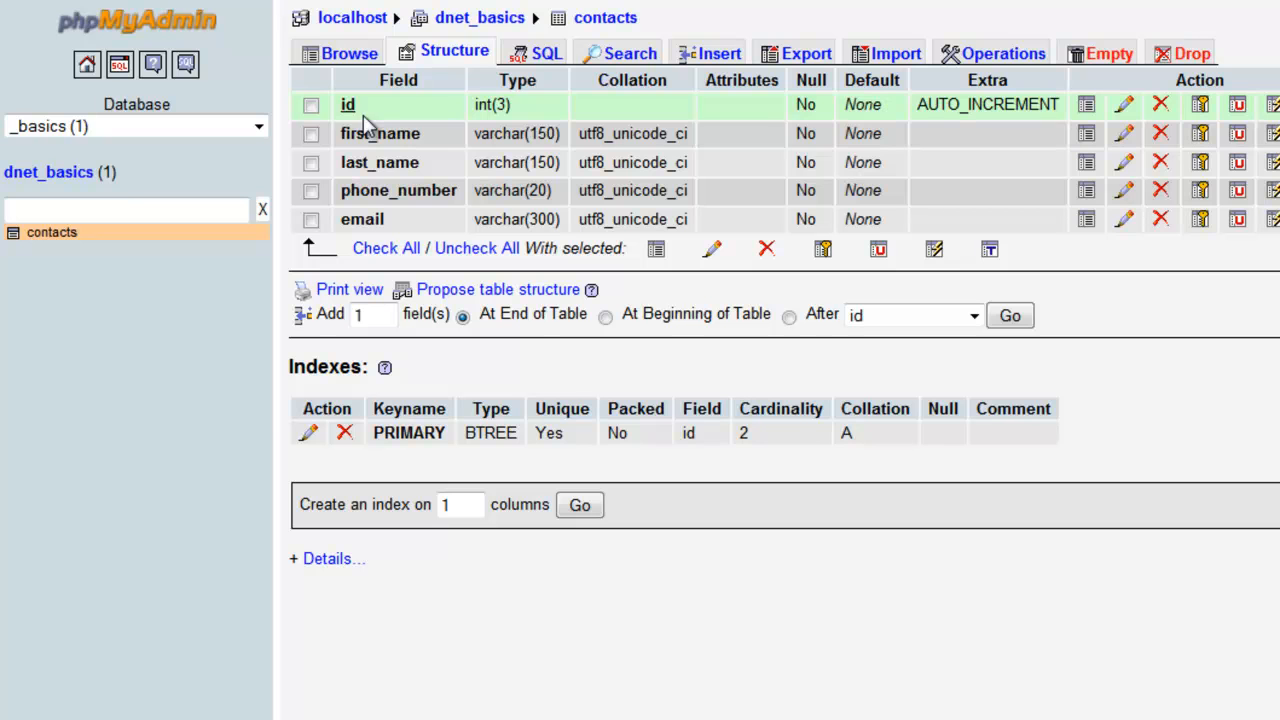
mouse_move(496, 296)
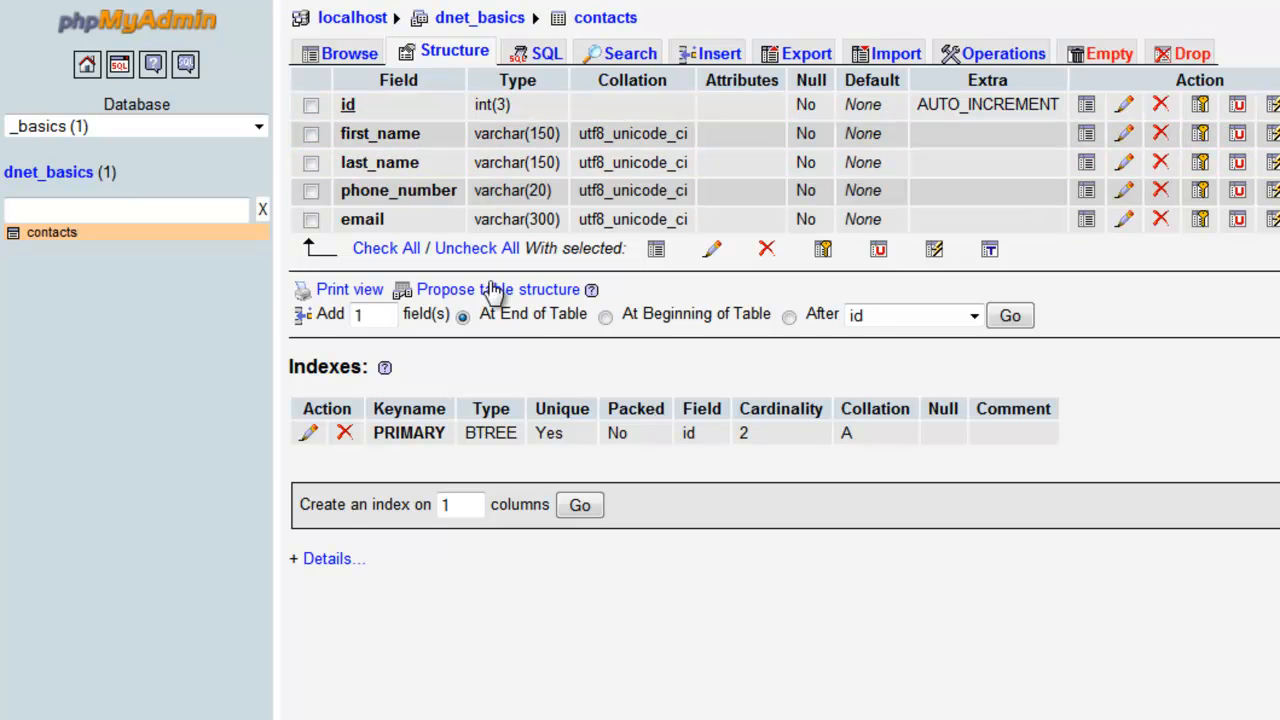
mouse_move(556, 330)
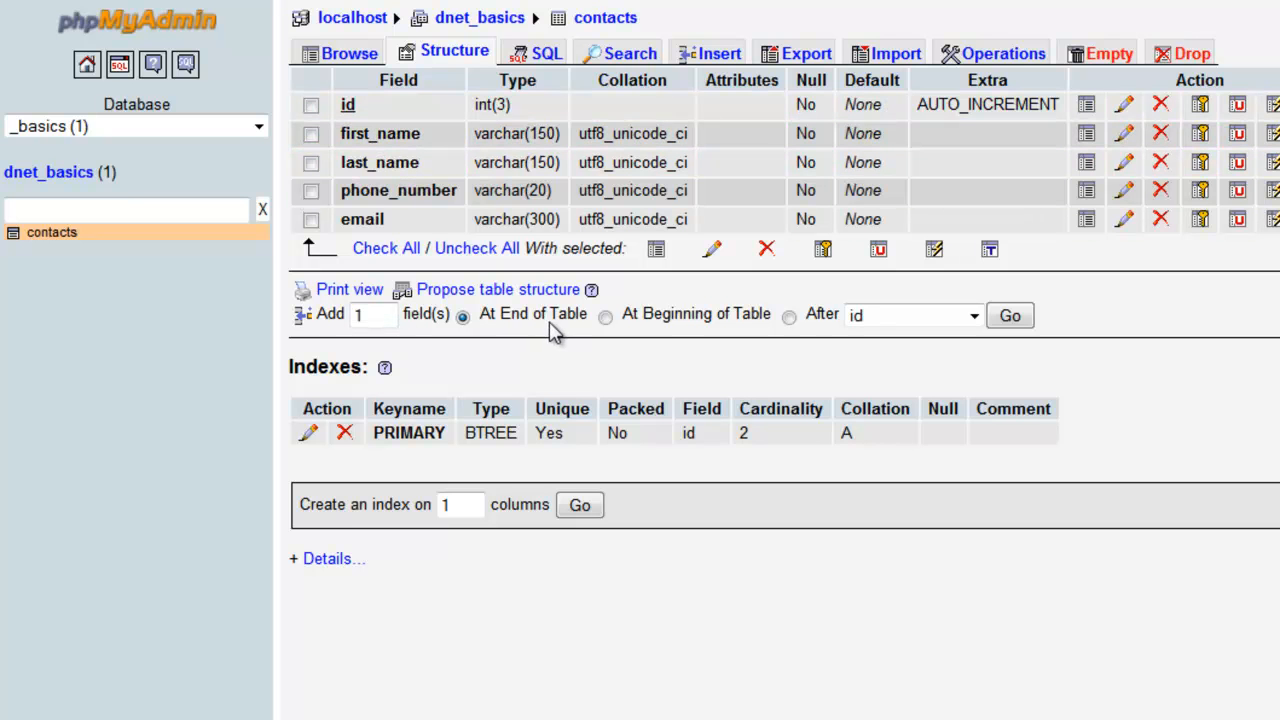
mouse_move(448, 304)
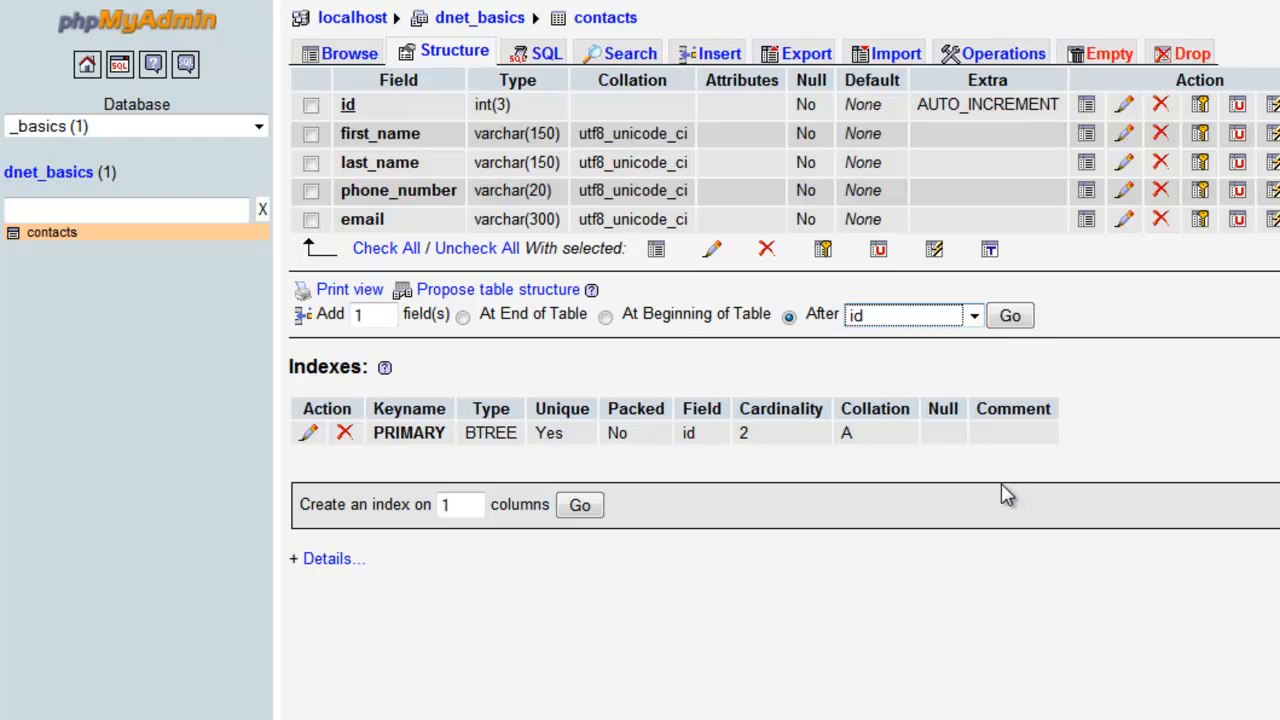
Define a new field type_id as INT length 3 with a regular INDEX, after id.
click(1008, 316)
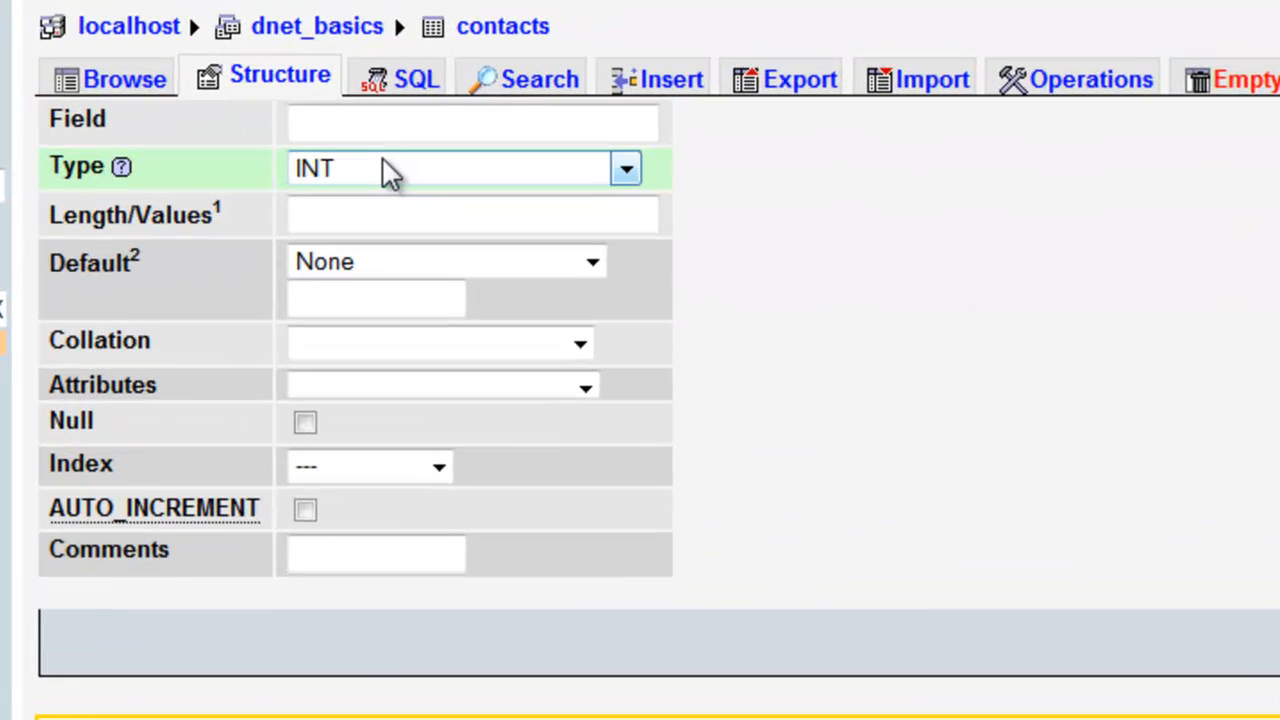
click(470, 122)
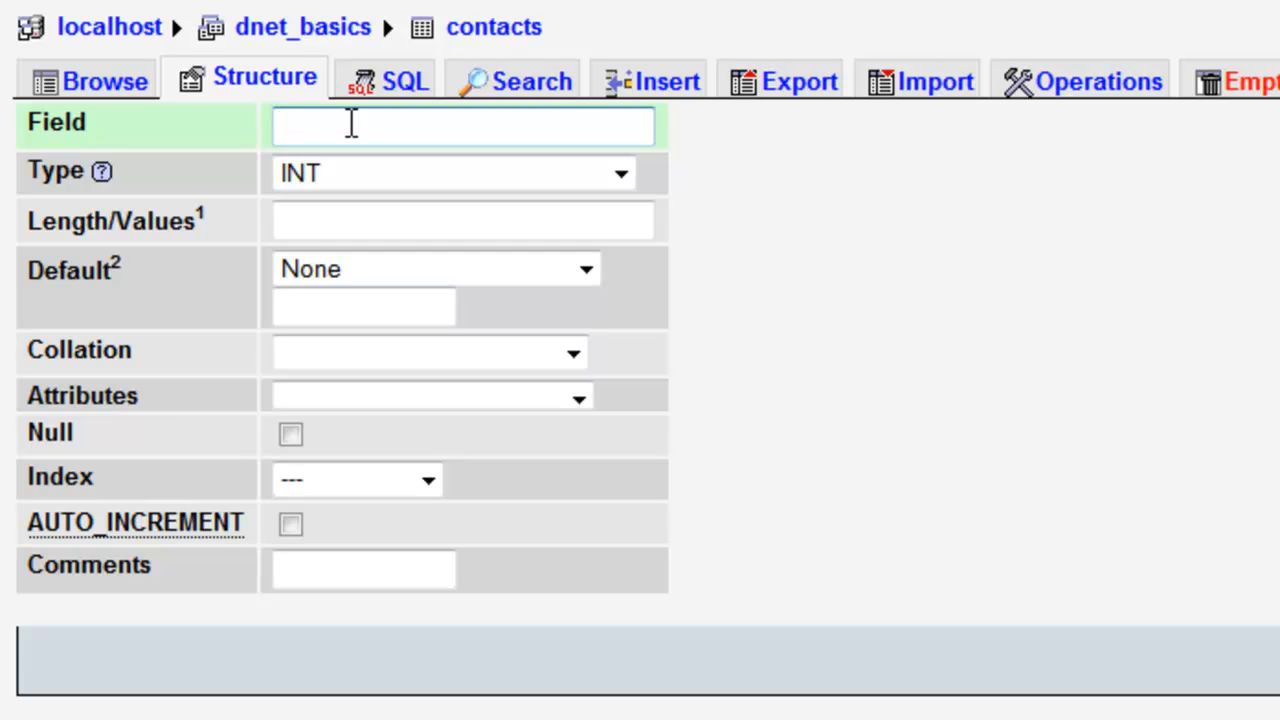
text(type_id)
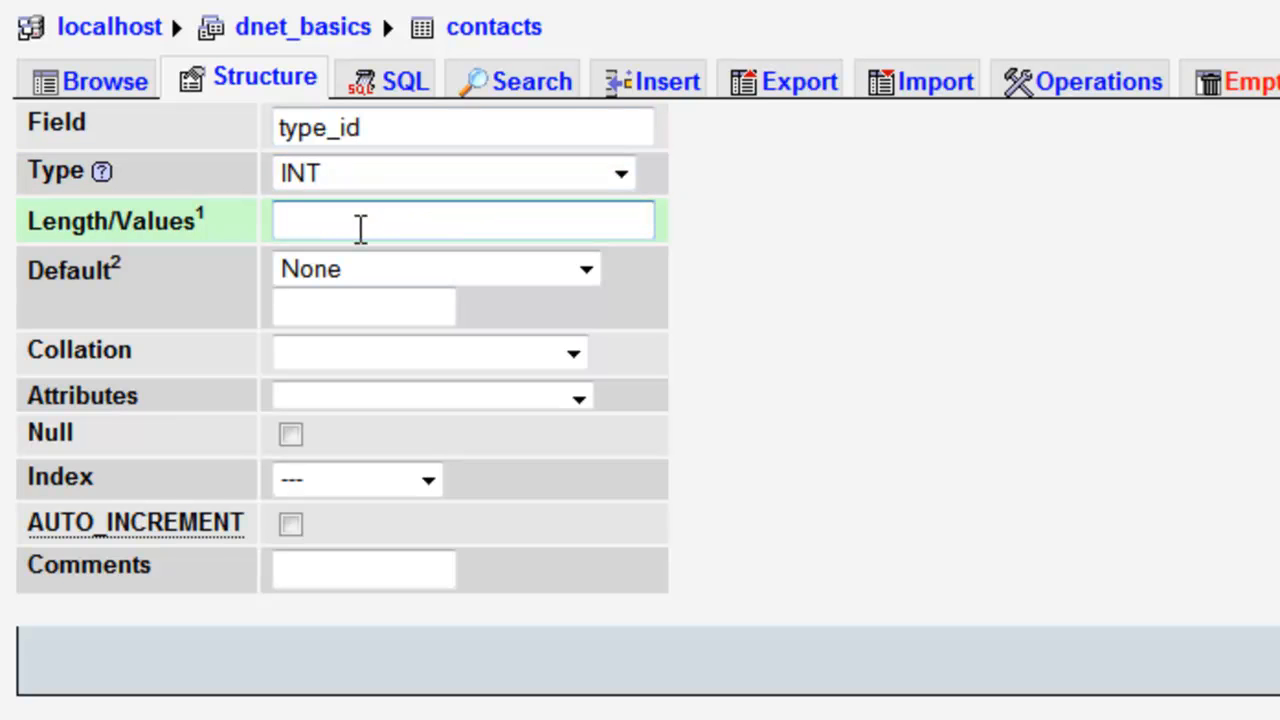
text(2)
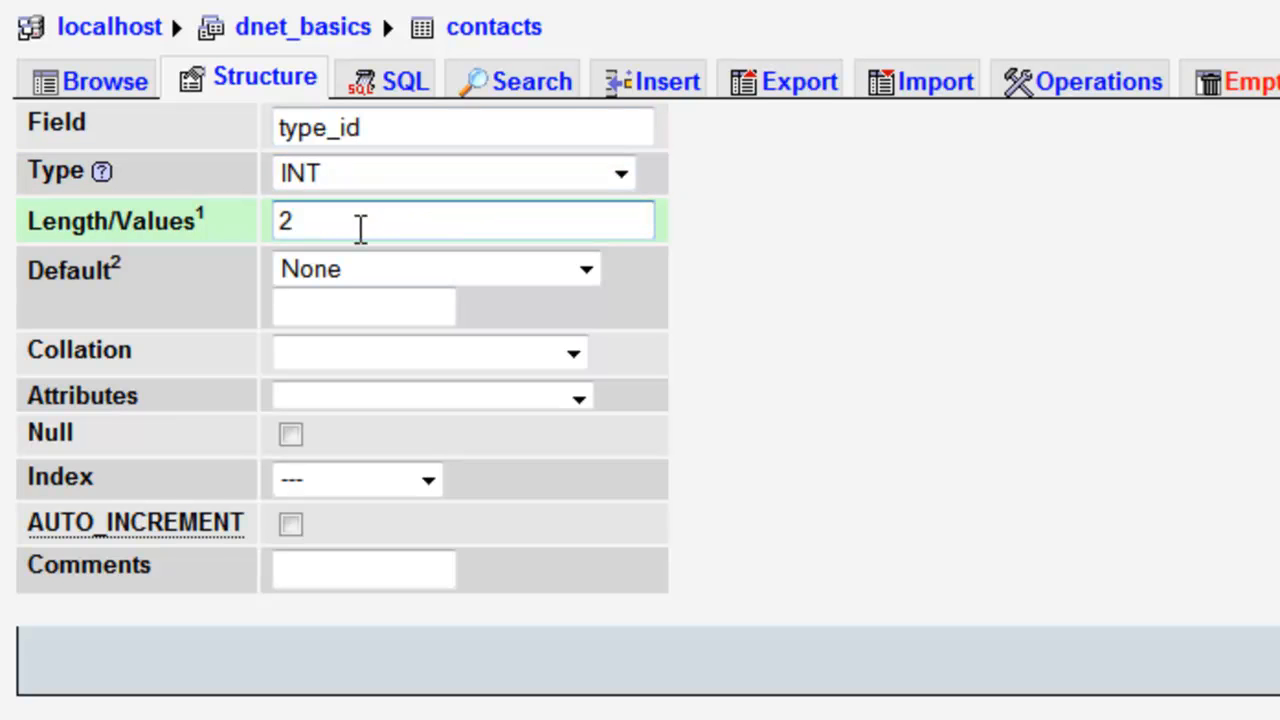
text(3)
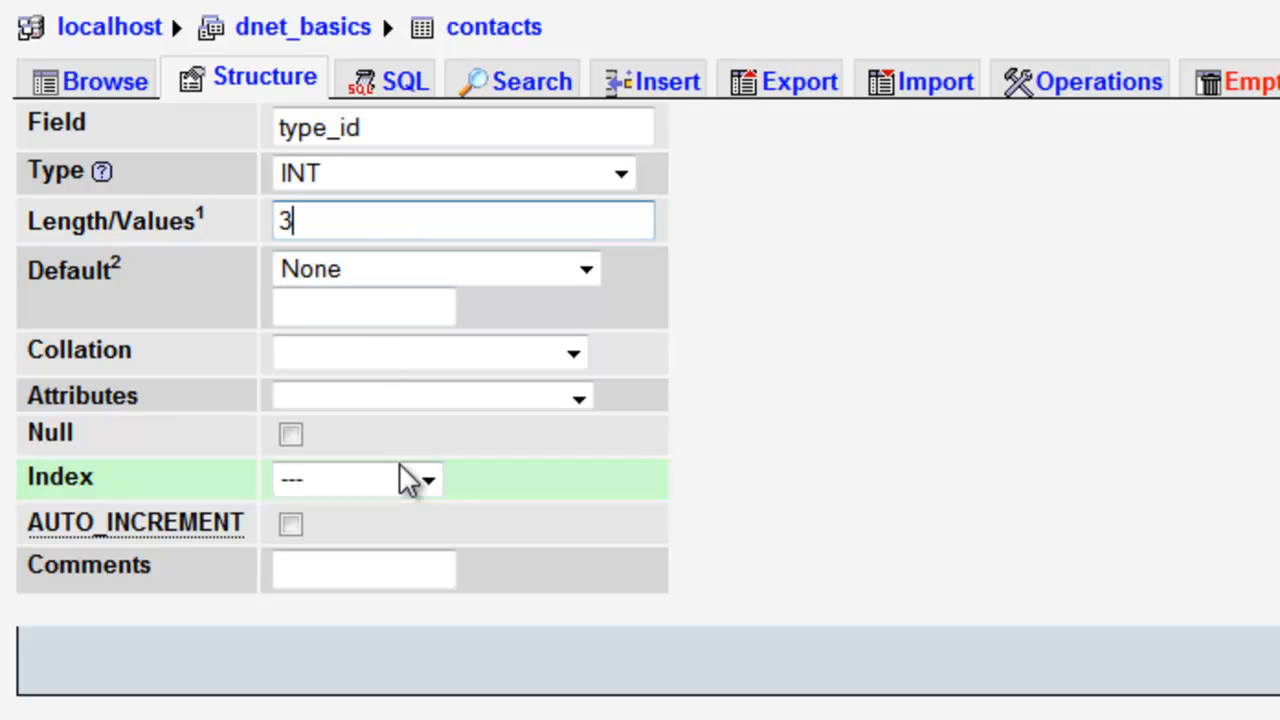
click(428, 478)
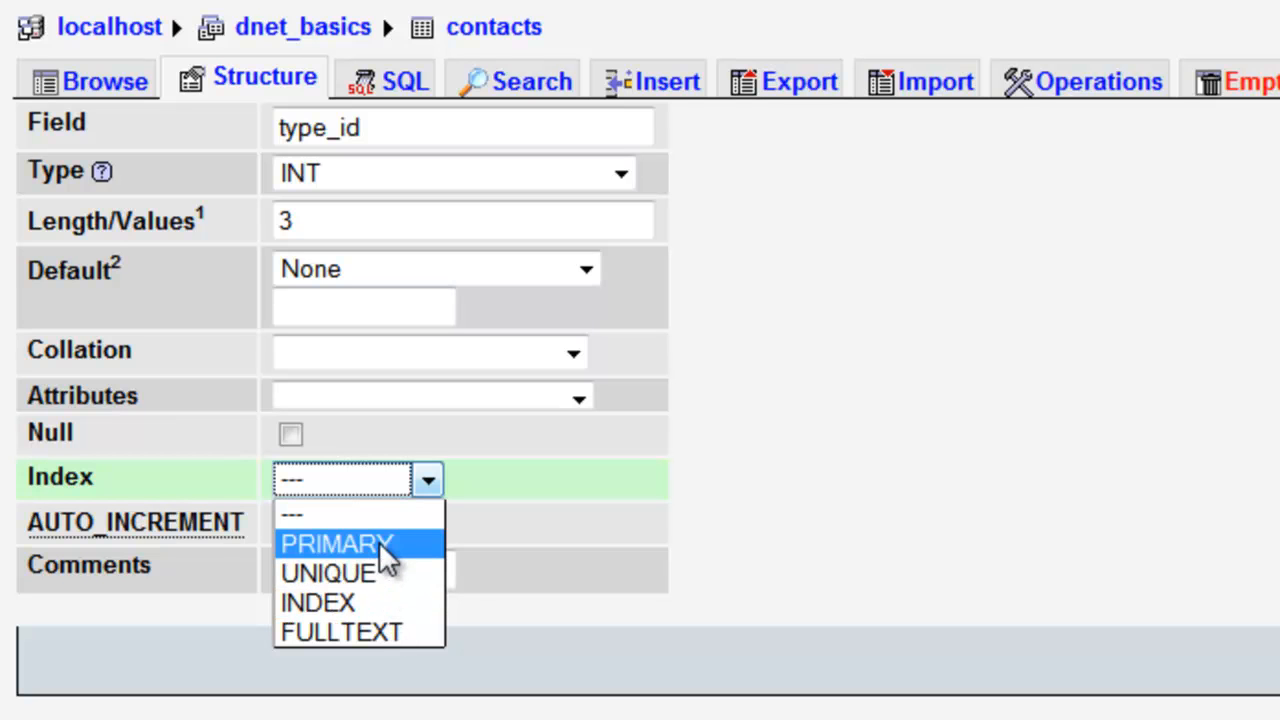
mouse_move(370, 572)
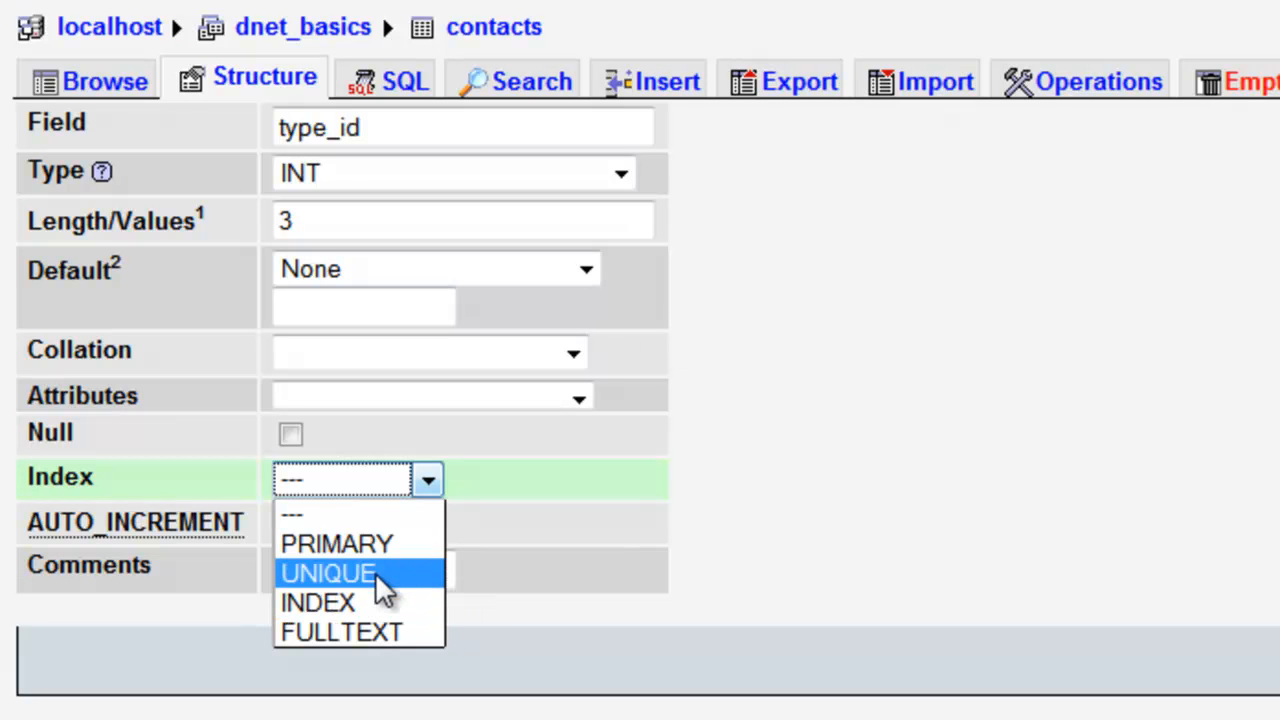
mouse_move(356, 572)
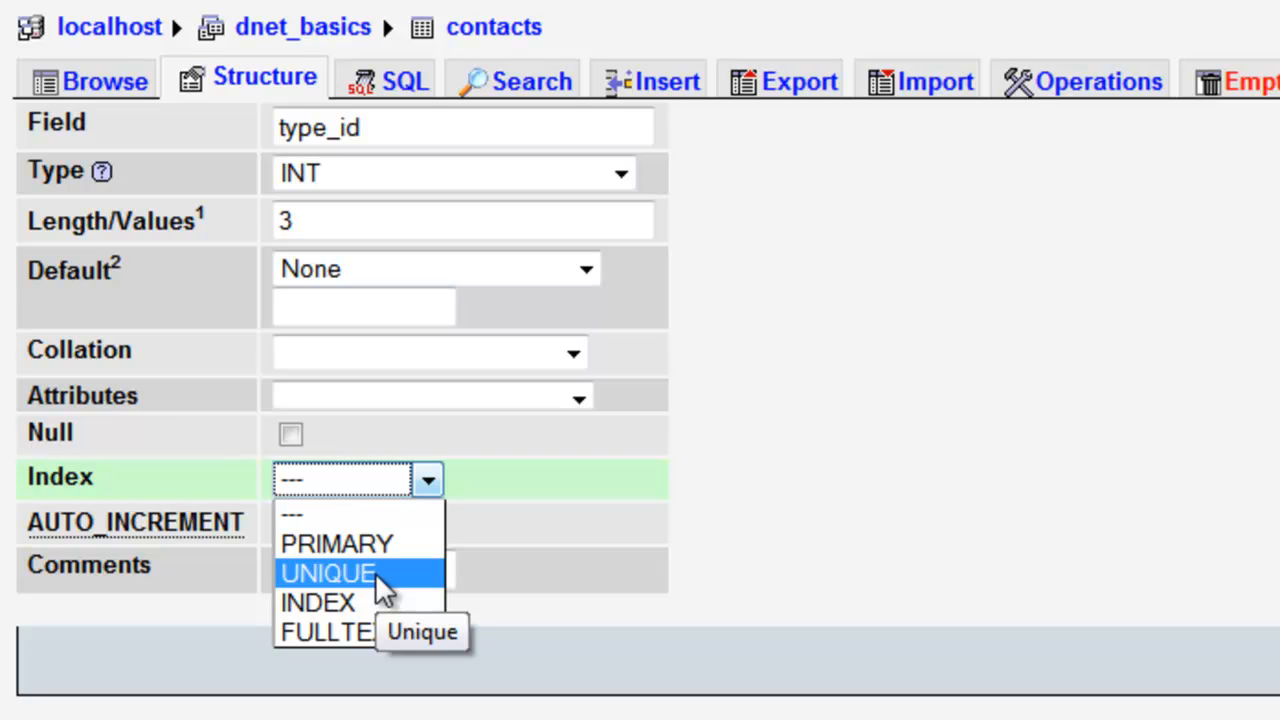
mouse_move(380, 602)
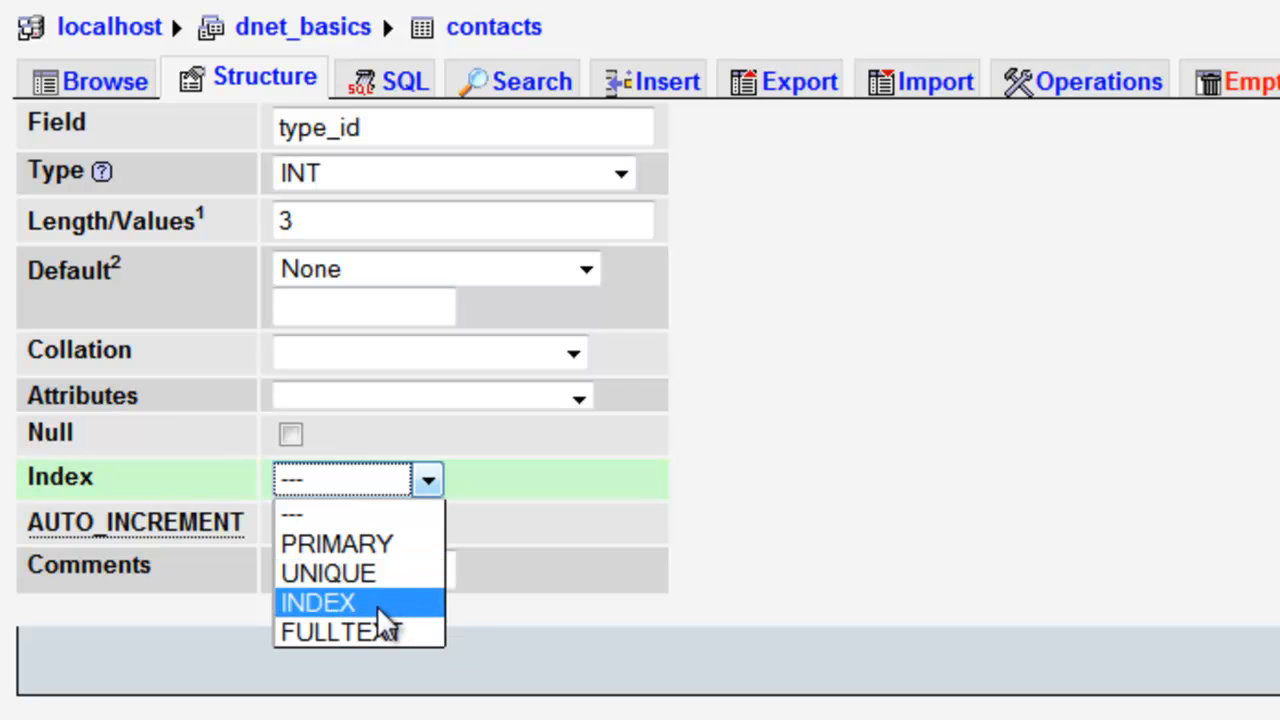
click(316, 602)
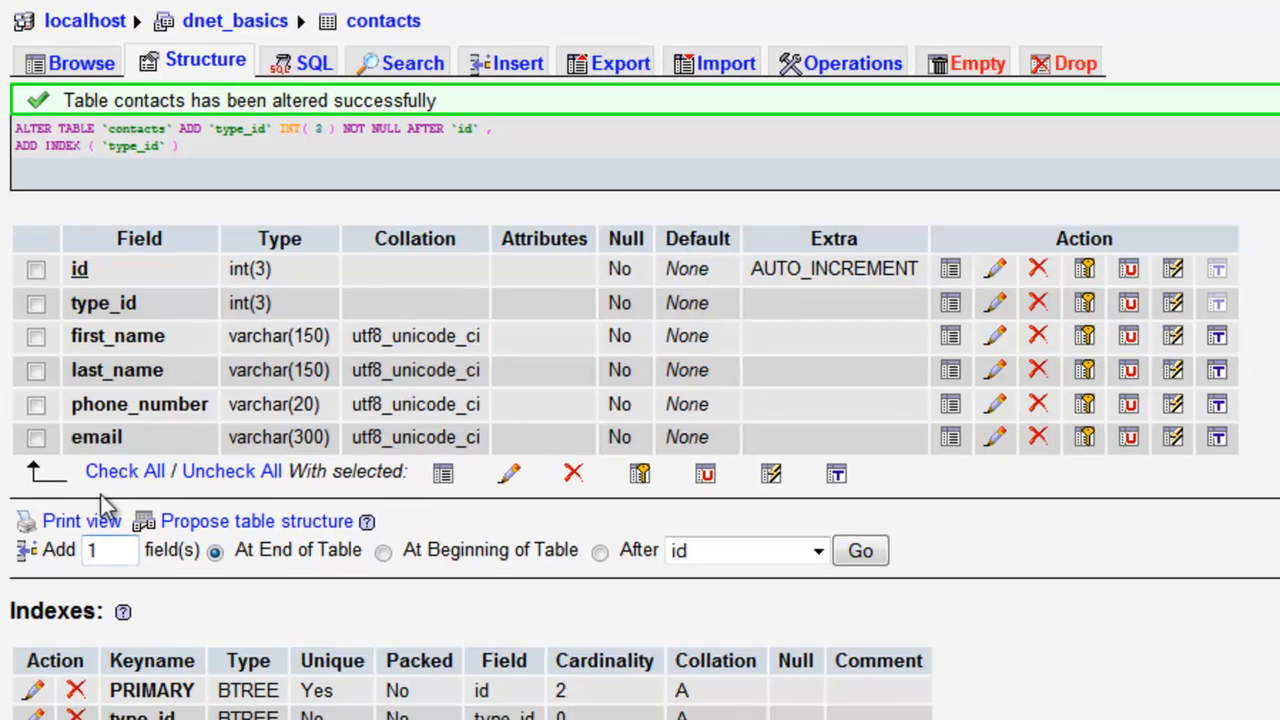
mouse_move(596, 564)
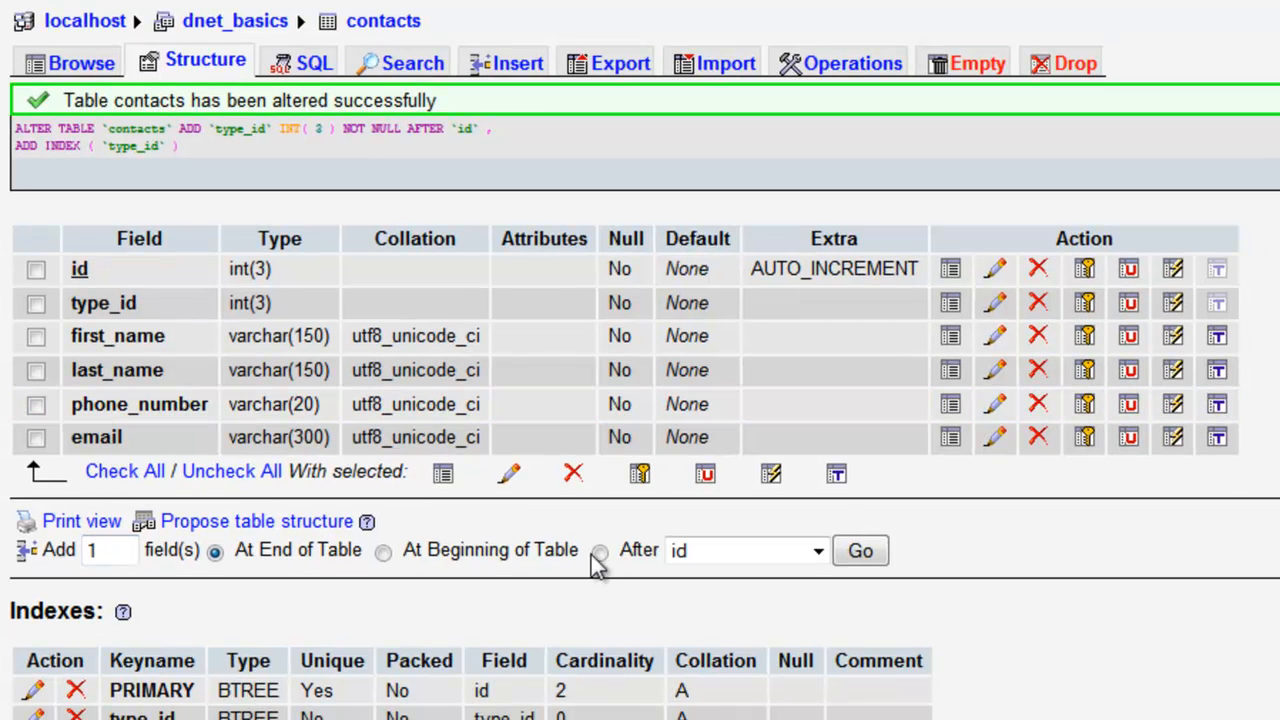
Start adding another contacts field positioned after email.
click(816, 550)
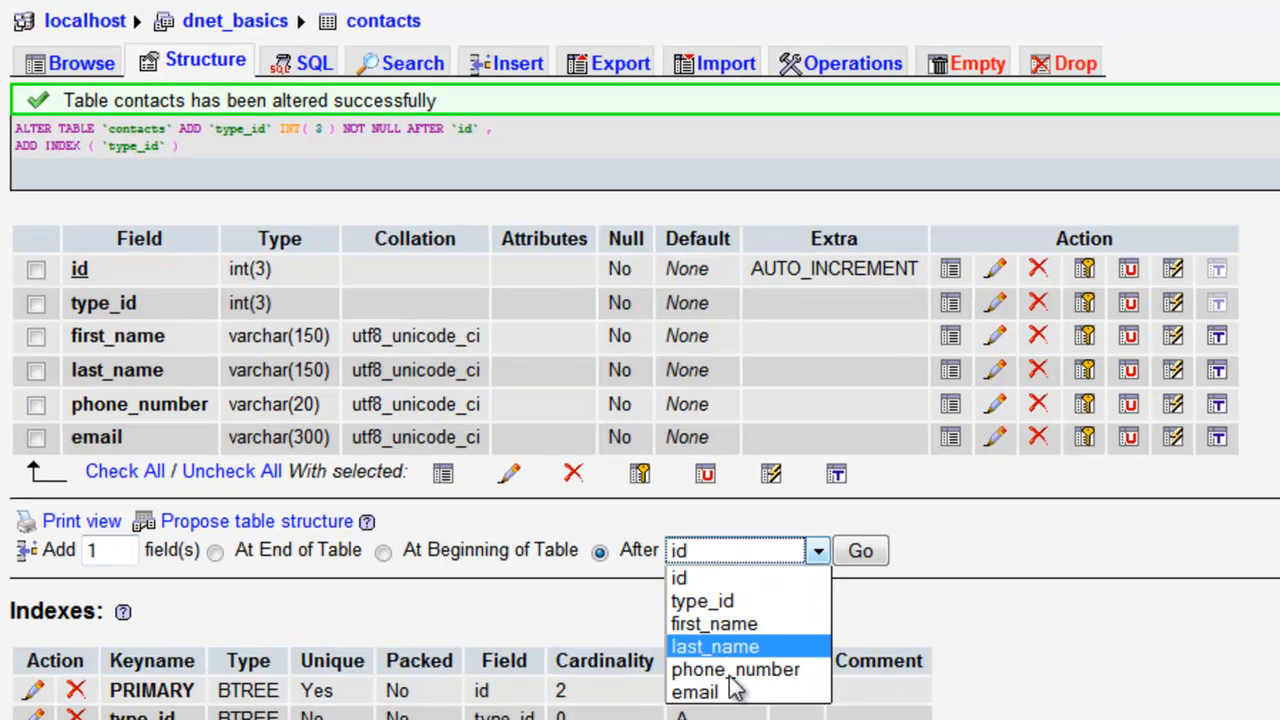
click(694, 692)
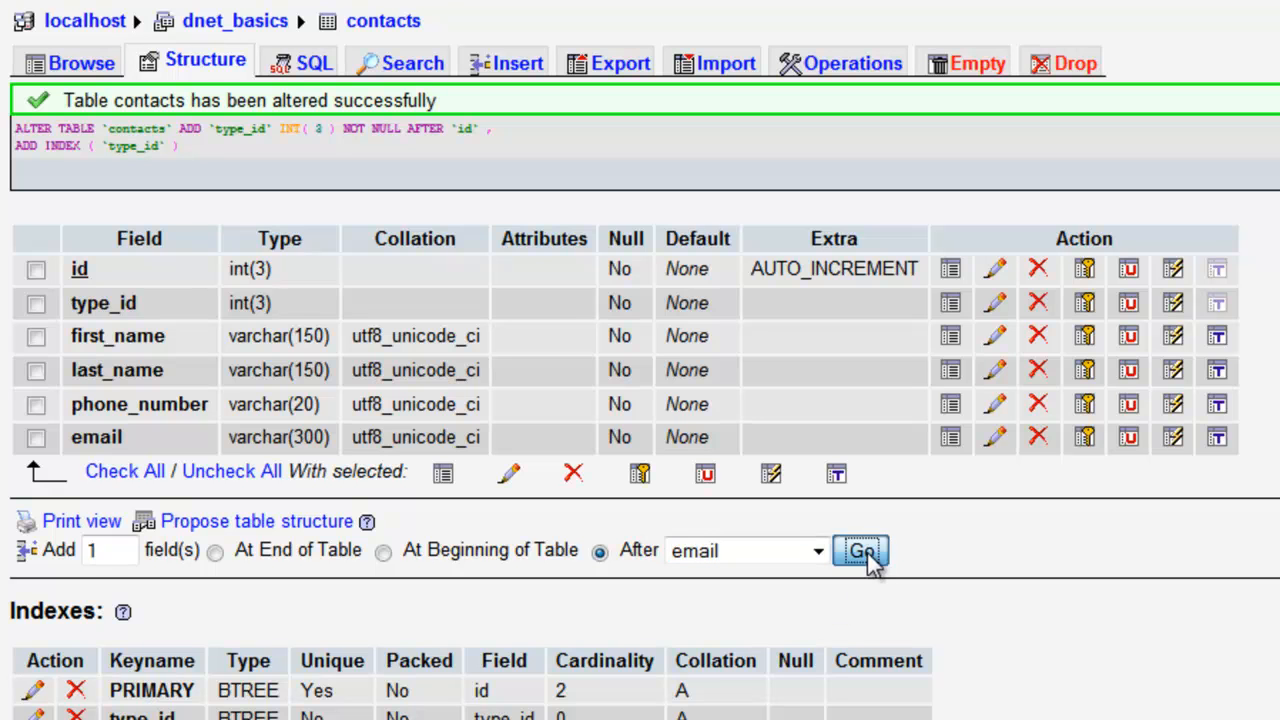
click(860, 552)
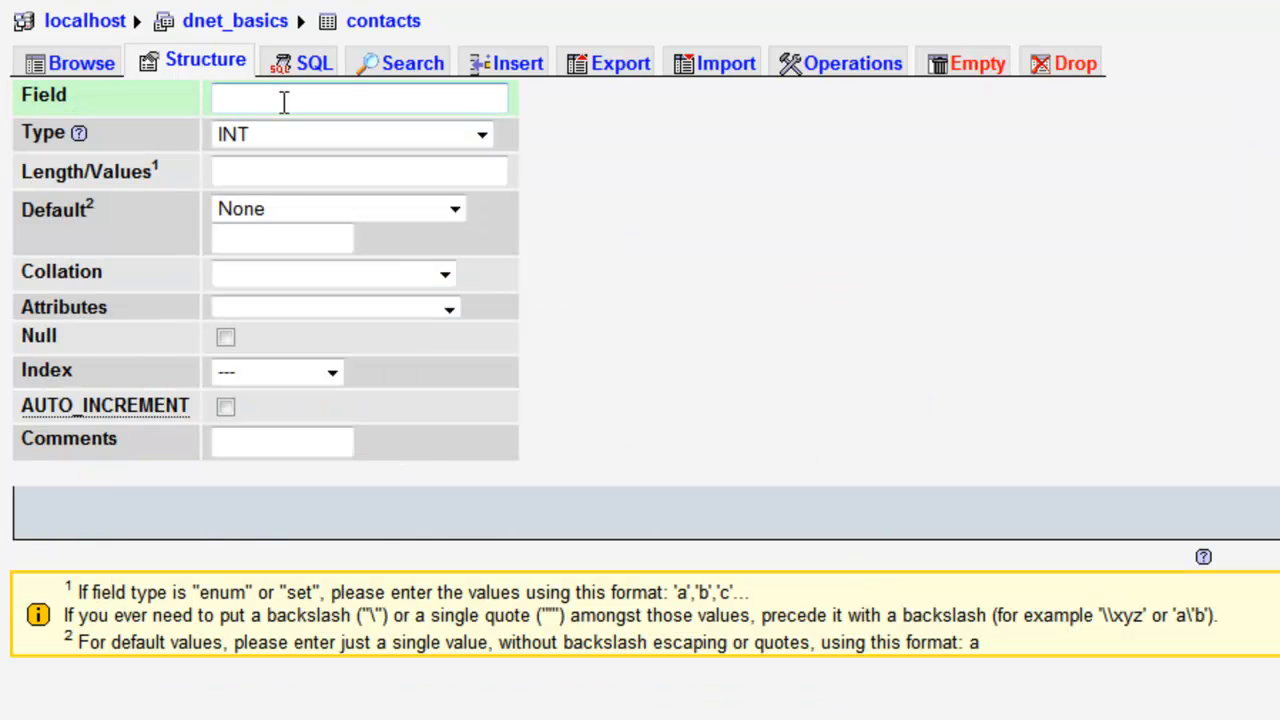
Name the new field contact_status as INT with length 1.
text(cont)
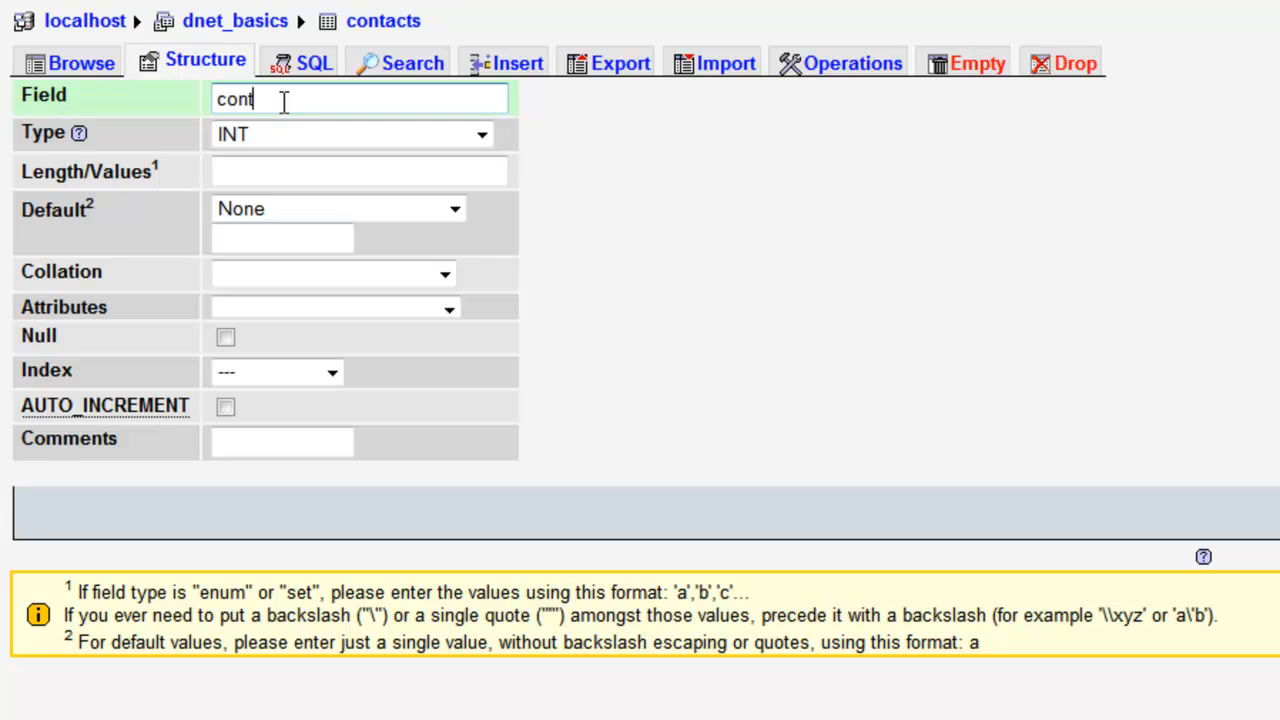
text(act_status)
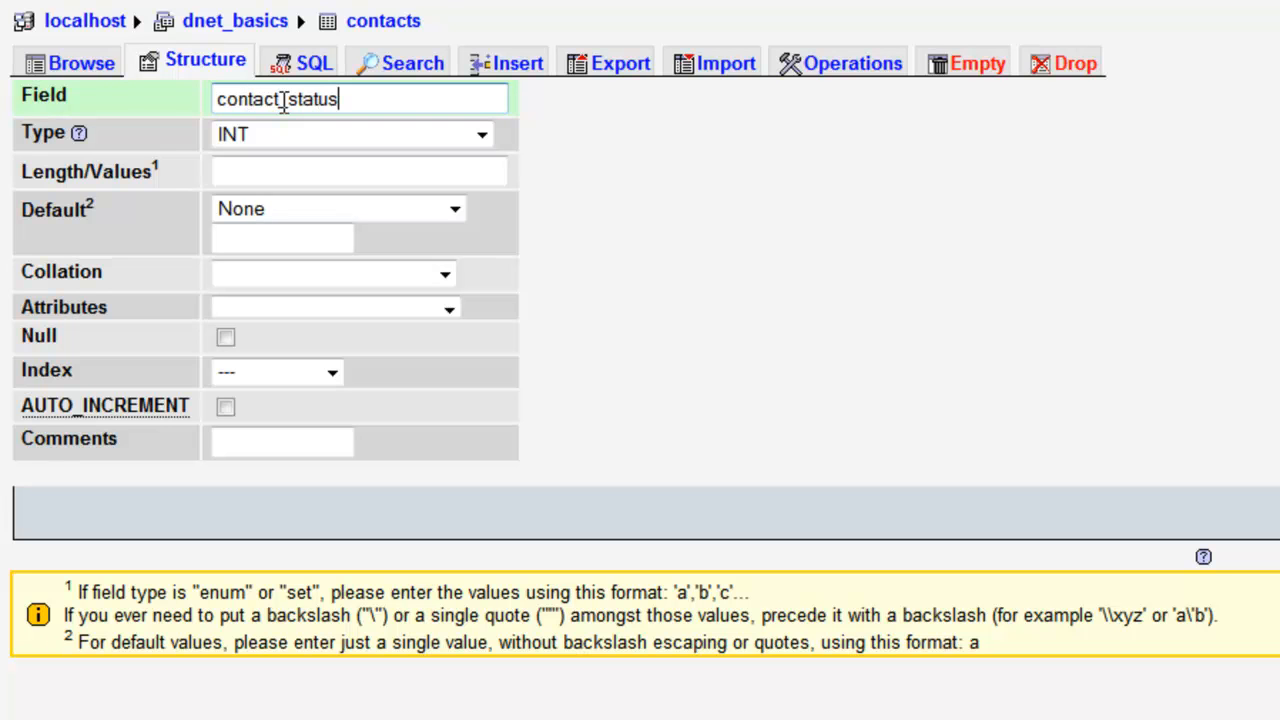
click(350, 132)
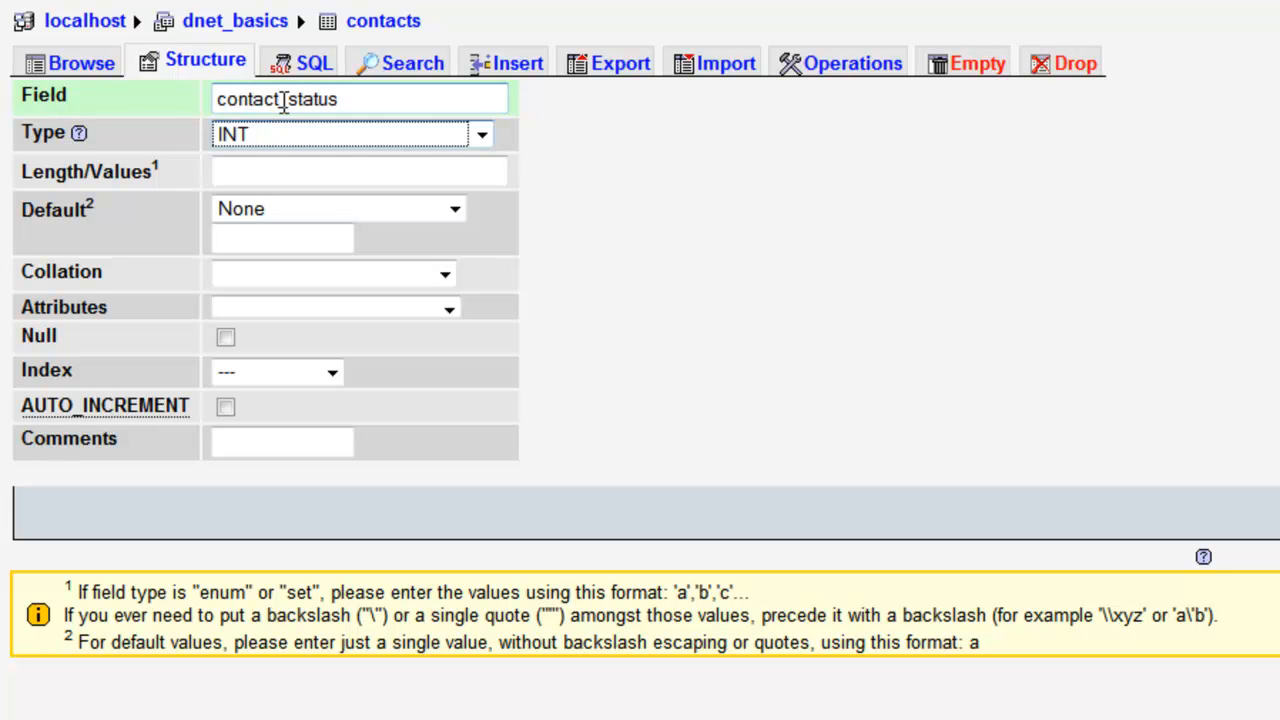
click(482, 132)
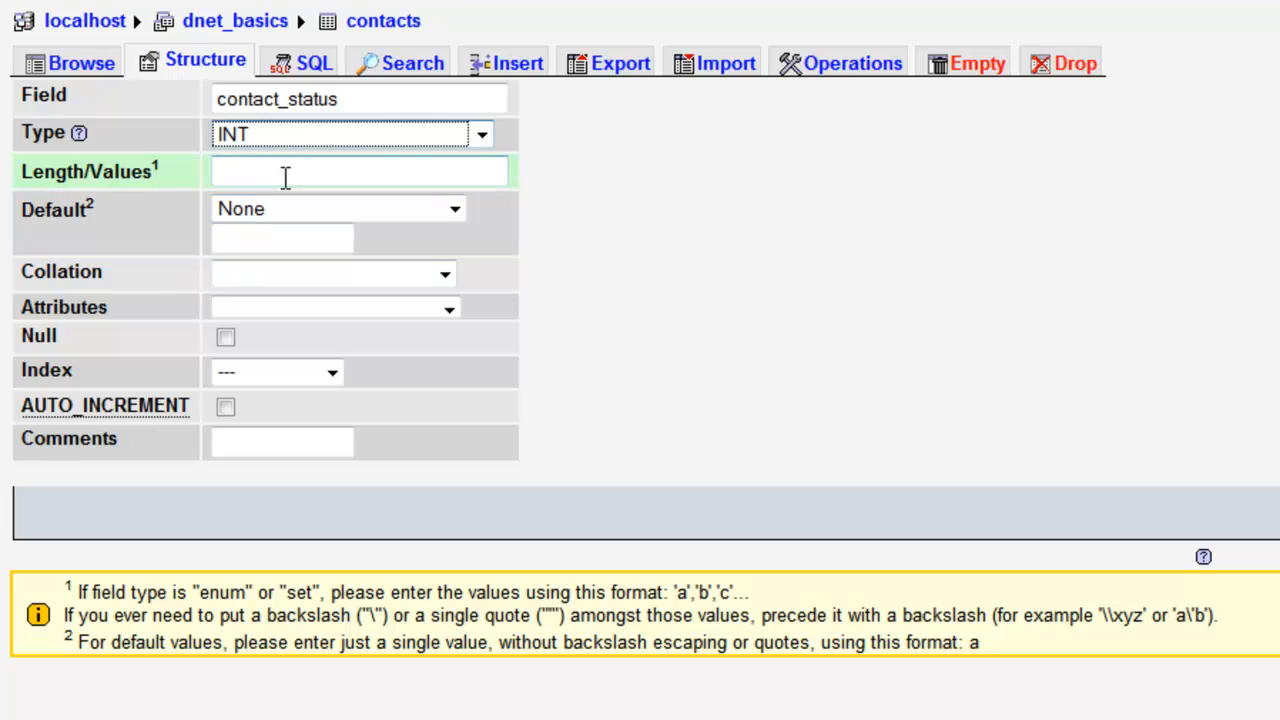
text(1)
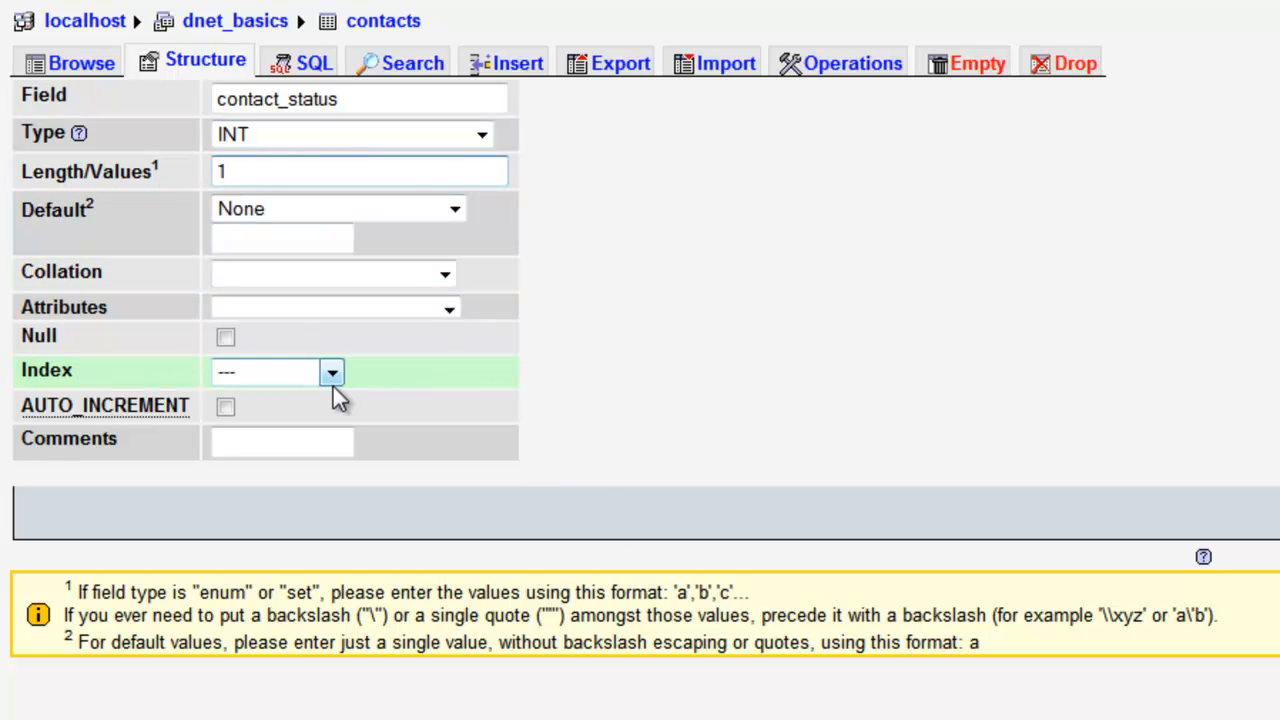
mouse_move(216, 376)
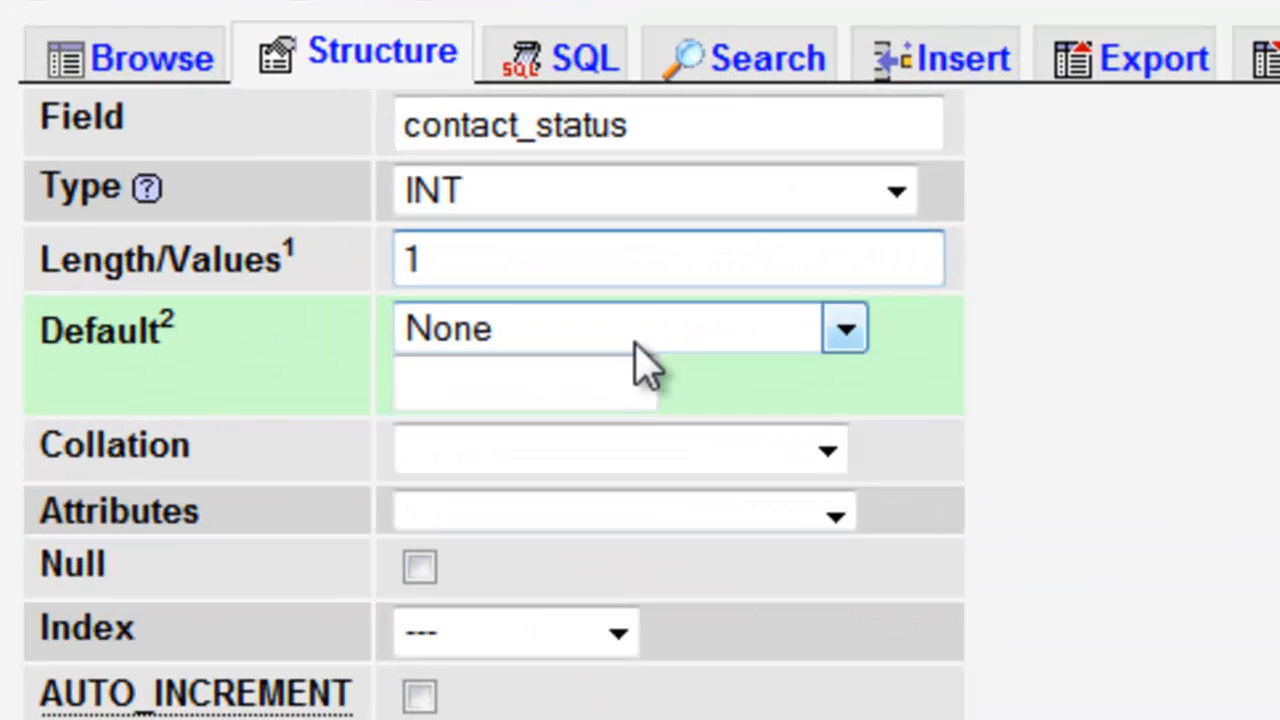
Give contact_status a custom default value of 1.
click(844, 328)
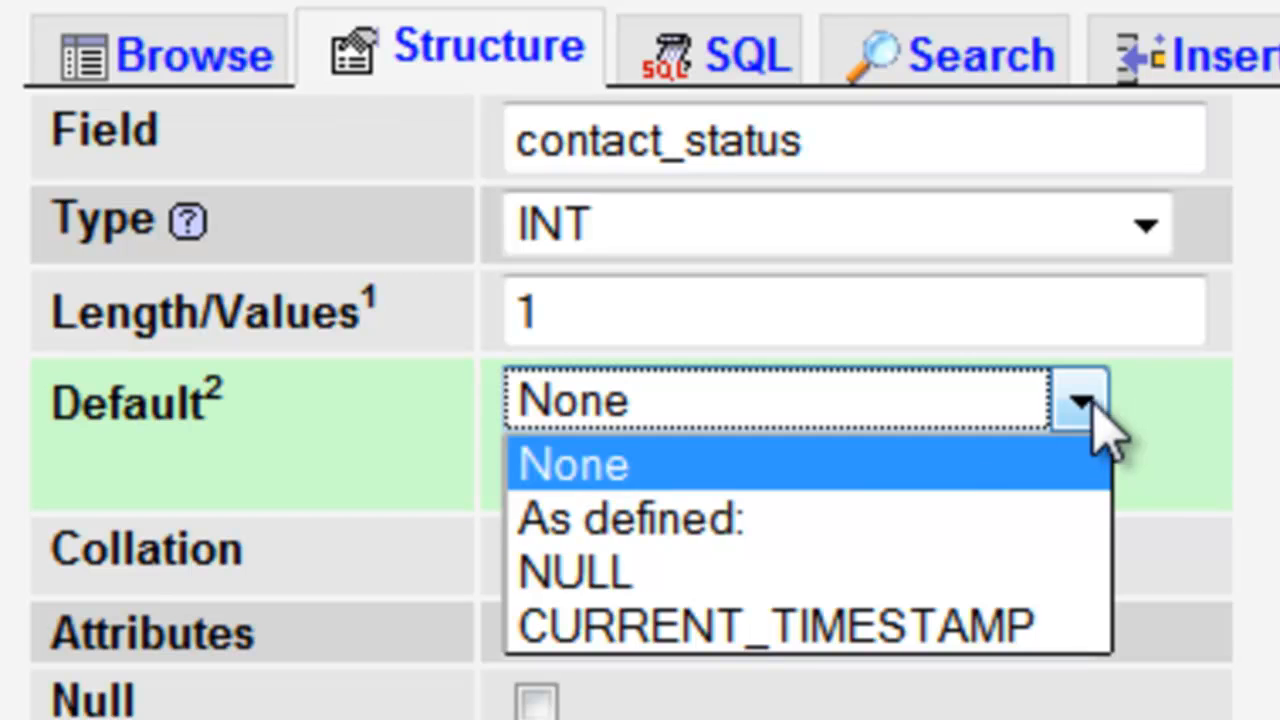
click(628, 518)
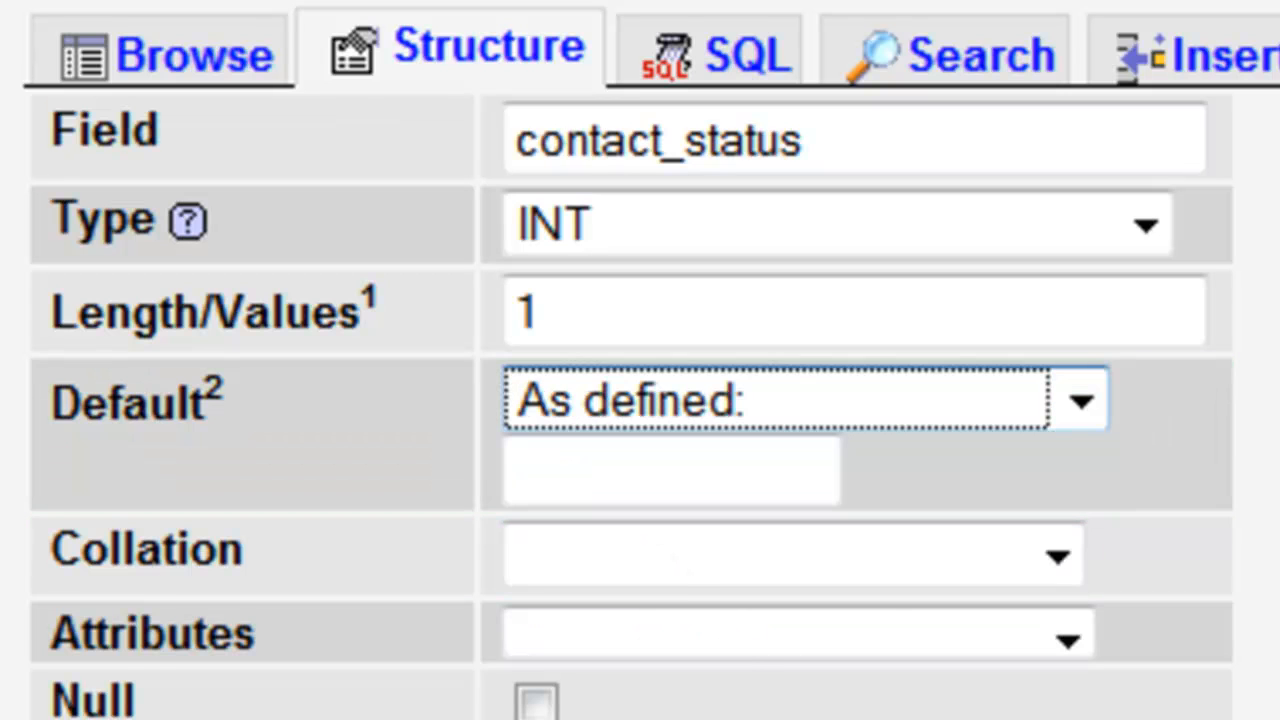
text(1)
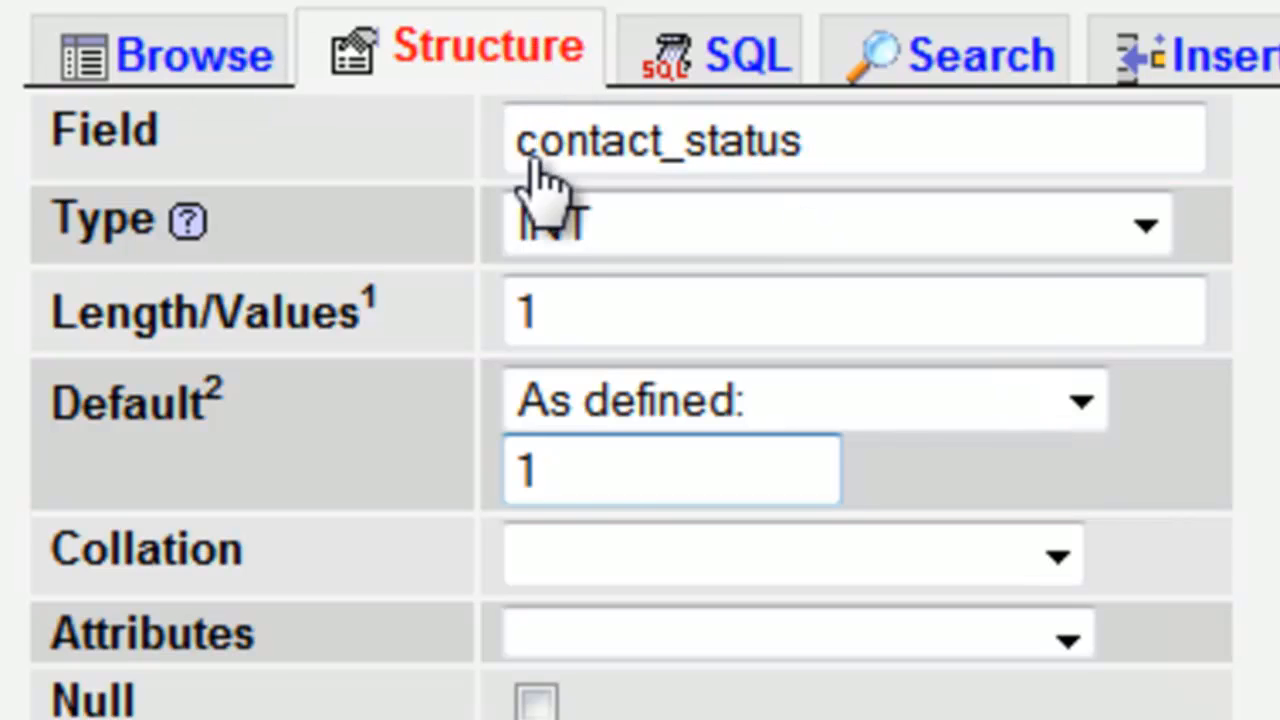
click(670, 470)
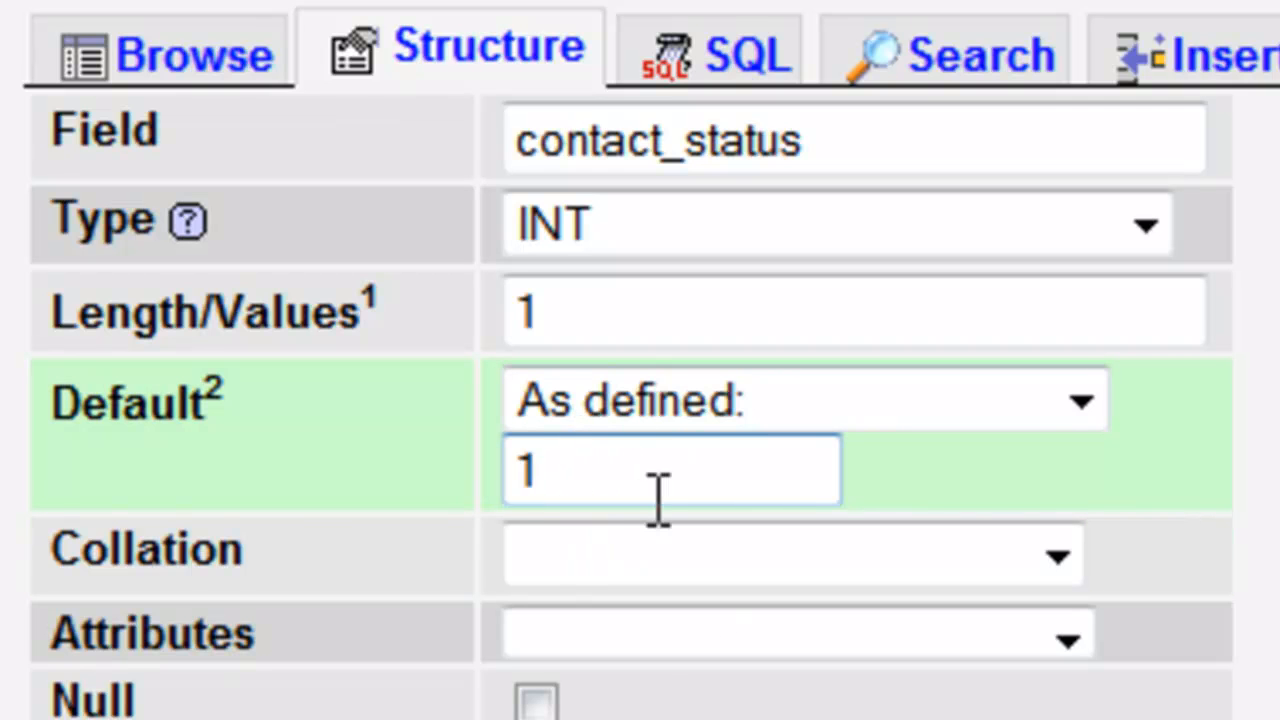
mouse_move(730, 470)
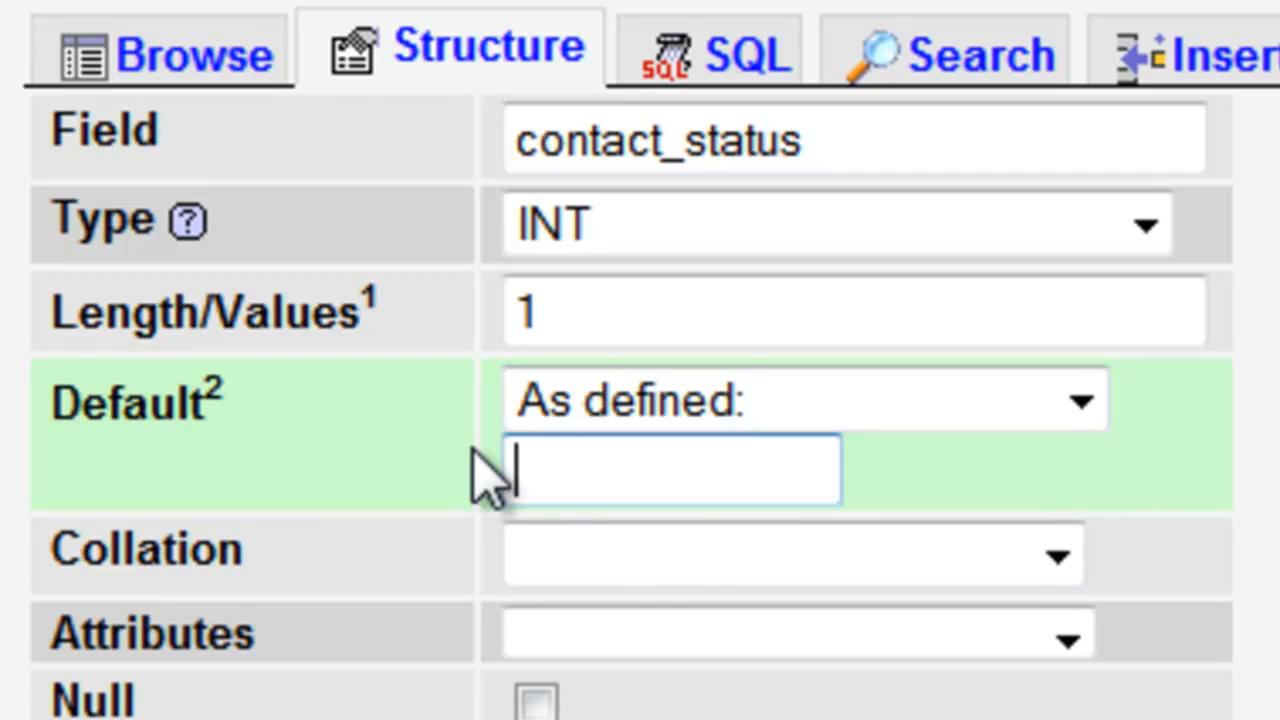
text(1)
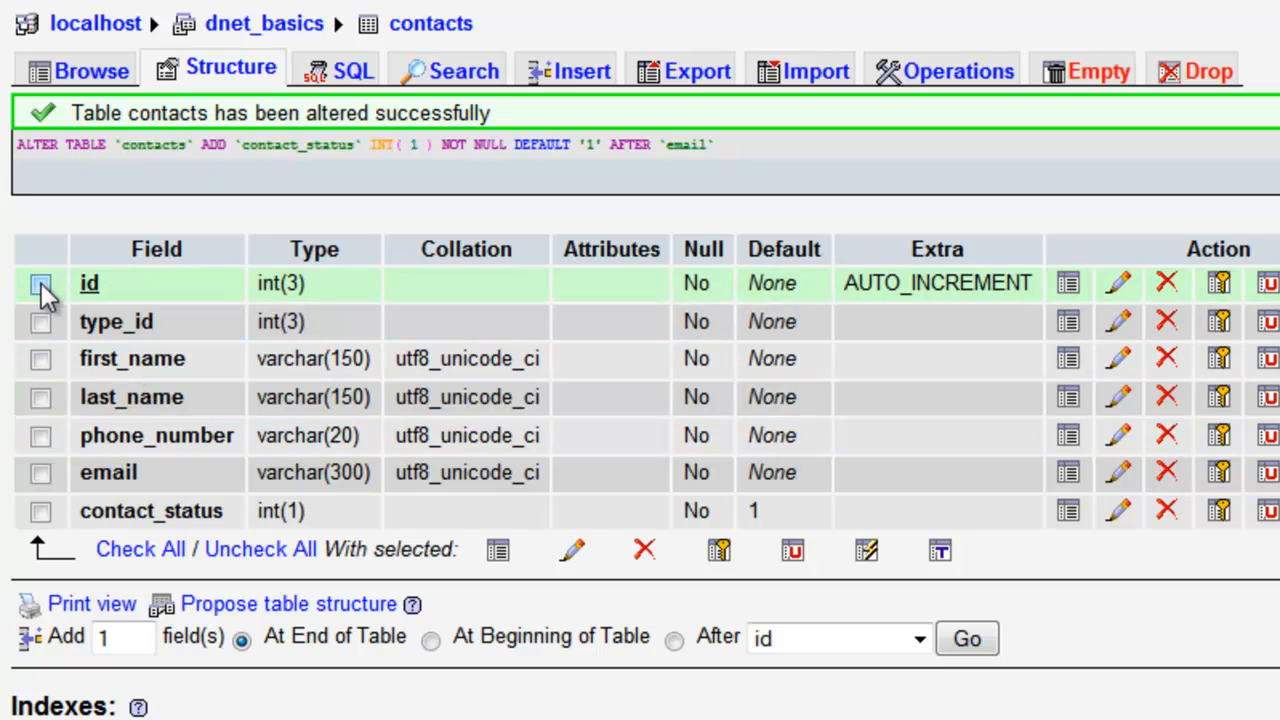
Rename all selected contacts fields with the contact_ prefix (e.g. contact_last) and return to dnet_basics.
click(140, 548)
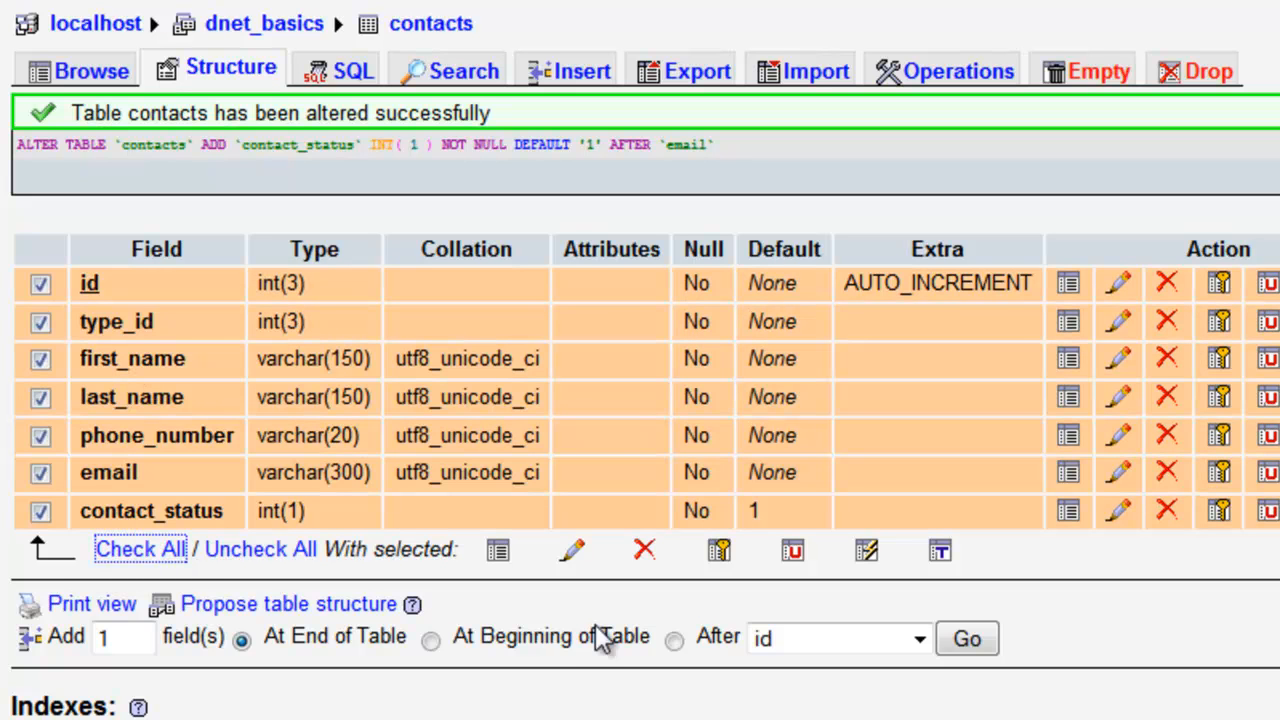
mouse_move(564, 556)
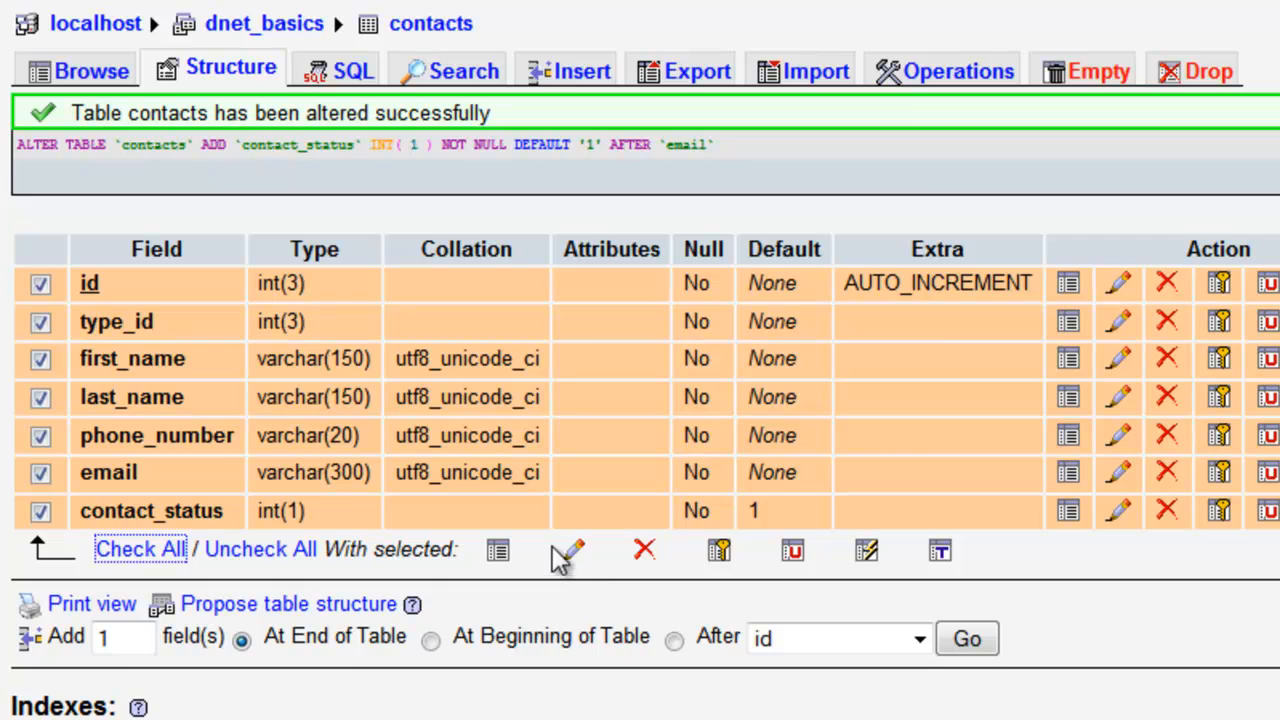
click(568, 550)
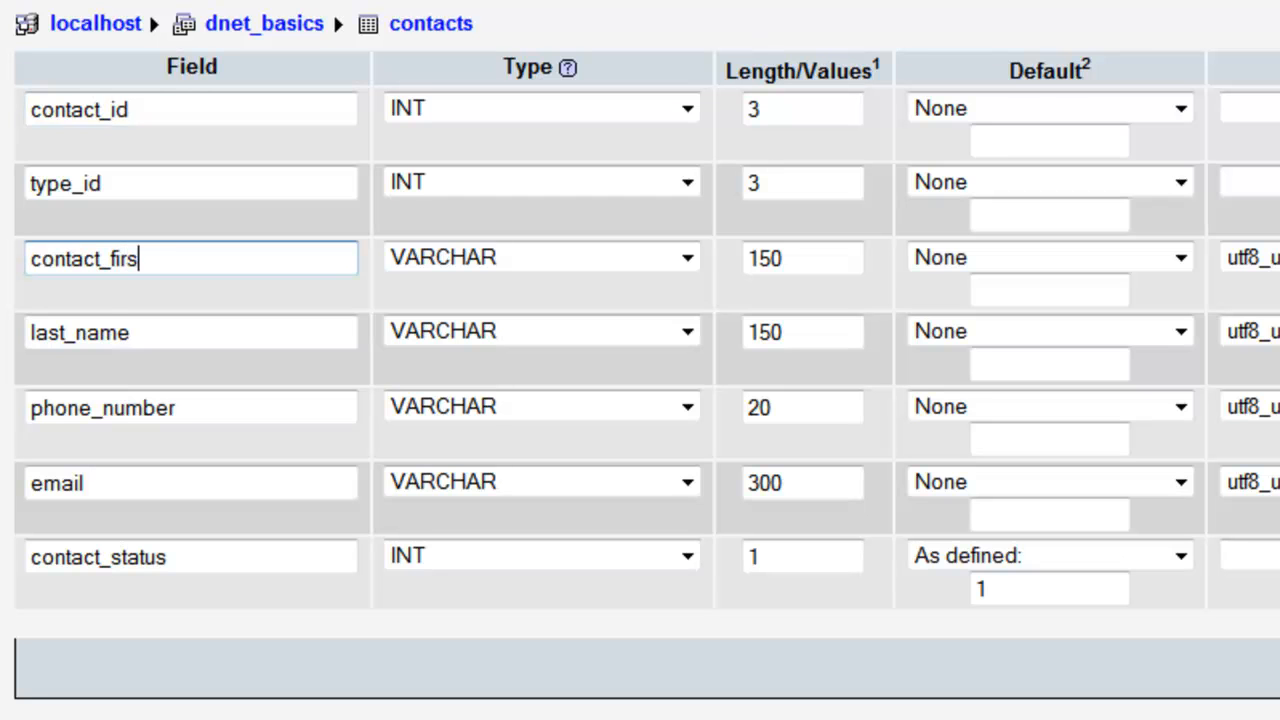
text(contact_last)
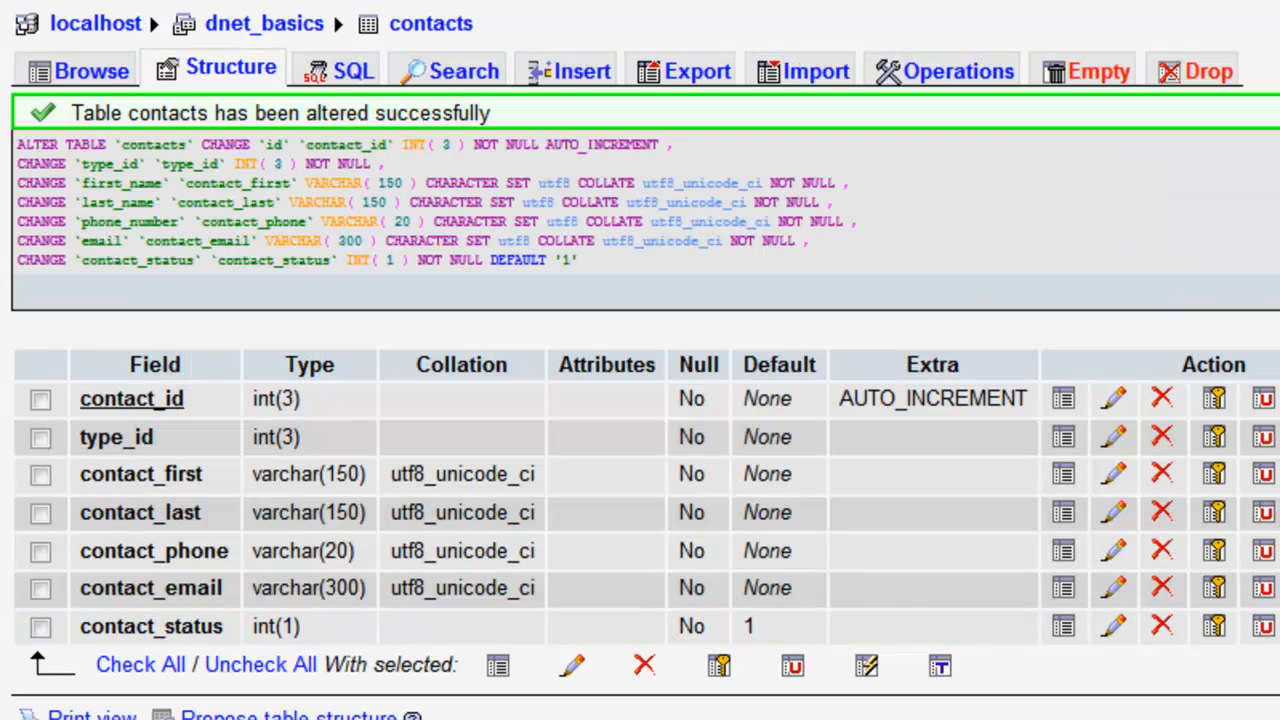
click(264, 24)
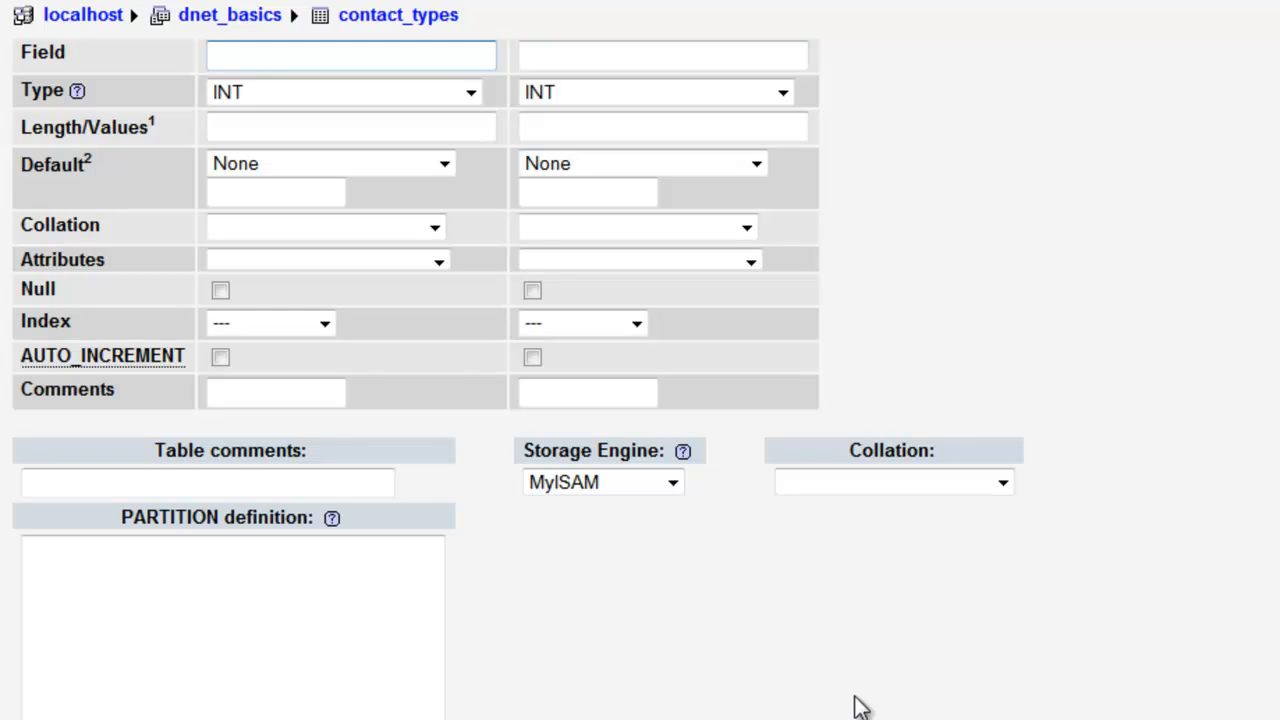
Define type_id as INT(3), primary key, auto-increment.
text(type_id)
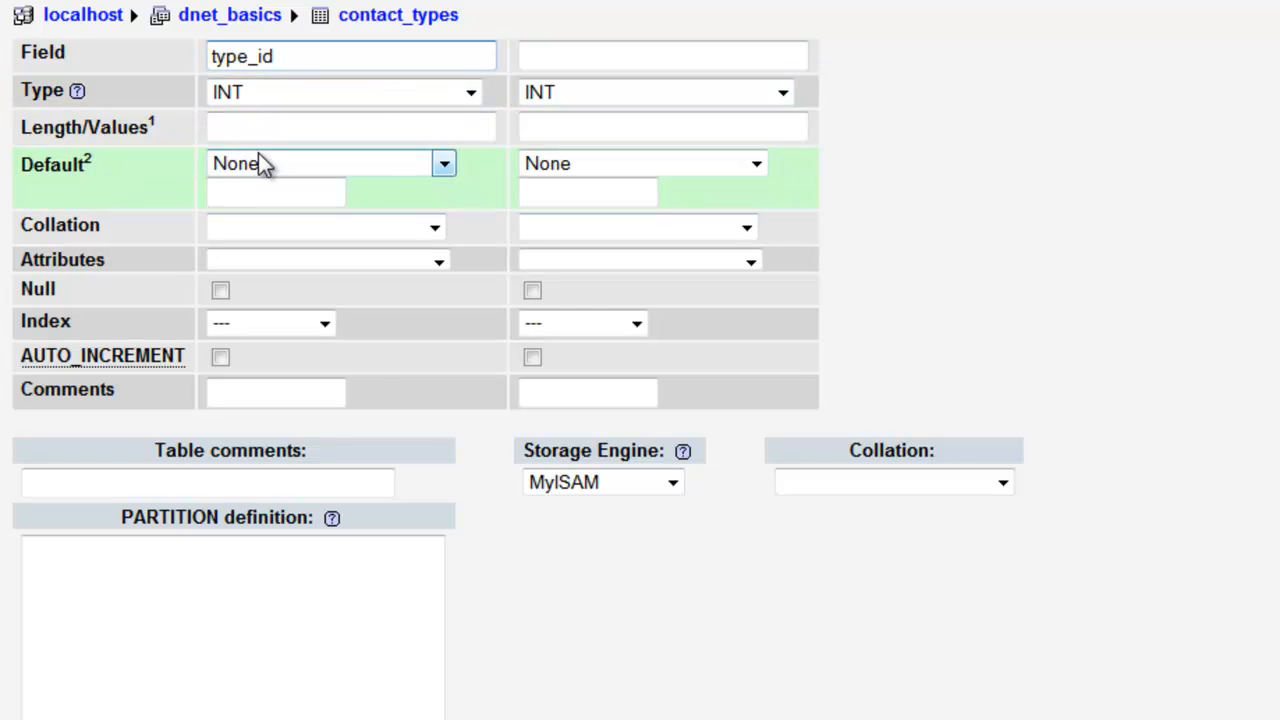
text(3)
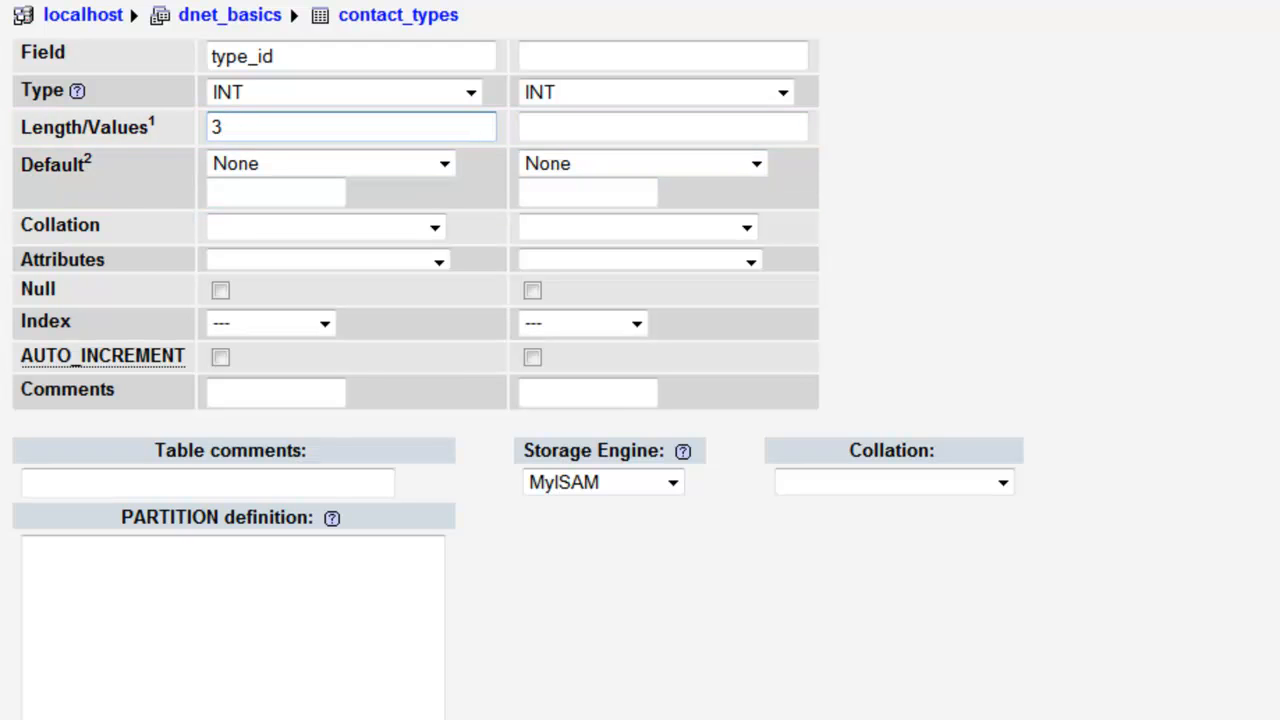
click(350, 126)
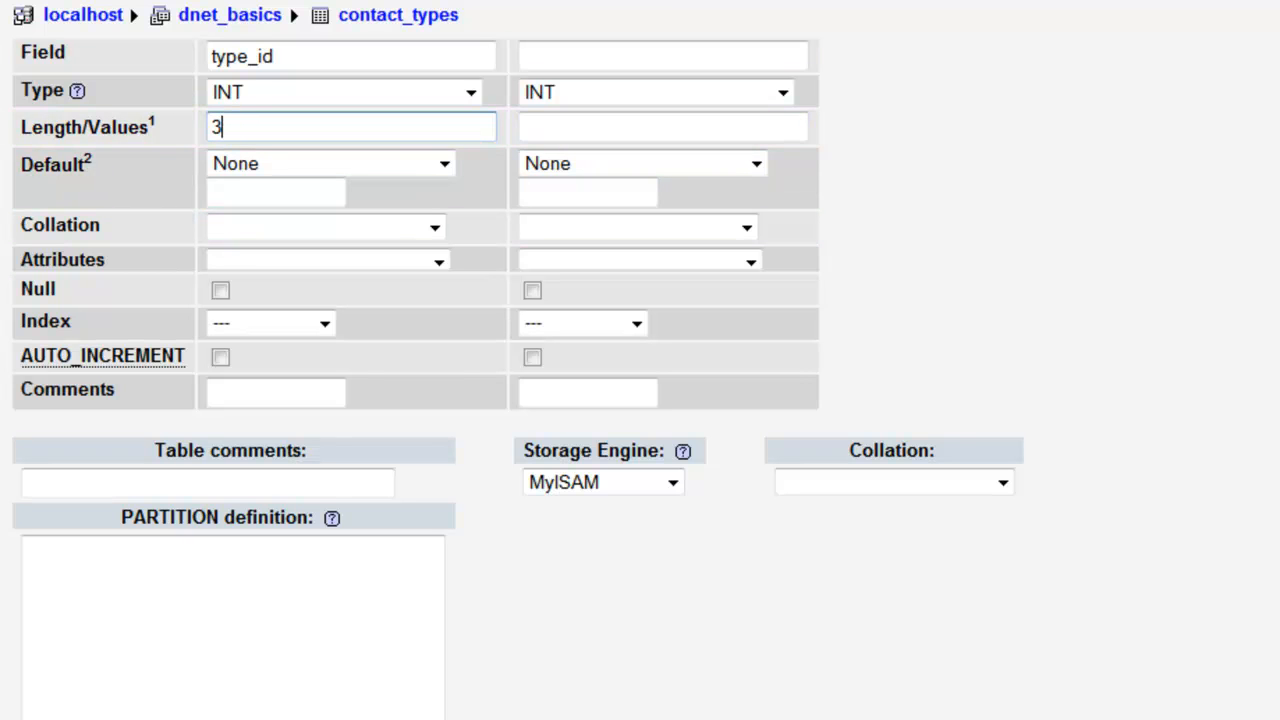
mouse_move(204, 168)
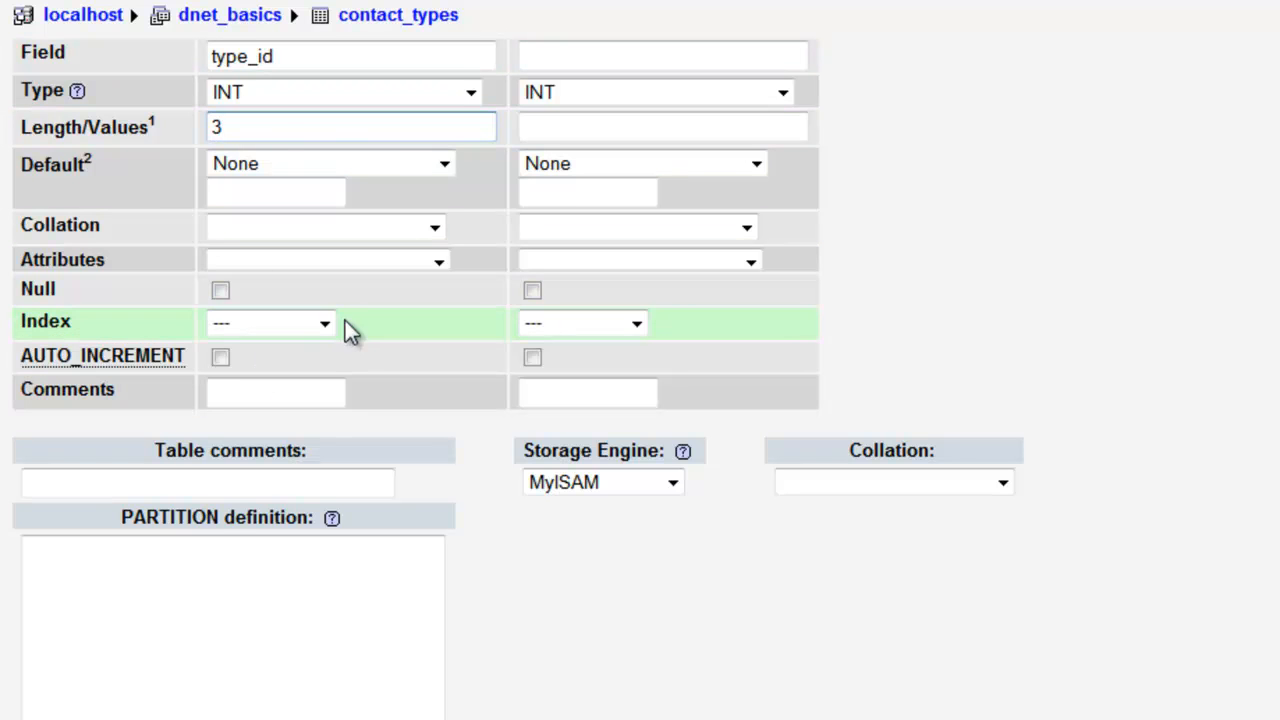
click(270, 322)
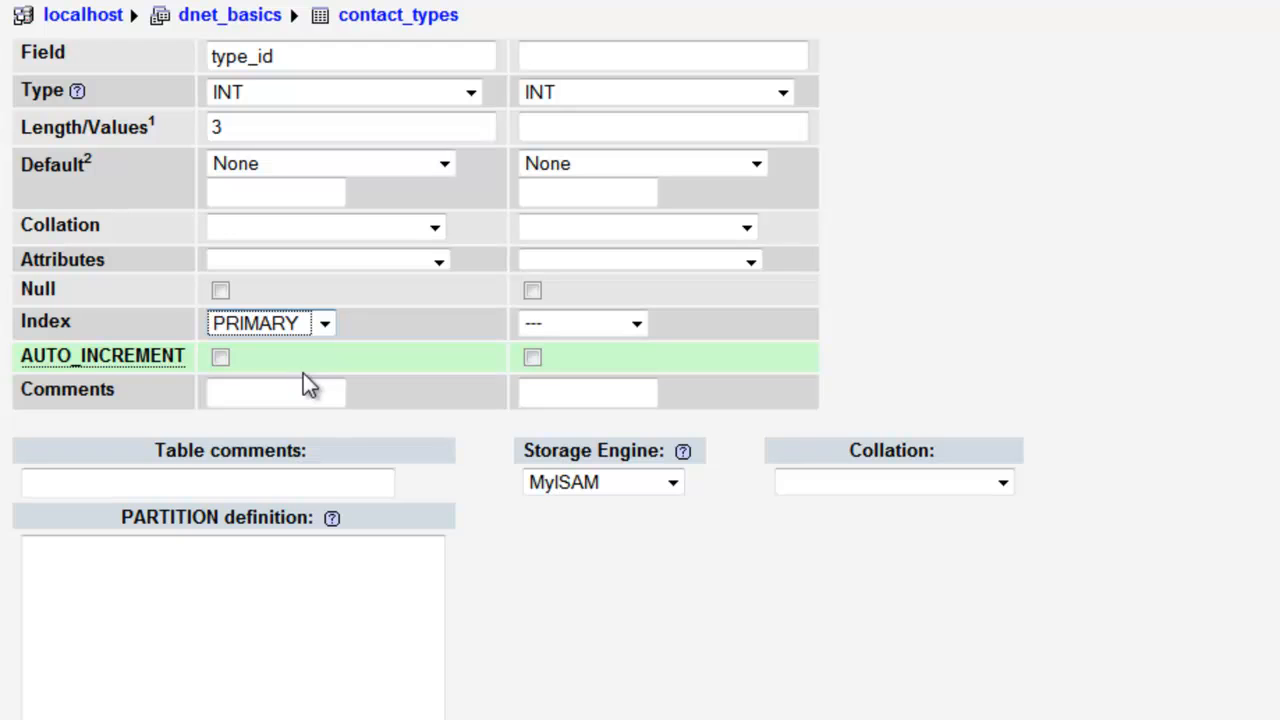
click(220, 356)
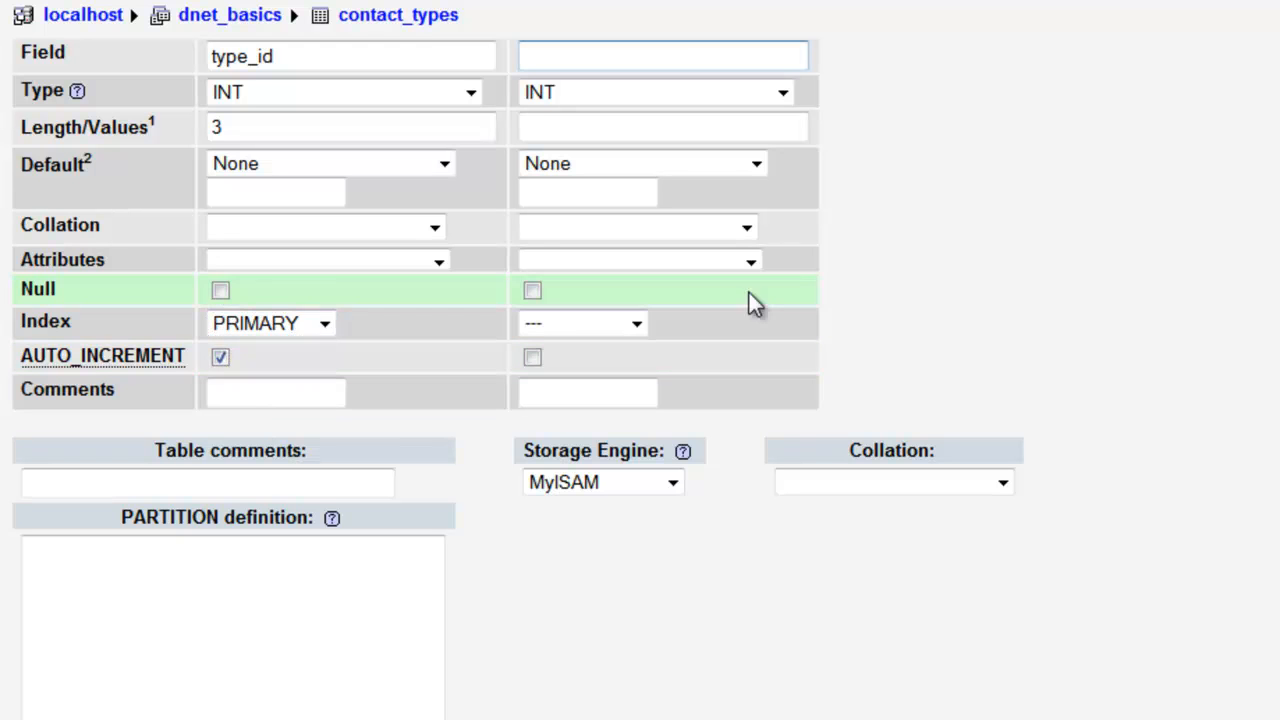
Define type_name as VARCHAR(200), create contact_types and browse its empty rows.
text(type_name)
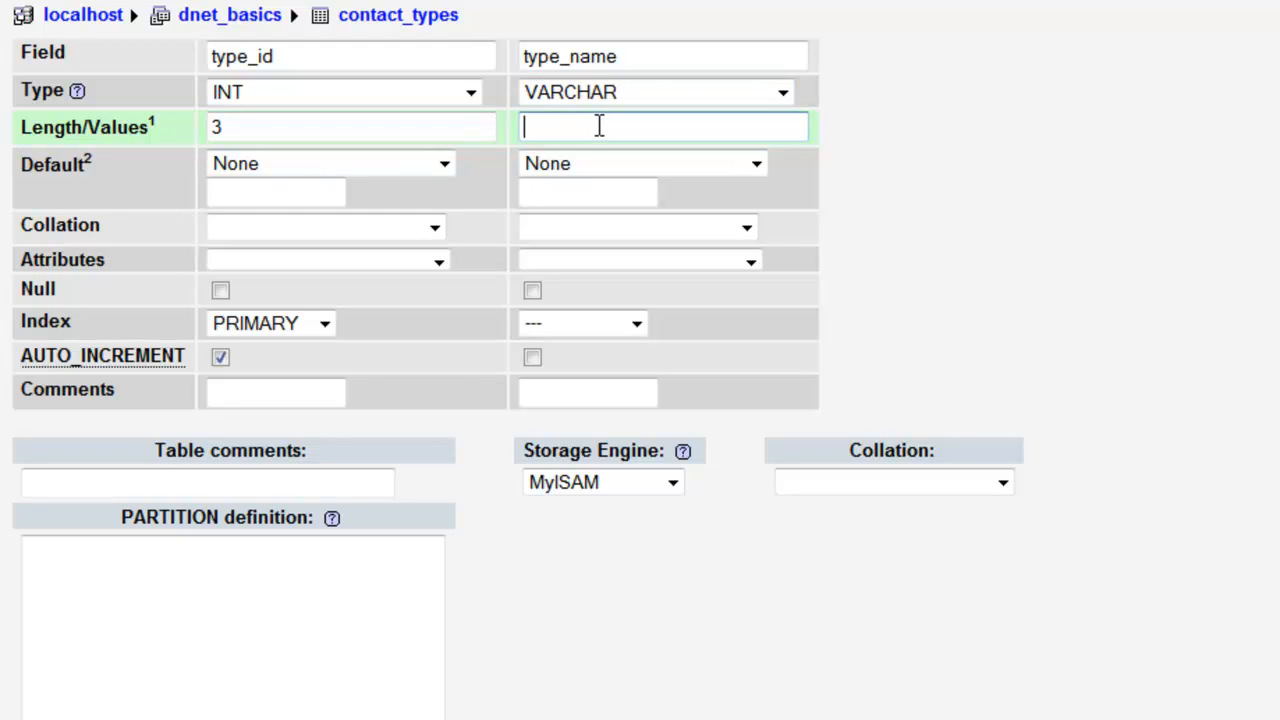
text(200)
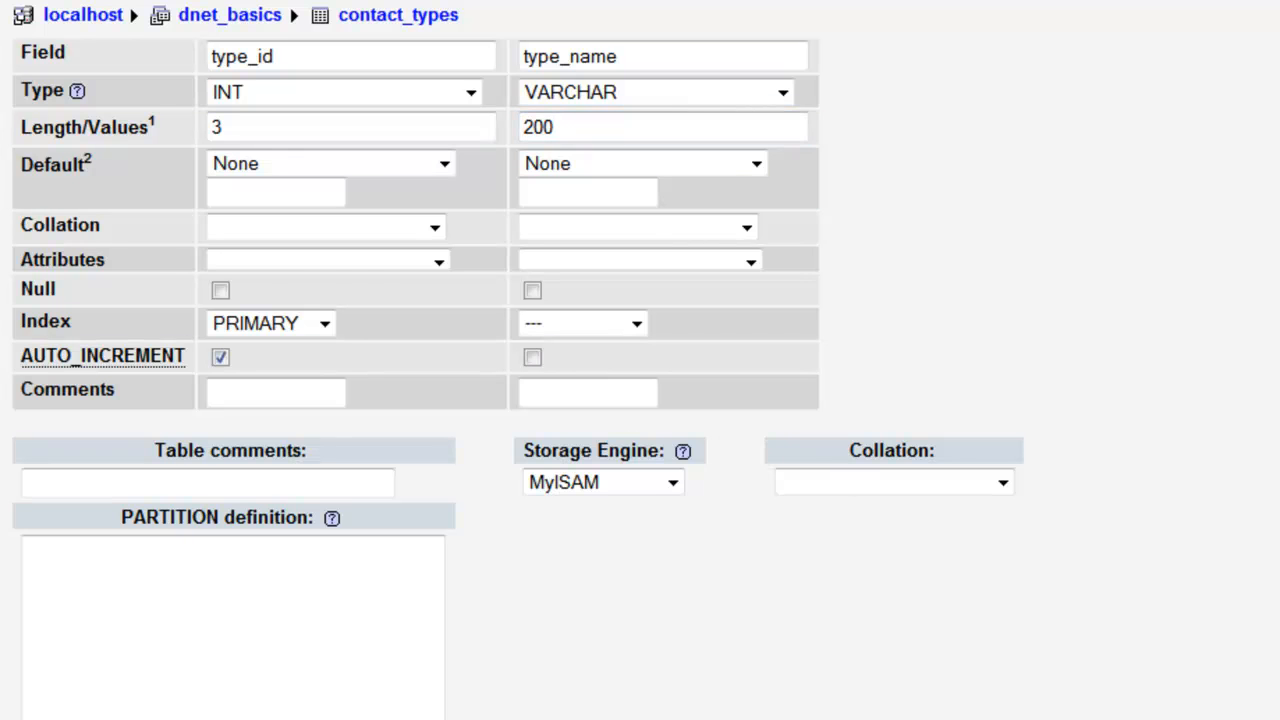
click(640, 700)
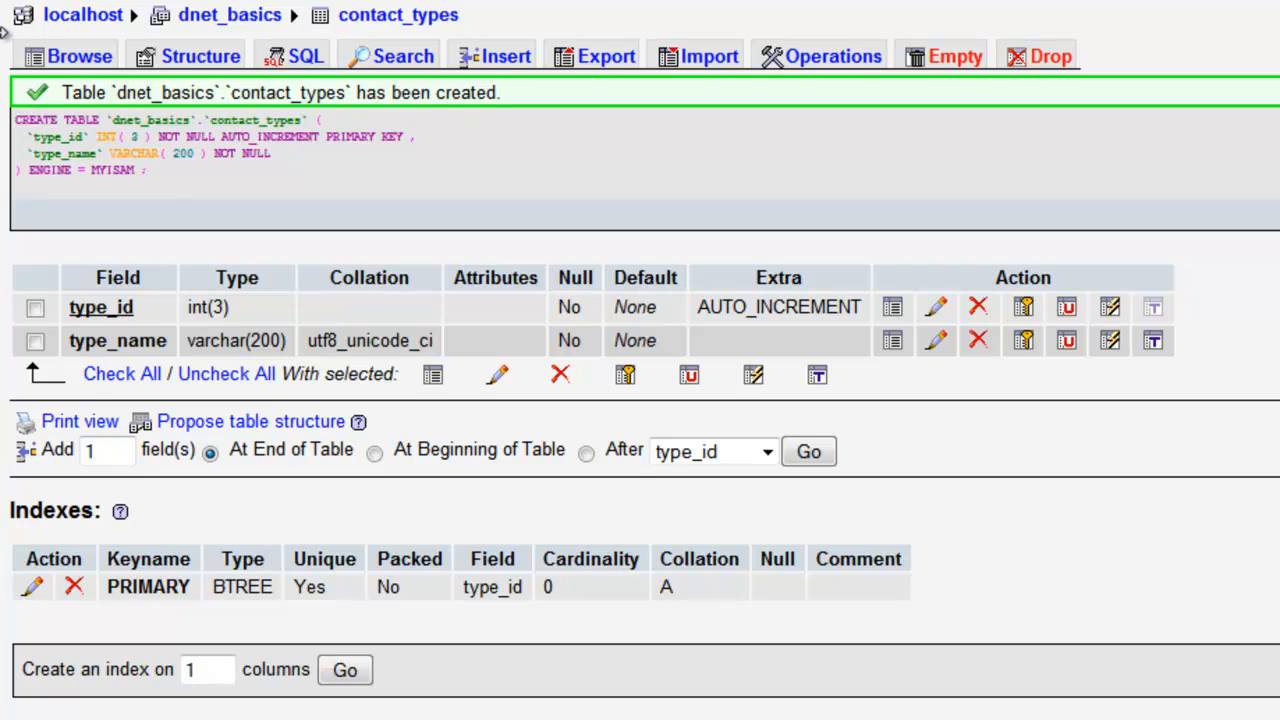
click(68, 56)
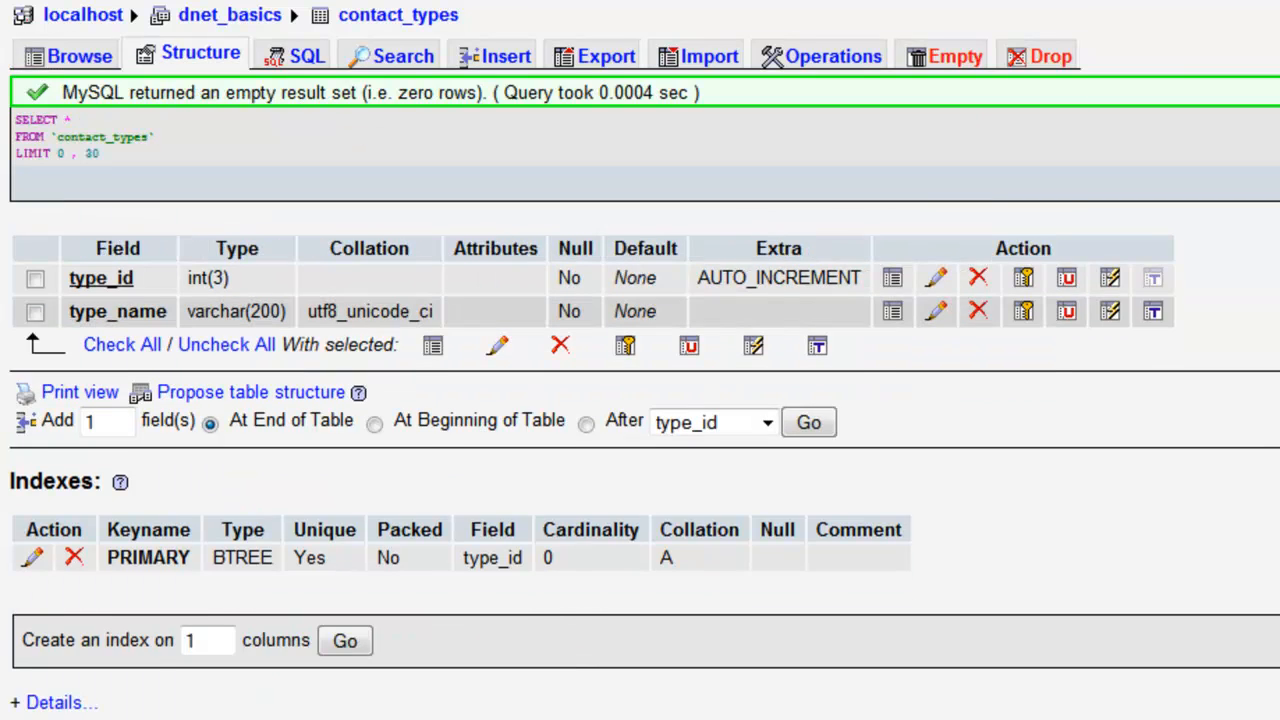